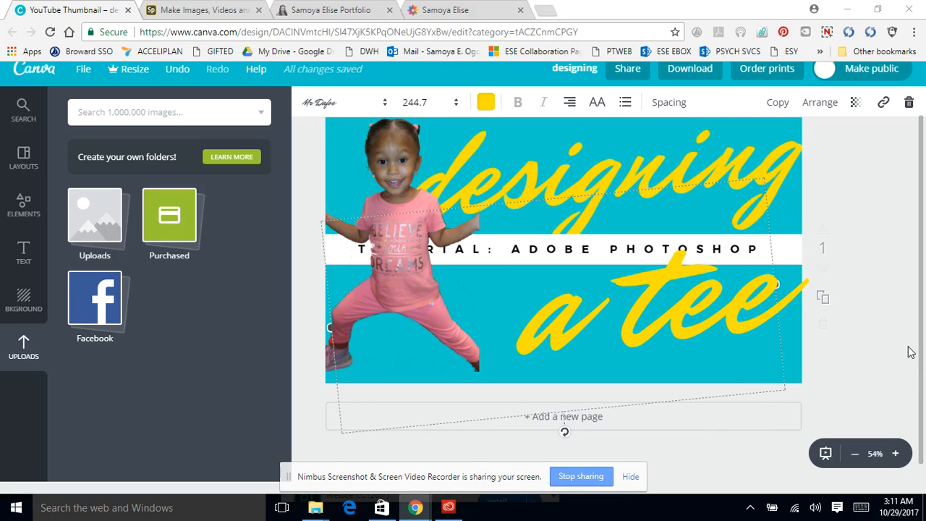
pyautogui.moveTo(909, 349)
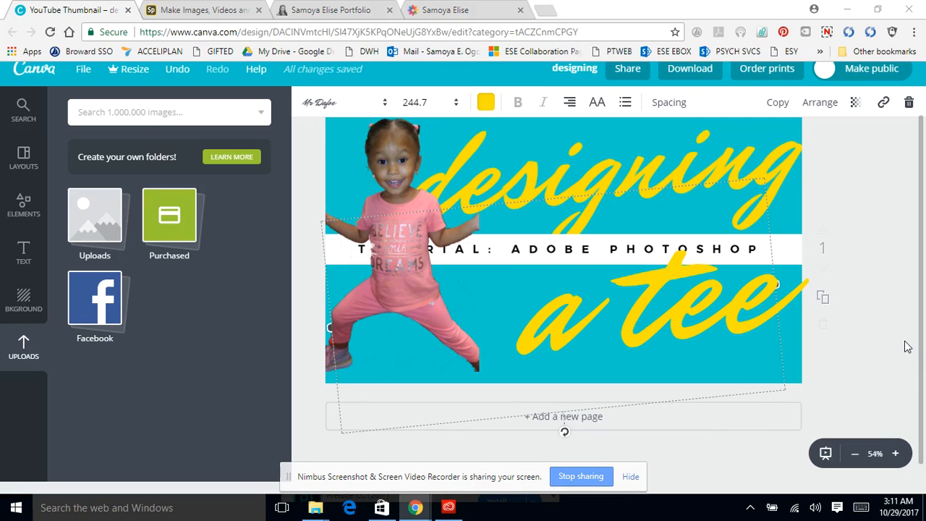
pyautogui.moveTo(876, 327)
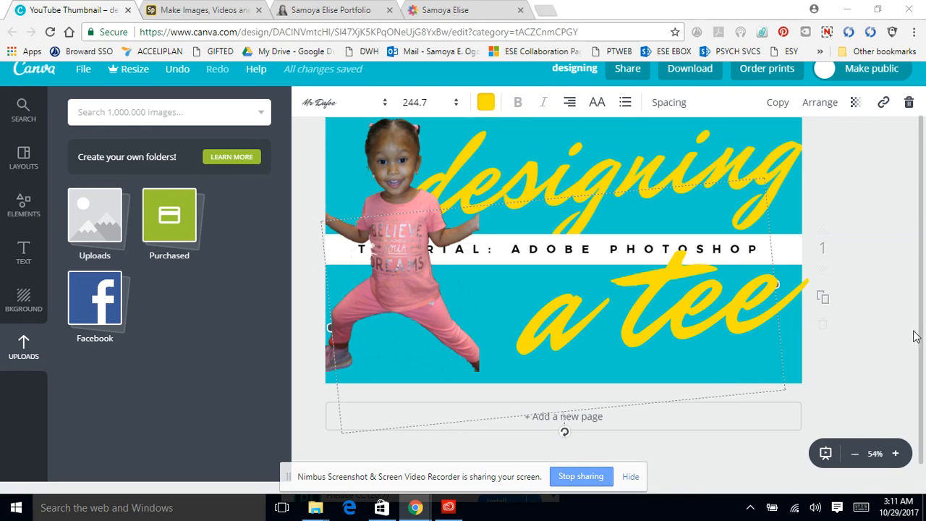
pyautogui.moveTo(15, 85)
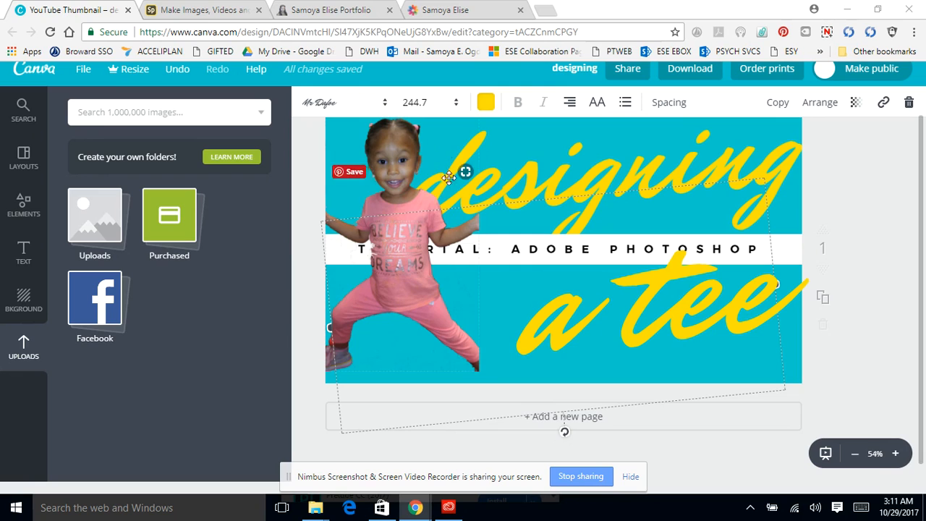
pyautogui.moveTo(405, 162)
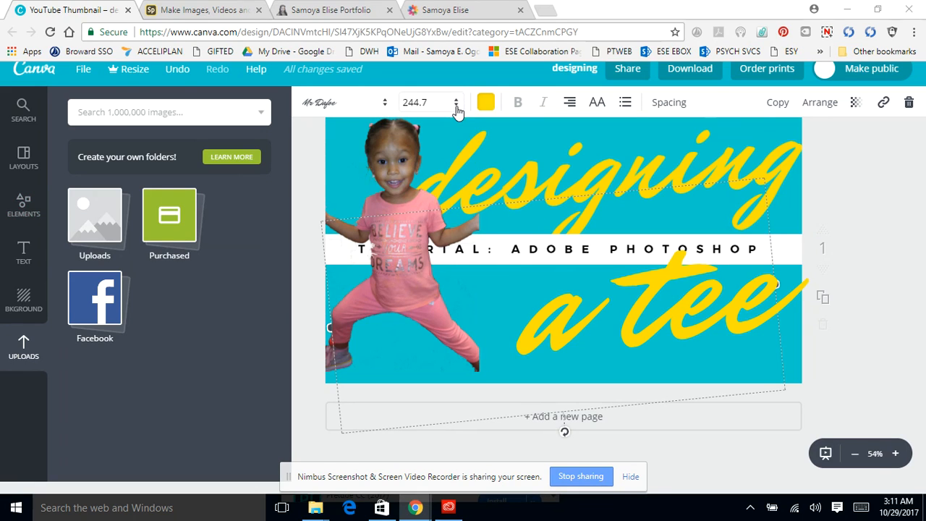
pyautogui.moveTo(827, 174)
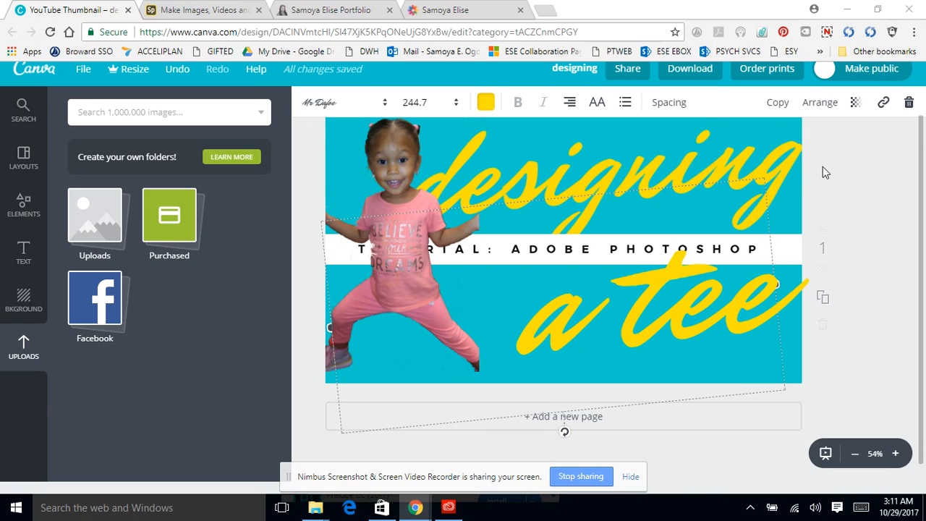
pyautogui.moveTo(807, 168)
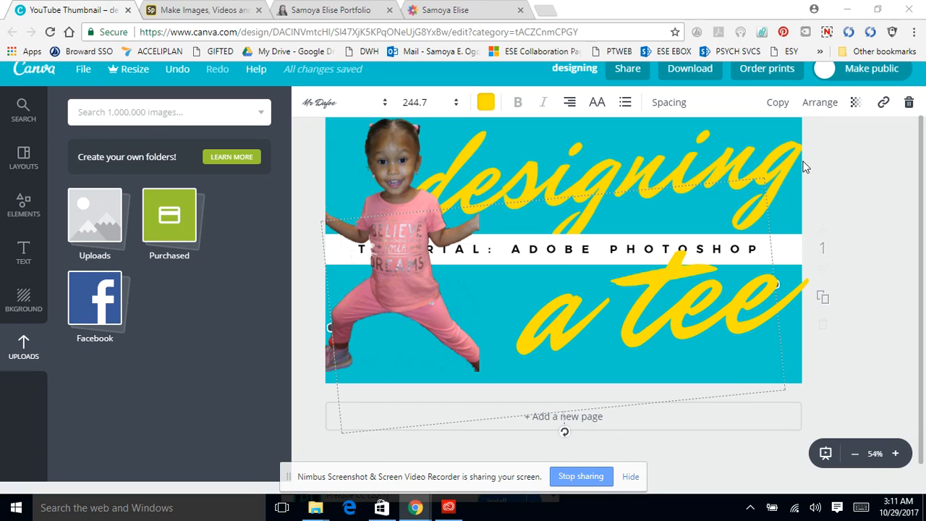
pyautogui.moveTo(827, 168)
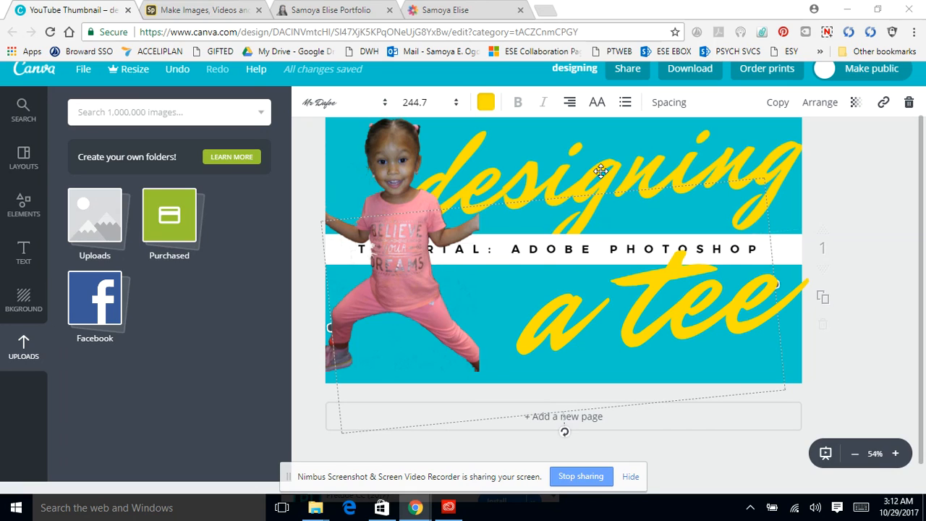
pyautogui.moveTo(495, 59)
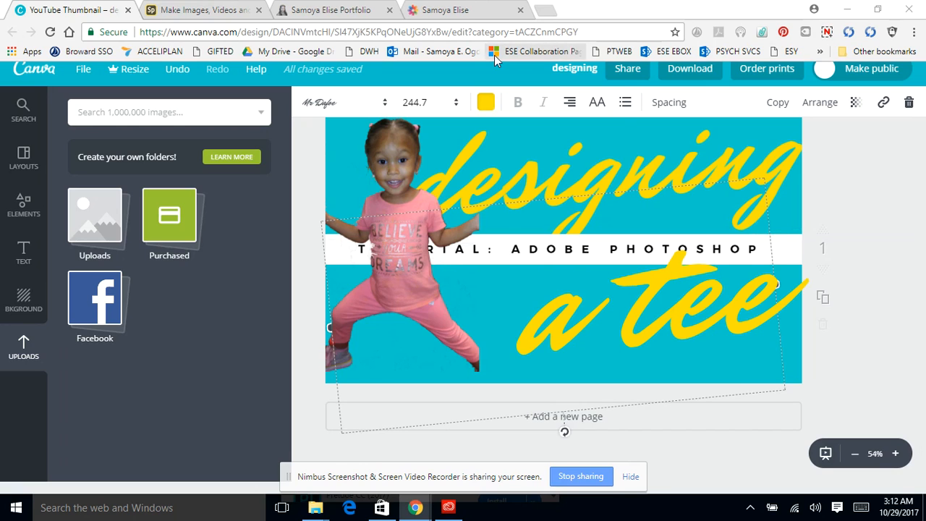
pyautogui.moveTo(340, 101)
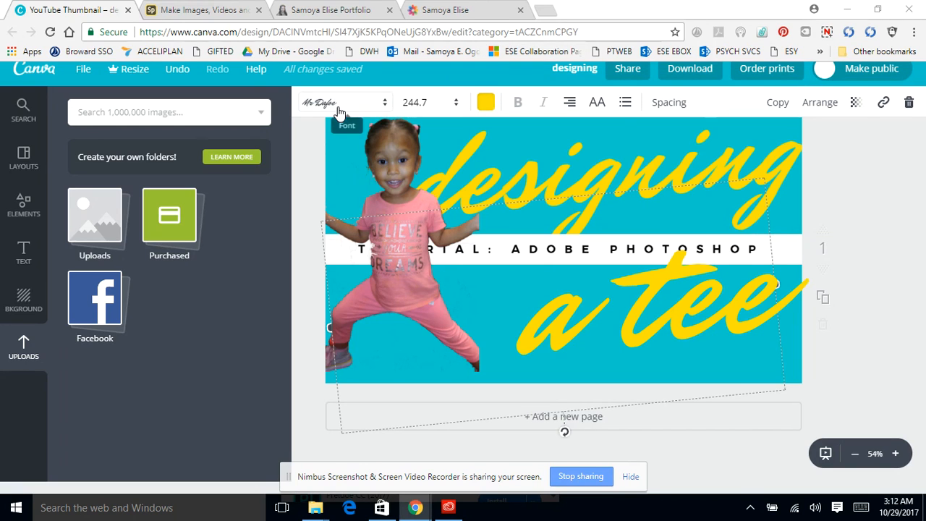
pyautogui.moveTo(387, 104)
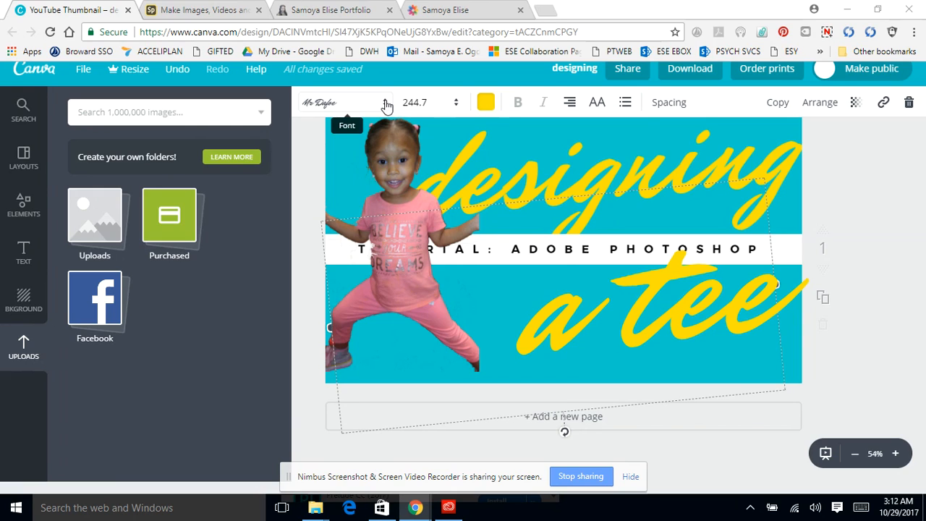
pyautogui.moveTo(307, 107)
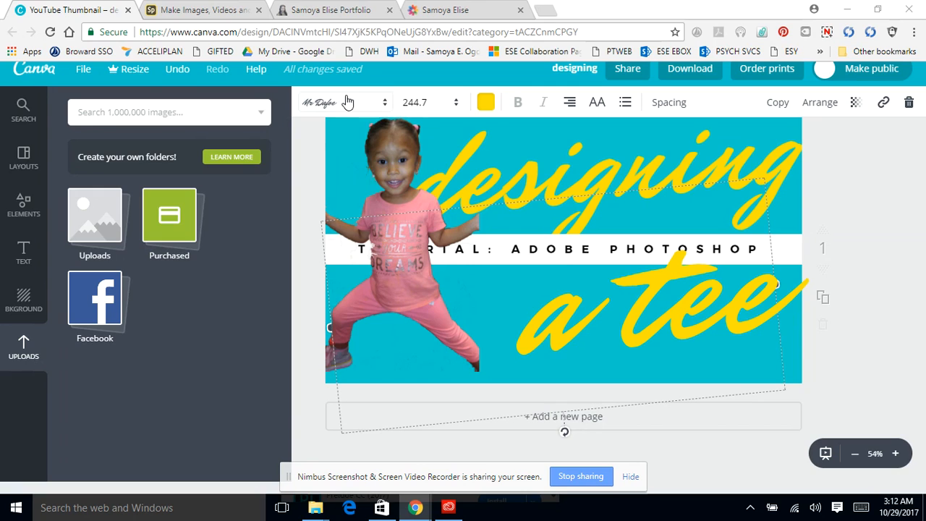
pyautogui.moveTo(360, 107)
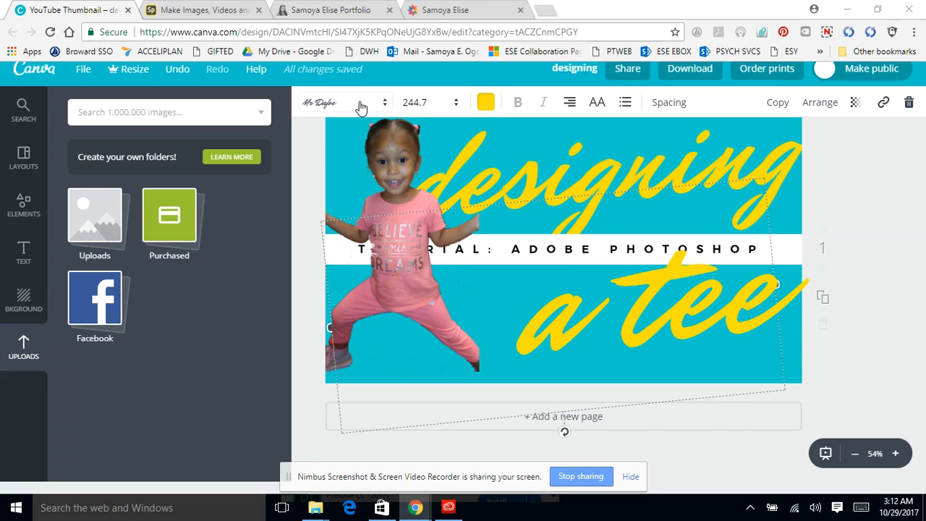
pyautogui.moveTo(359, 107)
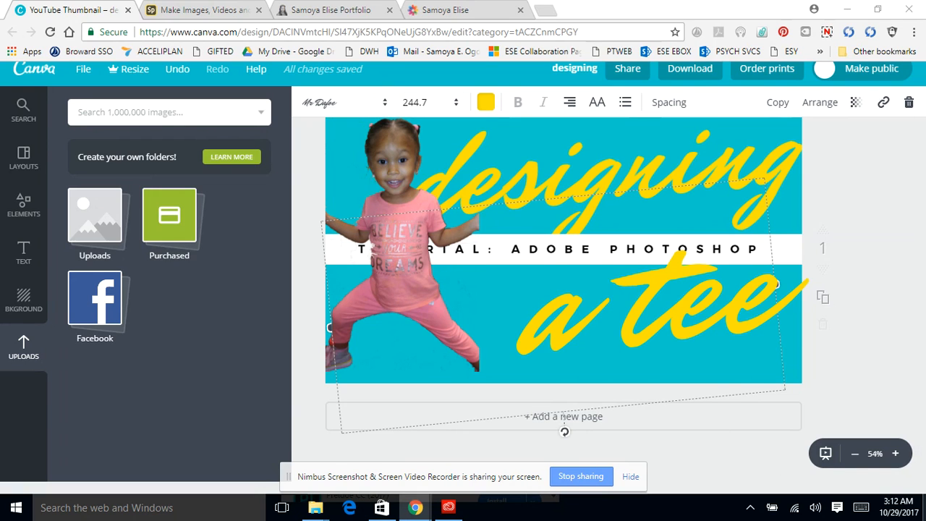
pyautogui.moveTo(802, 460)
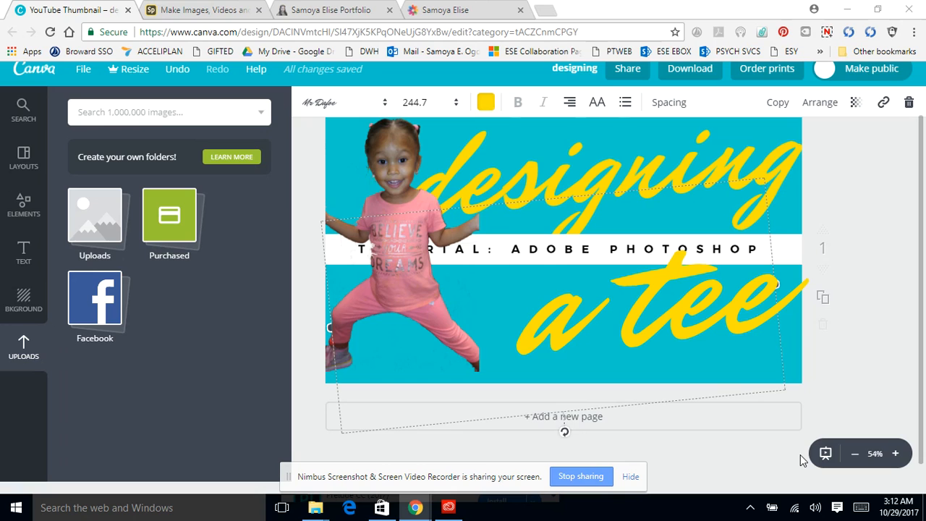
pyautogui.moveTo(784, 416)
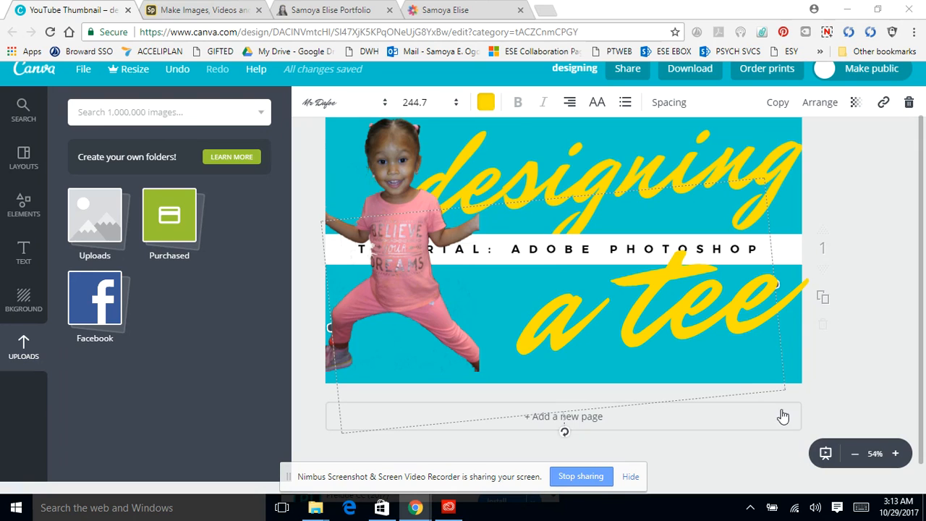
pyautogui.moveTo(364, 460)
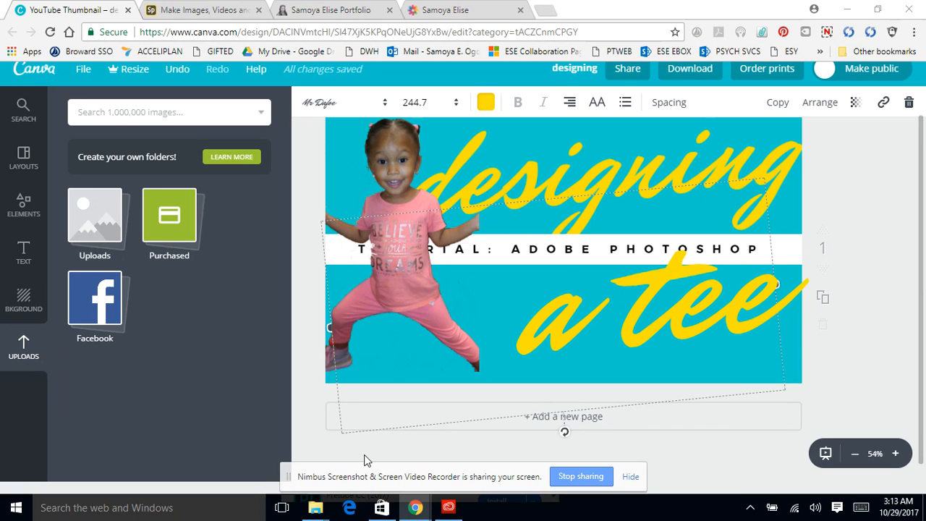
pyautogui.moveTo(345, 342)
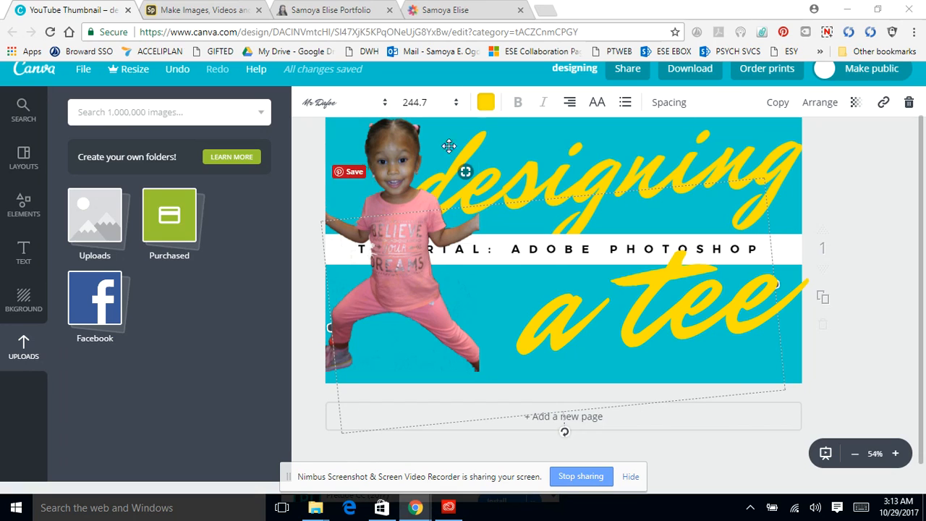
pyautogui.moveTo(446, 338)
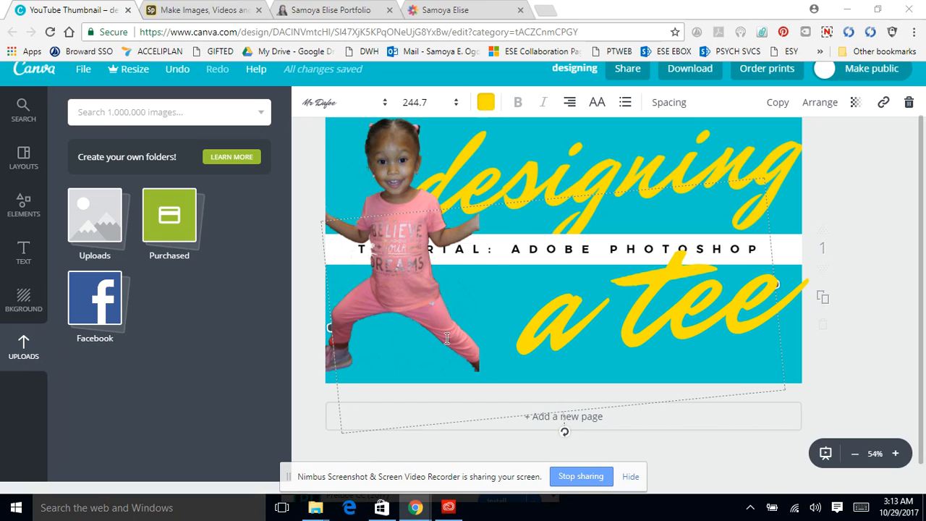
pyautogui.moveTo(570, 259)
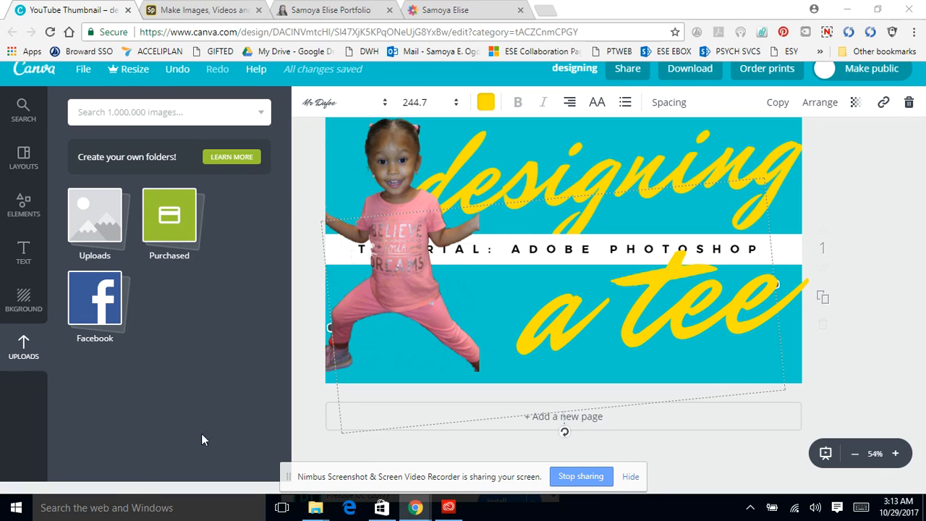
pyautogui.moveTo(486, 223)
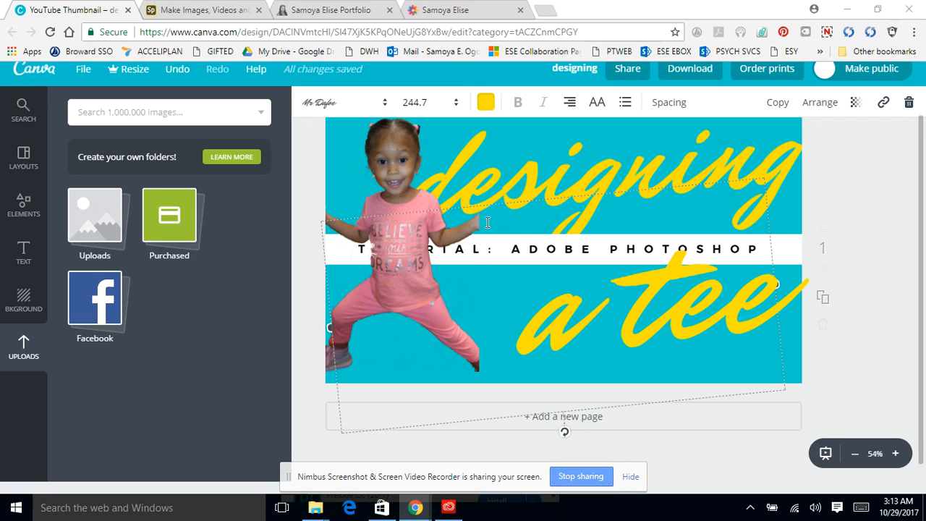
pyautogui.moveTo(480, 219)
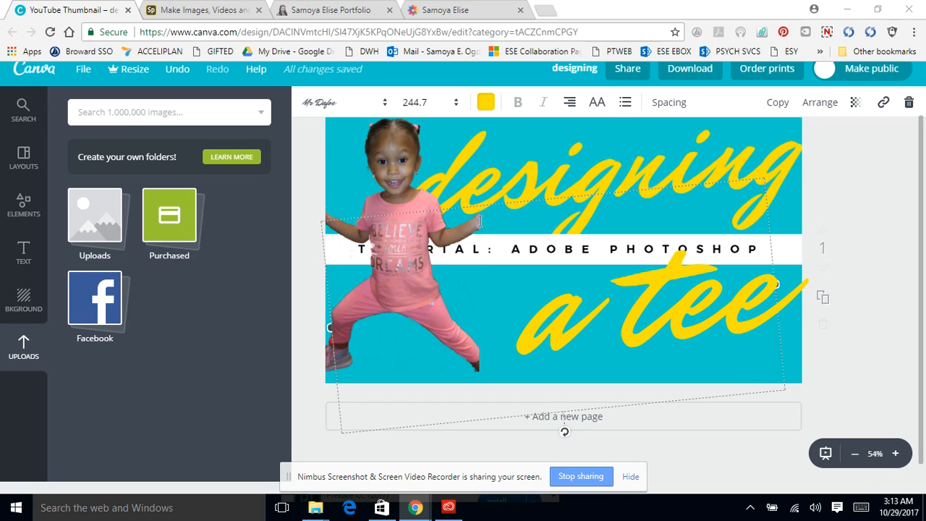
pyautogui.moveTo(548, 289)
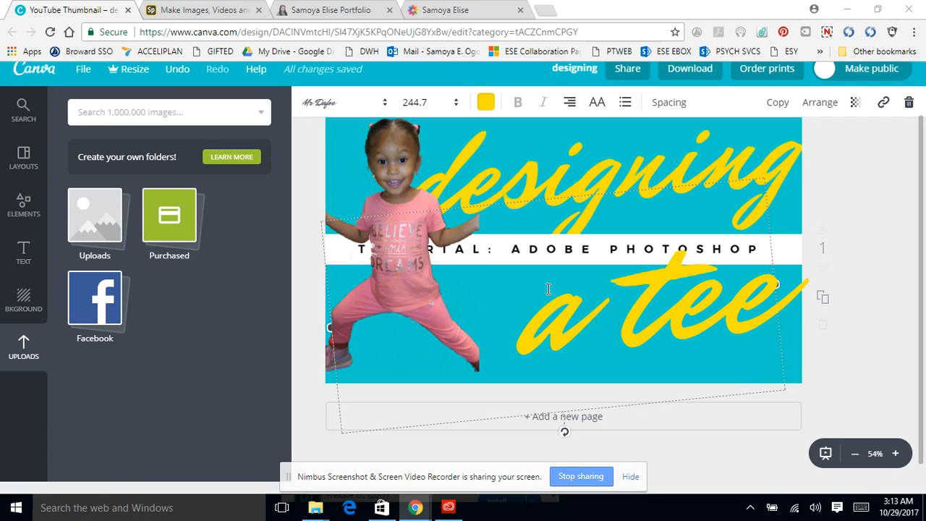
pyautogui.moveTo(538, 180)
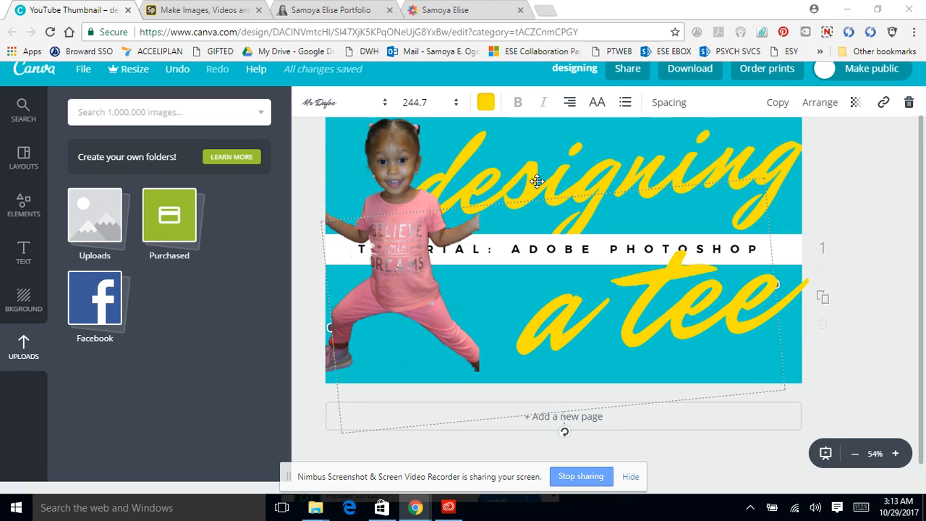
pyautogui.moveTo(477, 185)
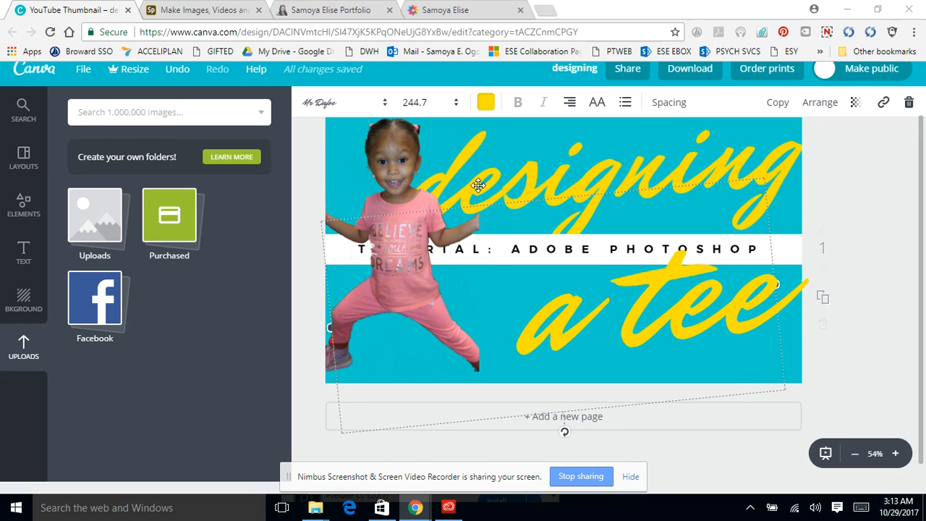
pyautogui.moveTo(692, 224)
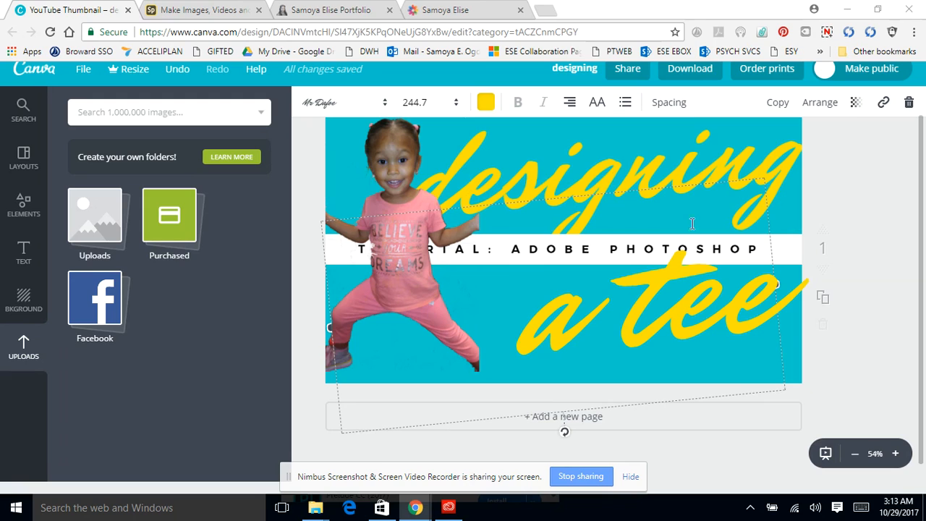
pyautogui.moveTo(515, 315)
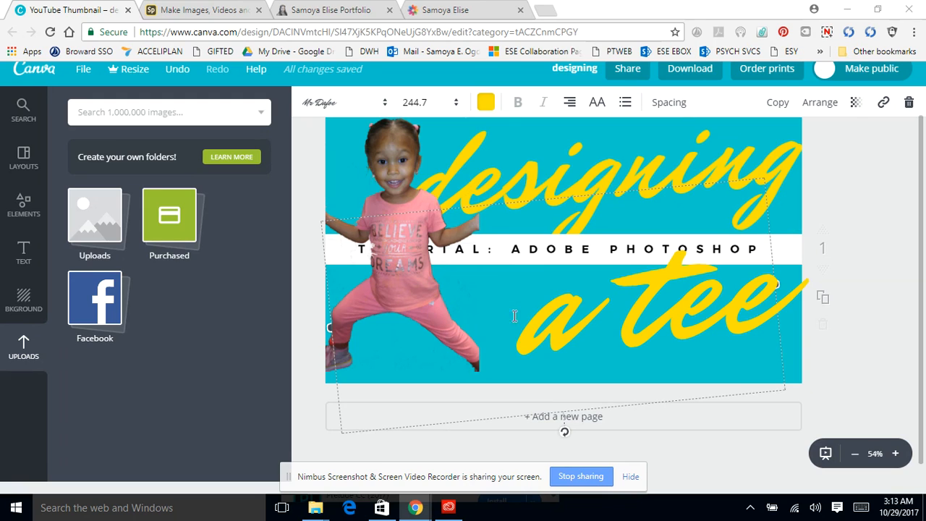
pyautogui.moveTo(395, 251)
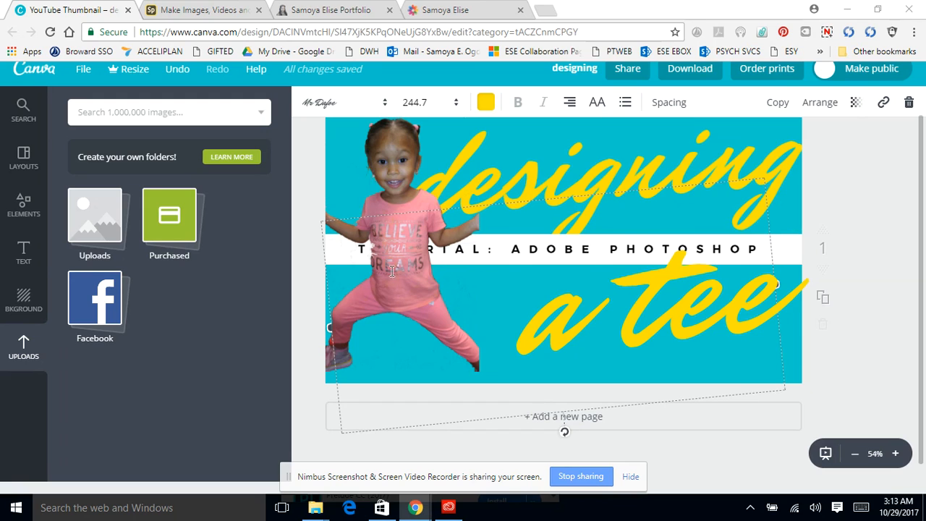
pyautogui.moveTo(448, 278)
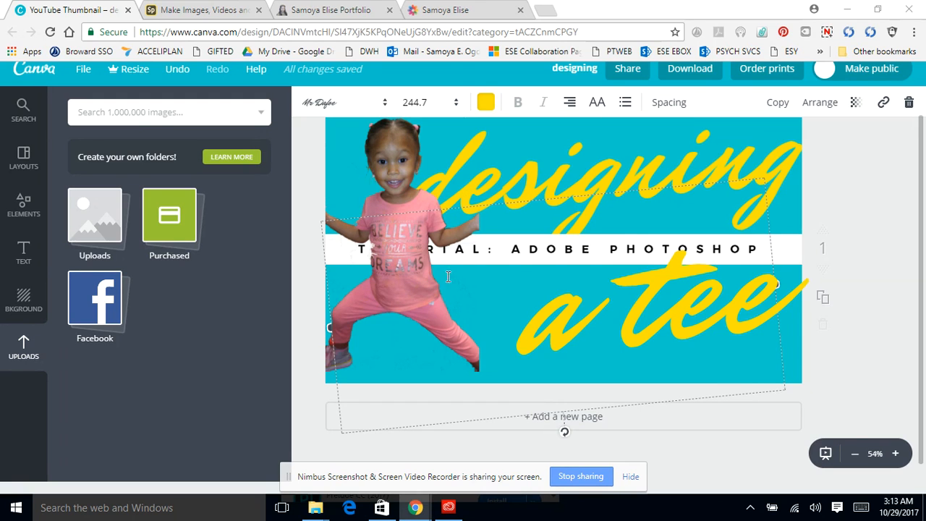
pyautogui.moveTo(417, 208)
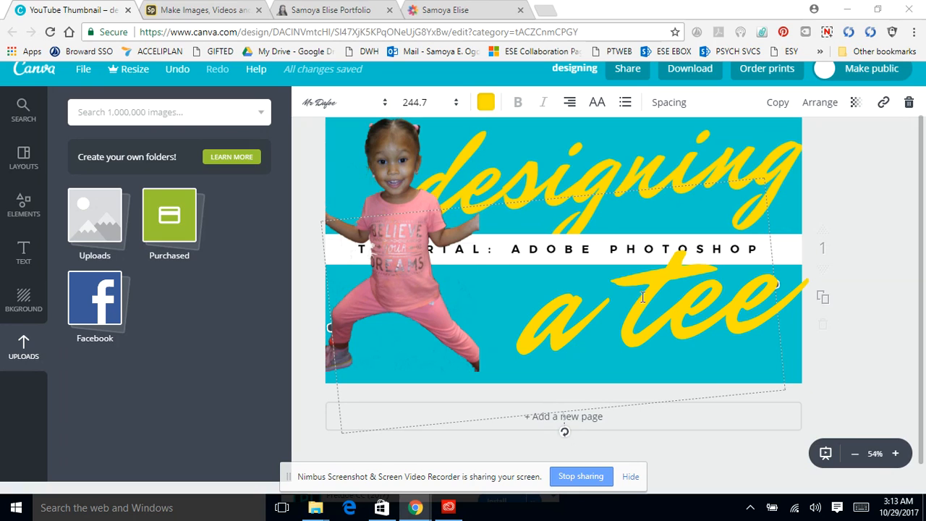
pyautogui.moveTo(522, 182)
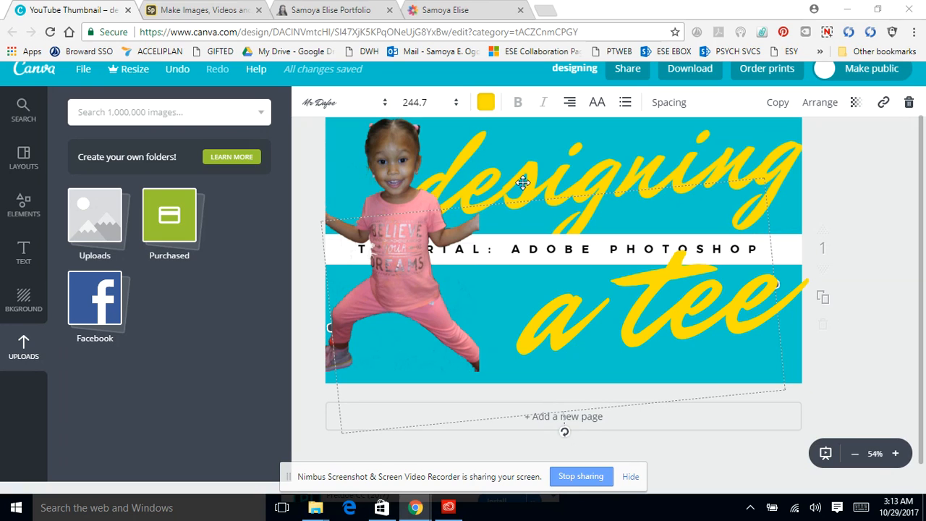
pyautogui.moveTo(504, 267)
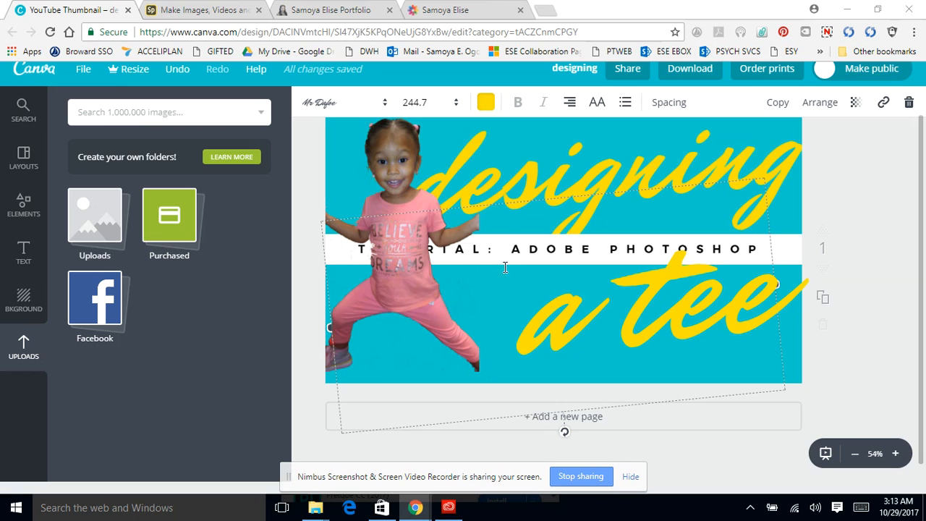
pyautogui.moveTo(700, 6)
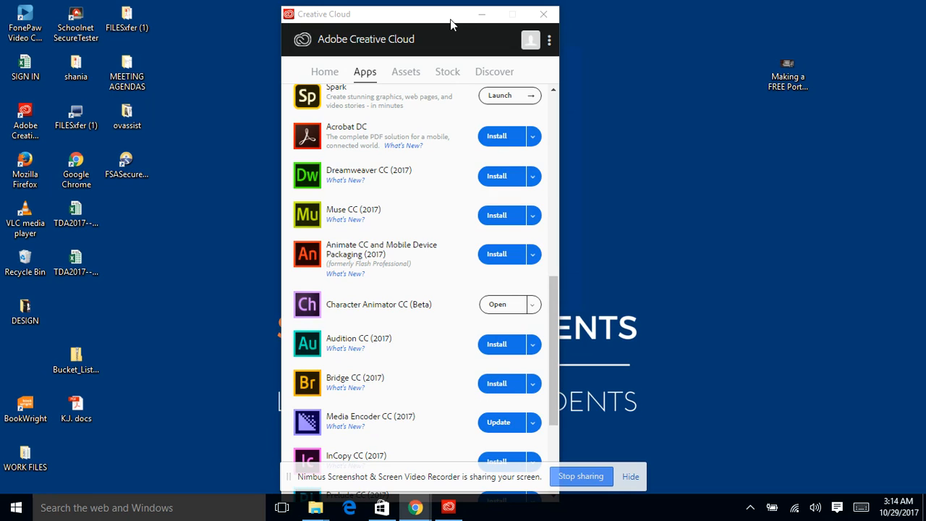
pyautogui.moveTo(455, 29)
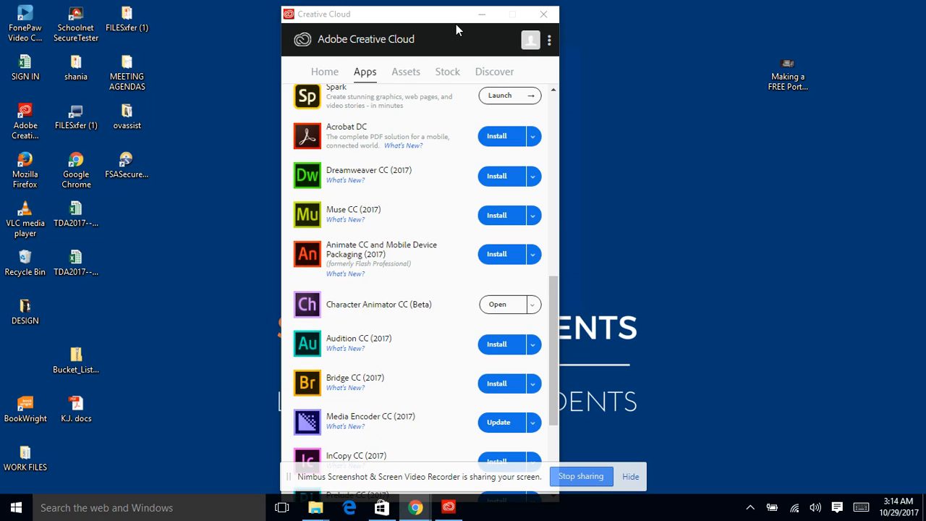
pyautogui.moveTo(512, 176)
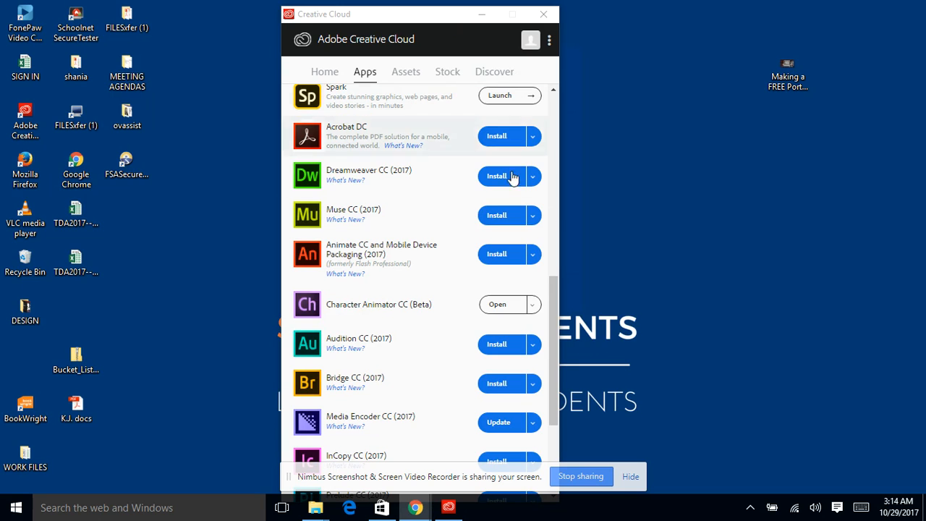
pyautogui.moveTo(335, 267)
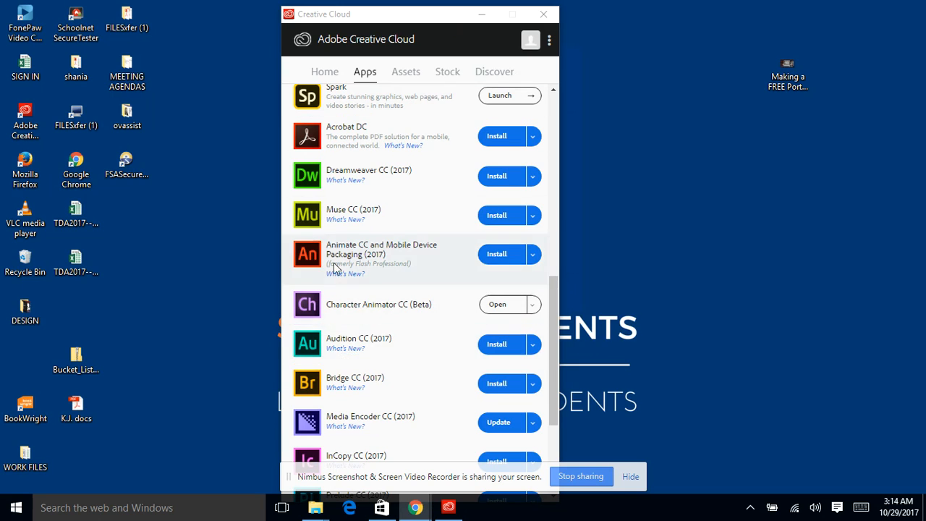
# - Scroll the Creative Cloud Apps list up and down until Portfolio and Spark show below Lightroom
pyautogui.scroll(-3)
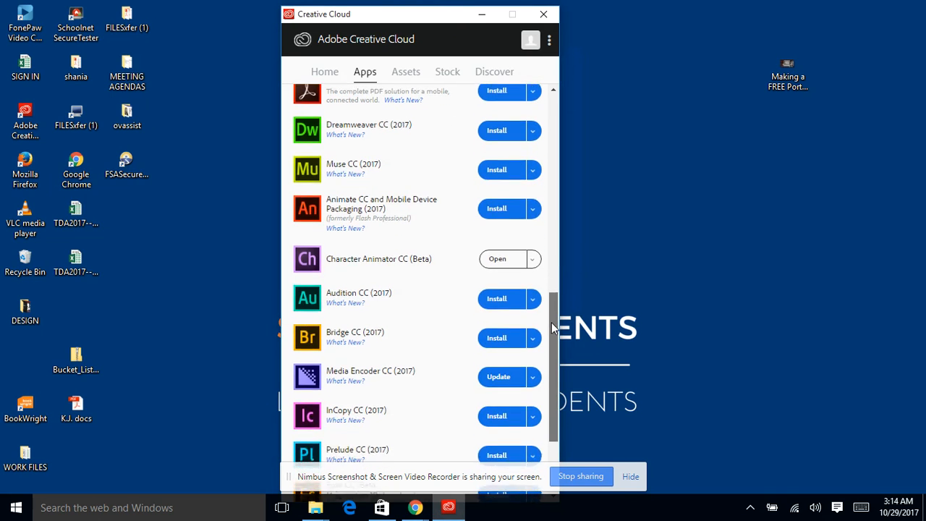
pyautogui.scroll(3)
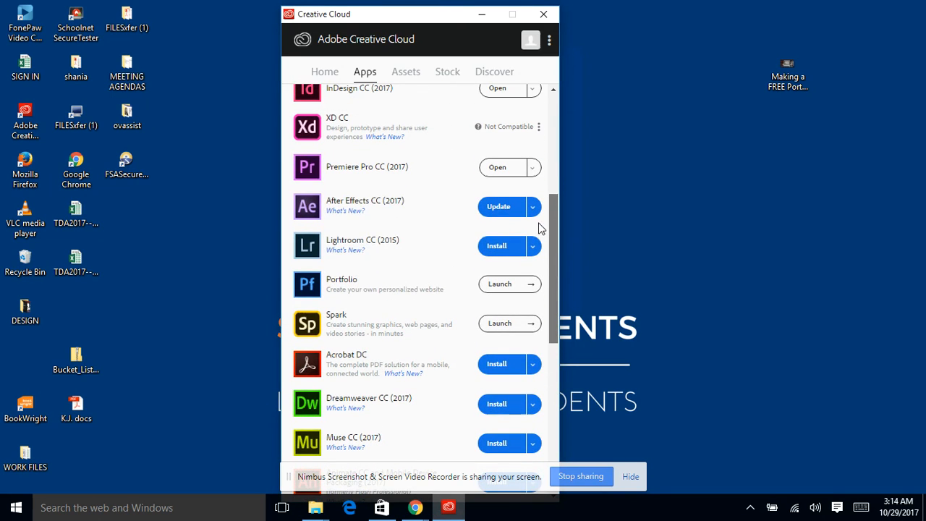
pyautogui.moveTo(292, 263)
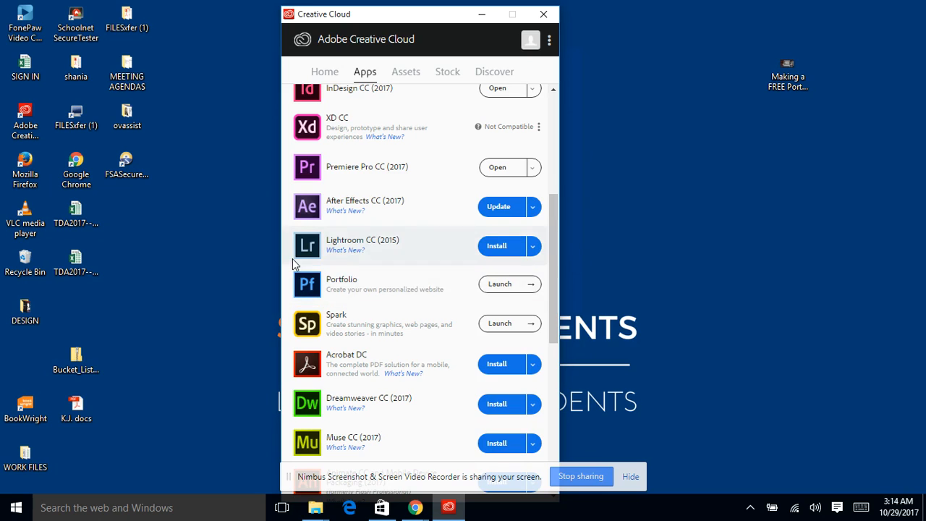
pyautogui.moveTo(319, 329)
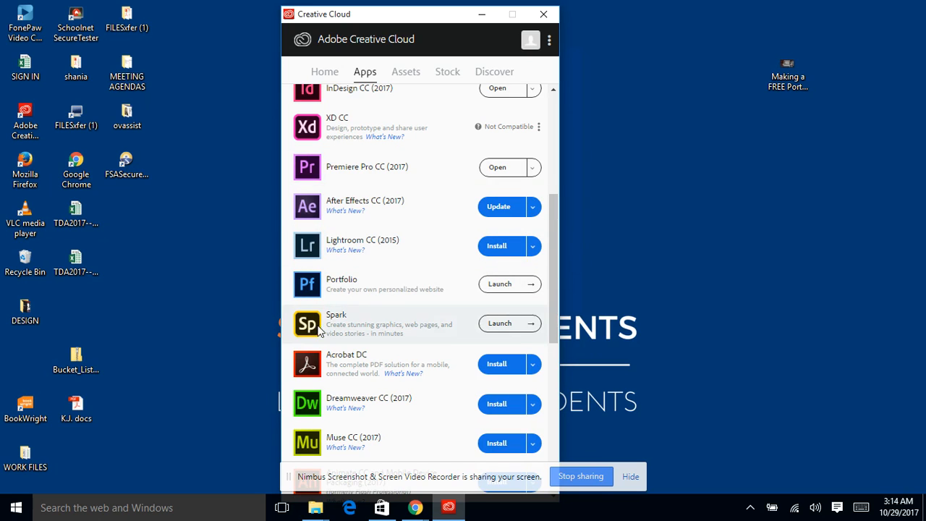
pyautogui.moveTo(336, 15)
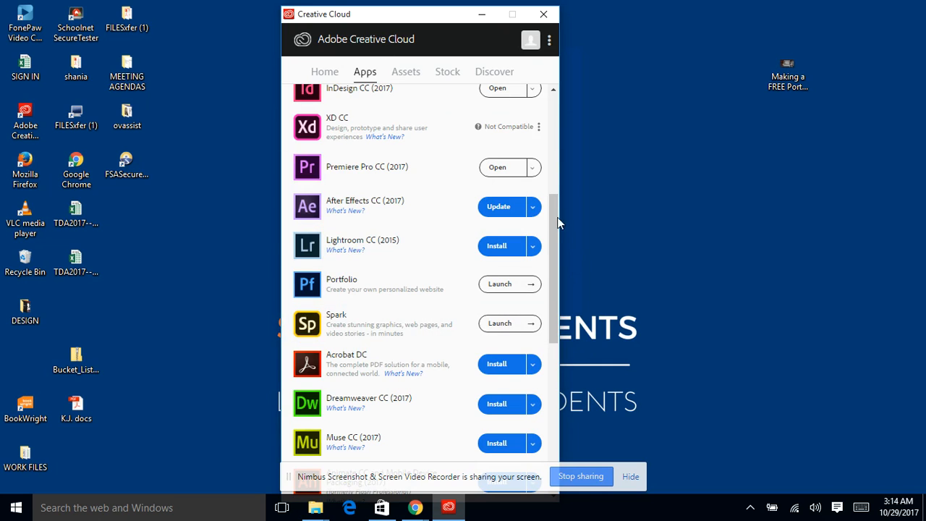
pyautogui.scroll(3)
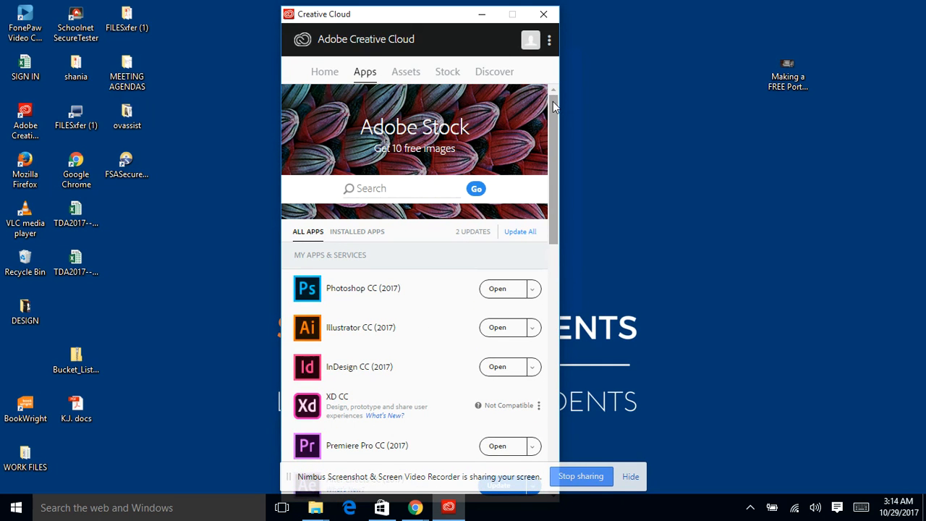
pyautogui.scroll(-3)
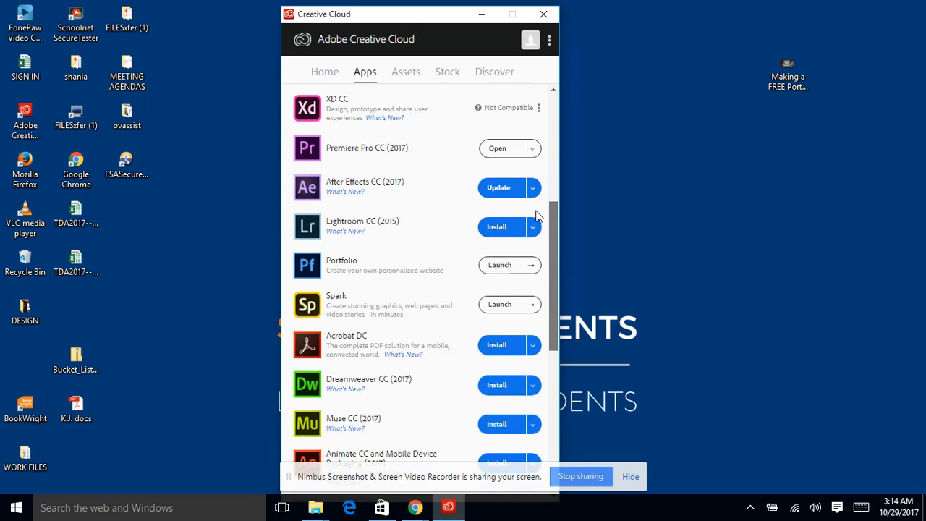
pyautogui.scroll(-3)
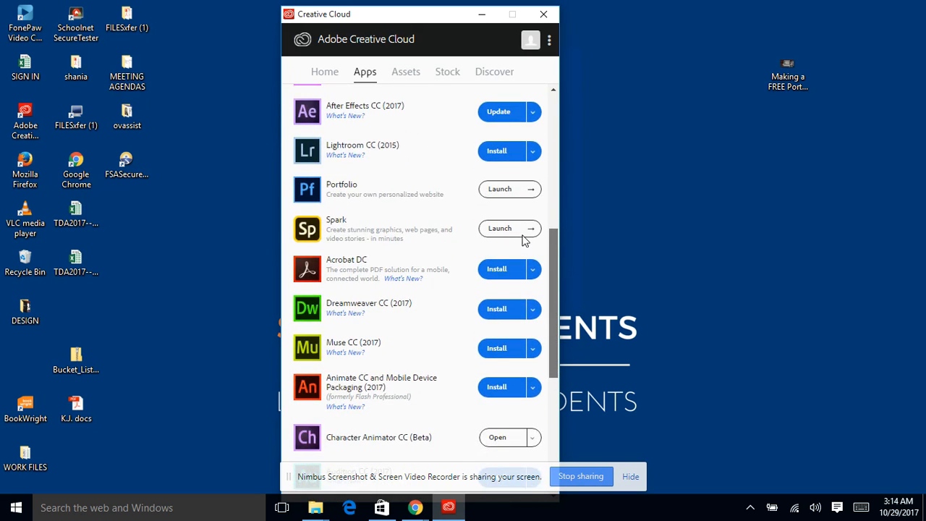
pyautogui.scroll(3)
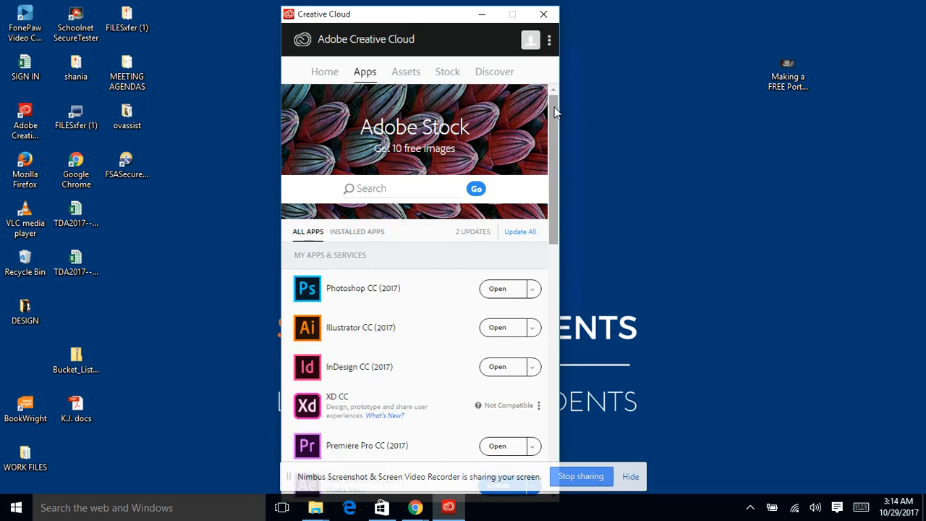
pyautogui.scroll(-3)
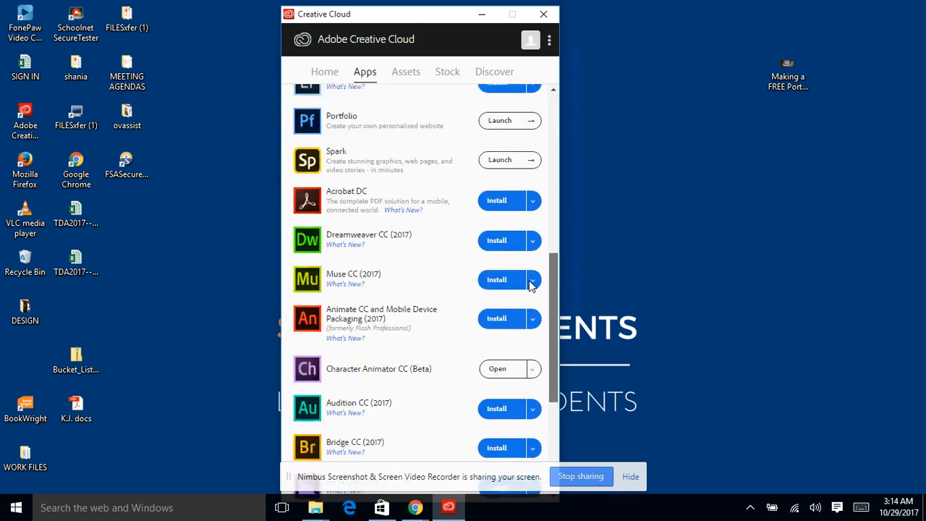
pyautogui.scroll(3)
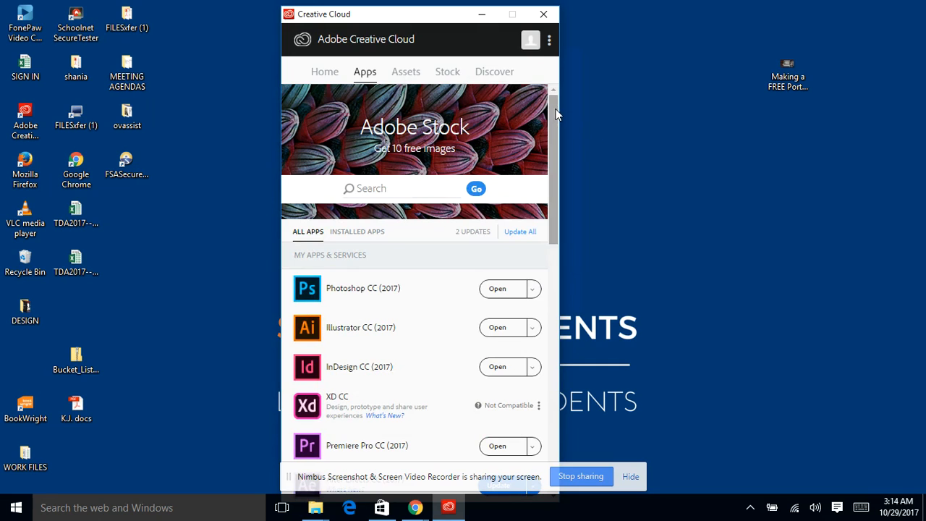
pyautogui.scroll(-3)
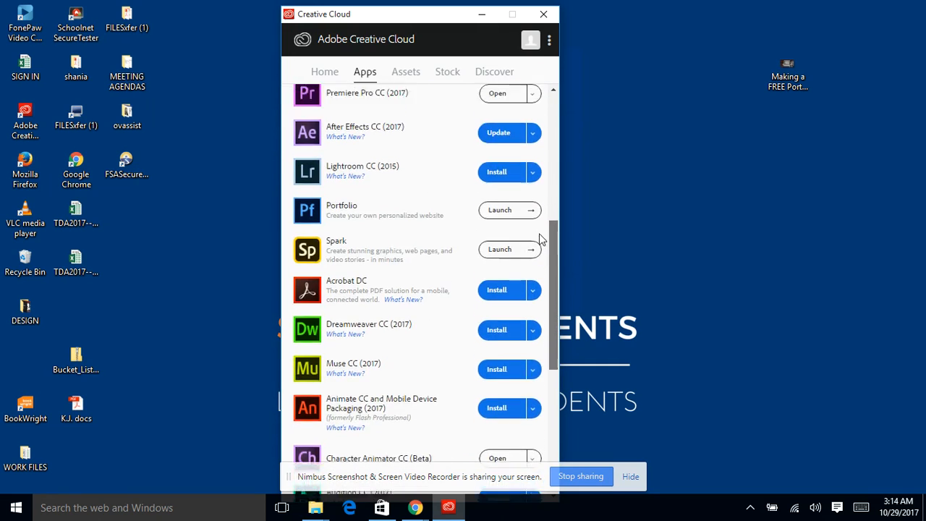
pyautogui.scroll(3)
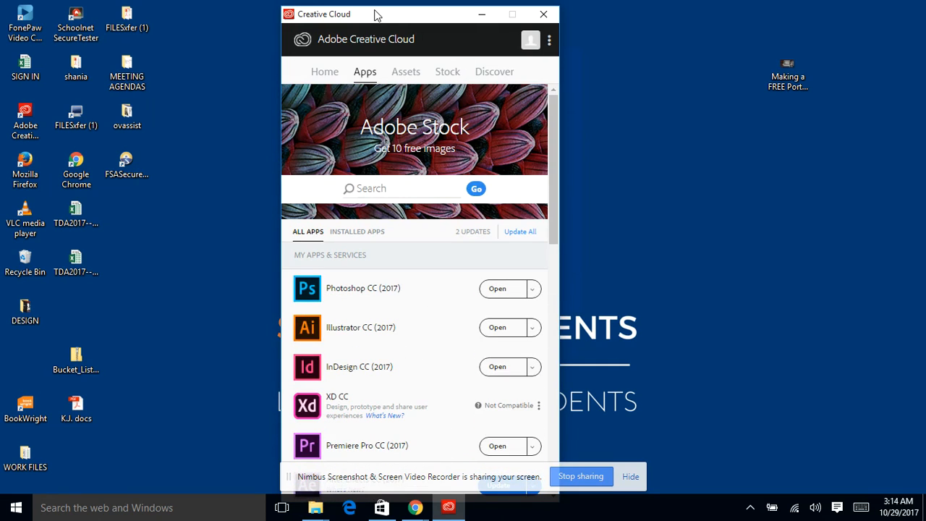
pyautogui.moveTo(304, 15)
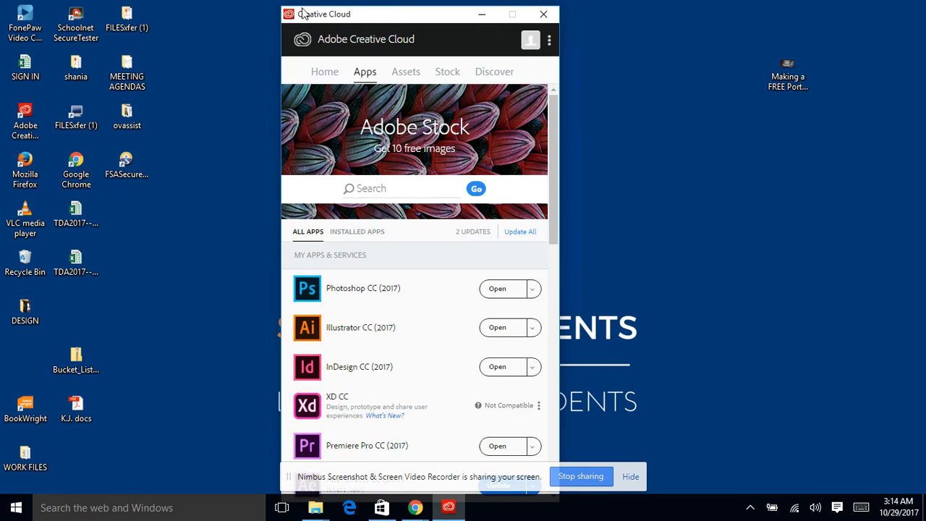
pyautogui.moveTo(515, 185)
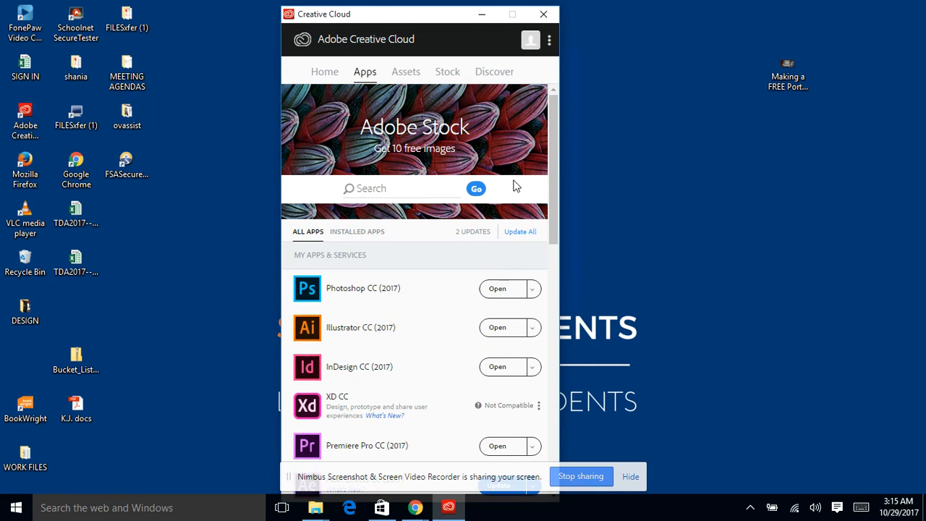
pyautogui.scroll(-3)
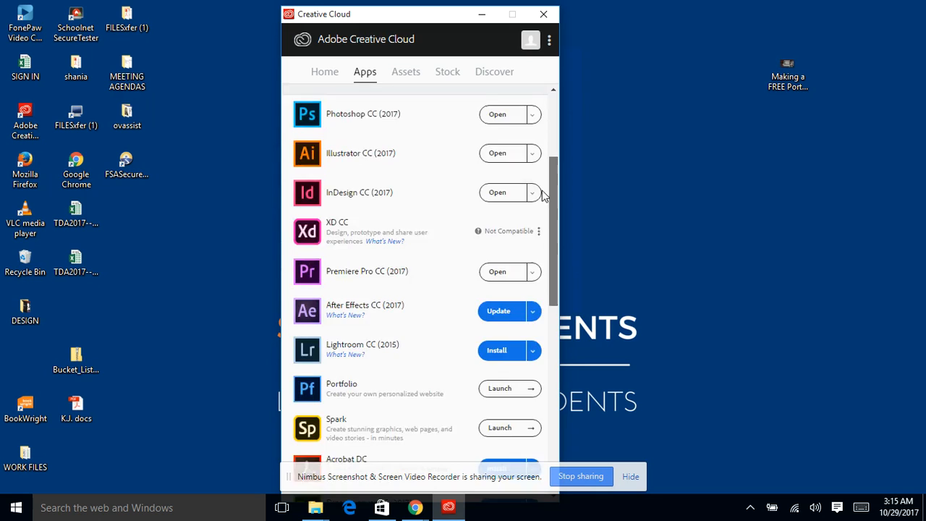
pyautogui.scroll(-3)
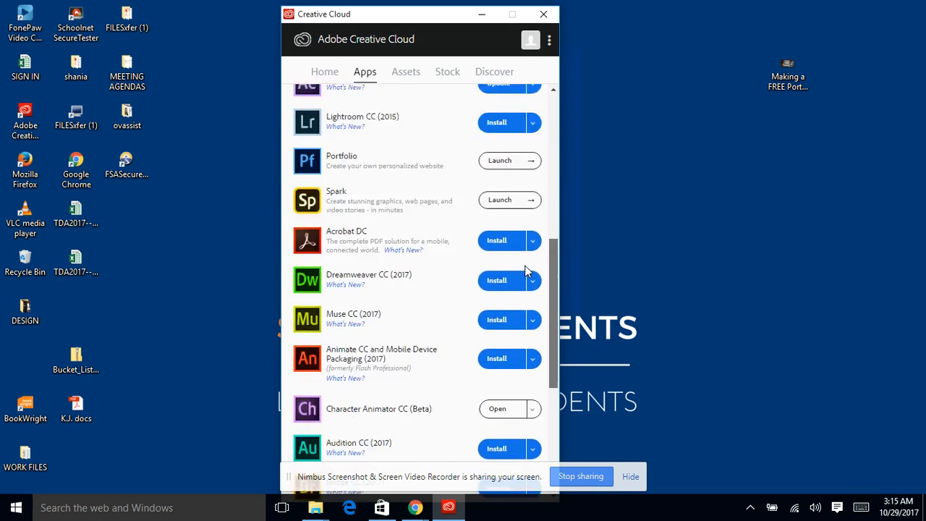
pyautogui.scroll(3)
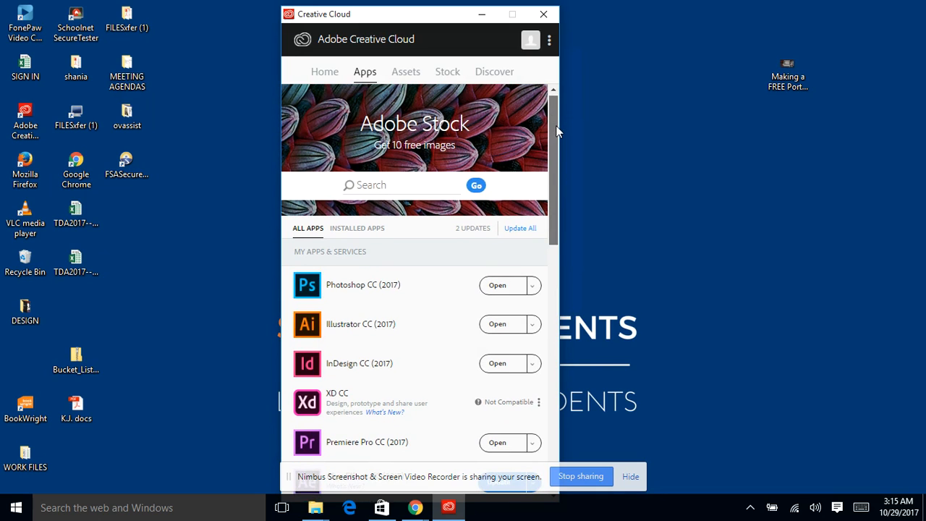
pyautogui.scroll(3)
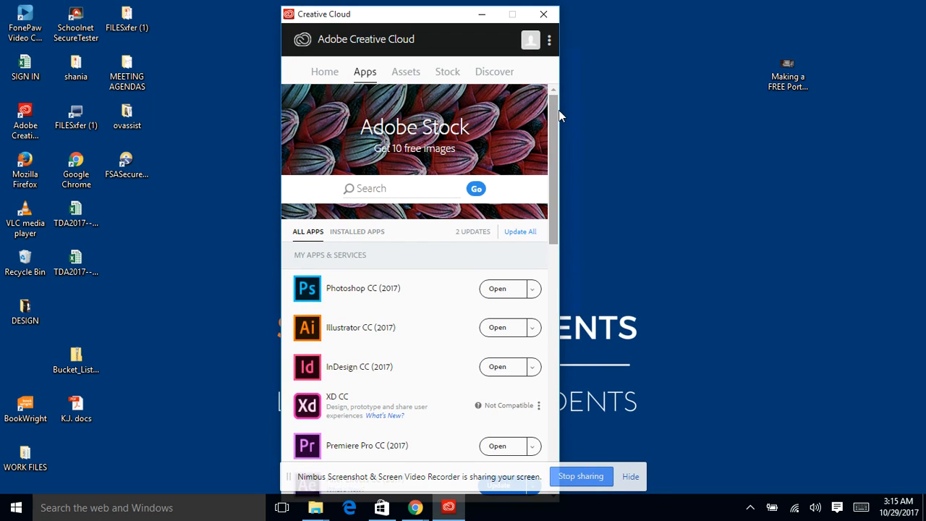
pyautogui.moveTo(557, 114)
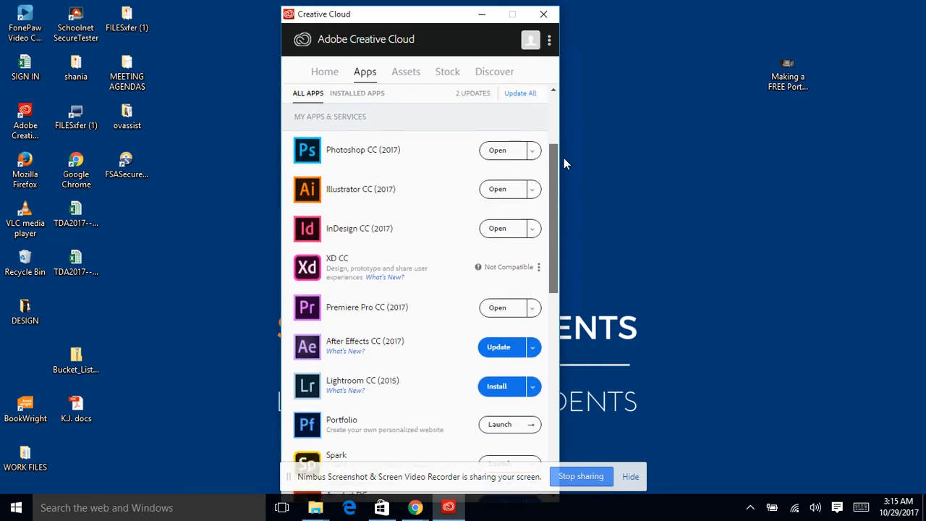
pyautogui.scroll(3)
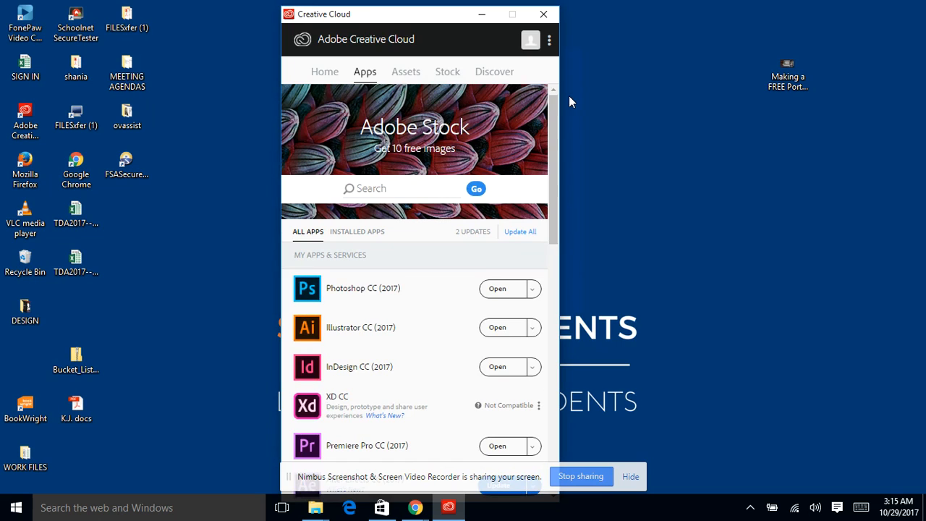
pyautogui.moveTo(570, 102)
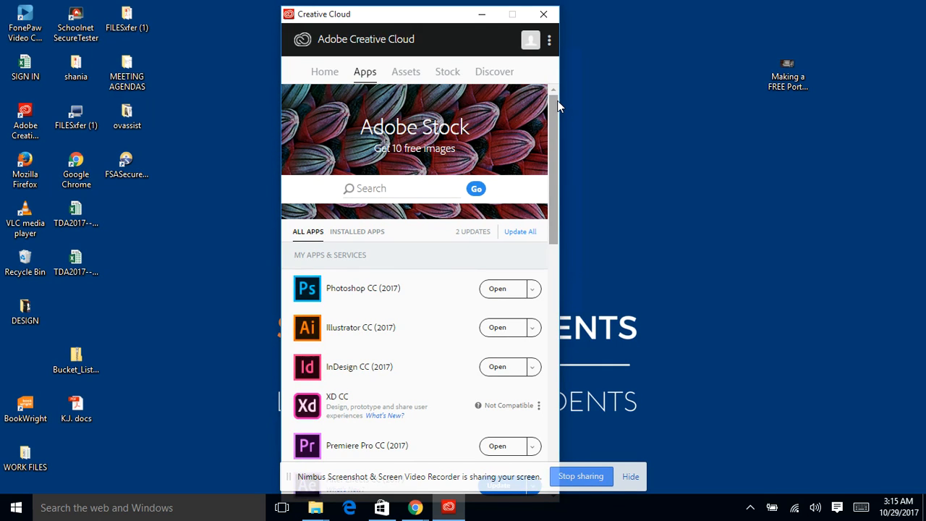
pyautogui.moveTo(519, 31)
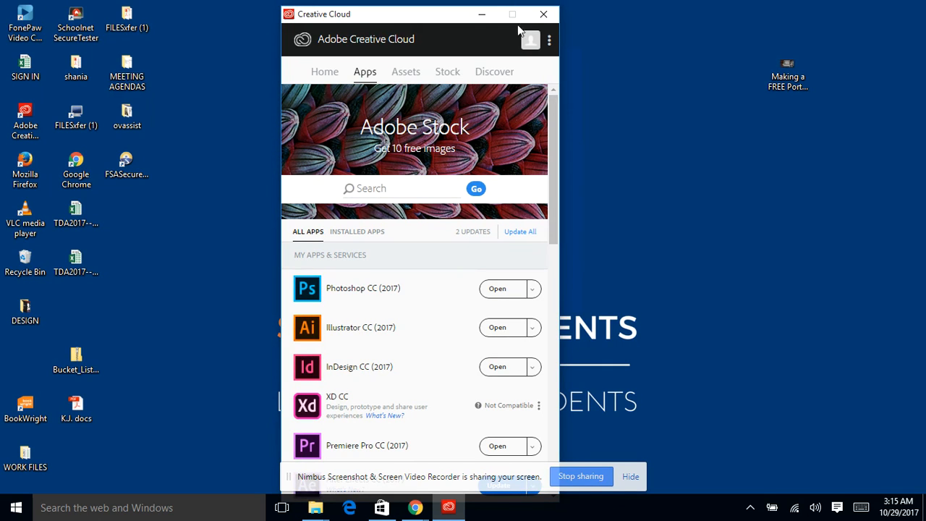
pyautogui.moveTo(518, 183)
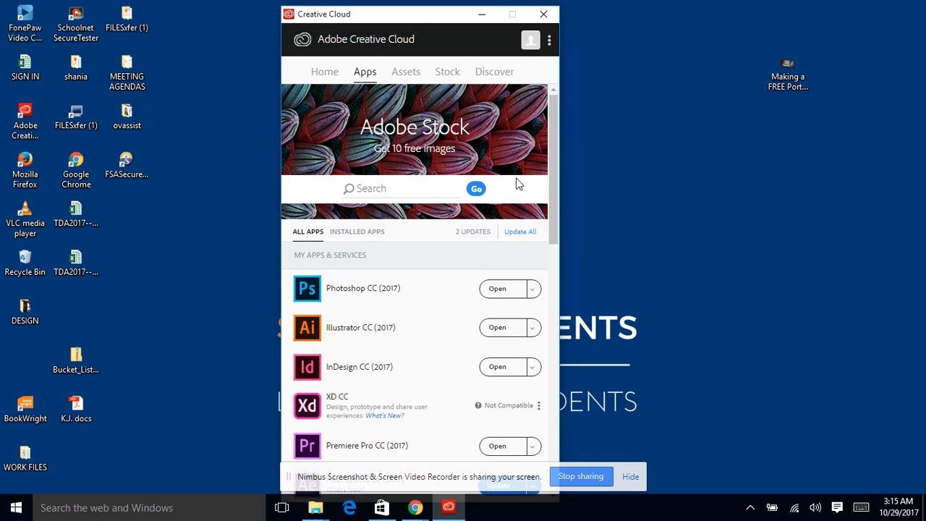
pyautogui.moveTo(554, 189)
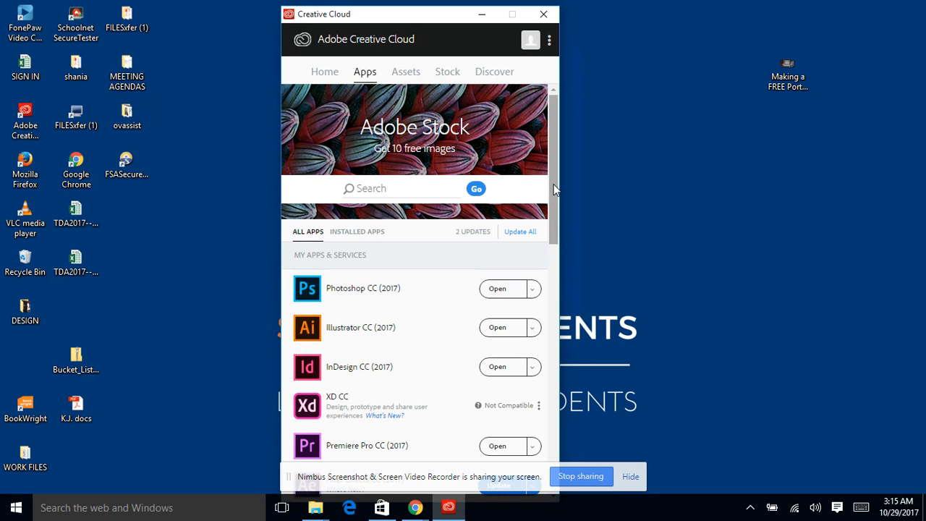
pyautogui.scroll(-3)
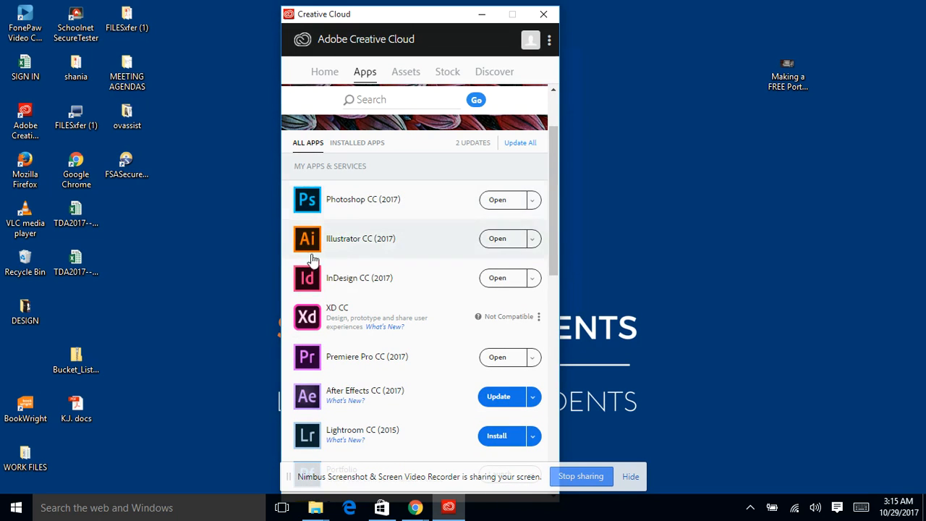
pyautogui.moveTo(394, 234)
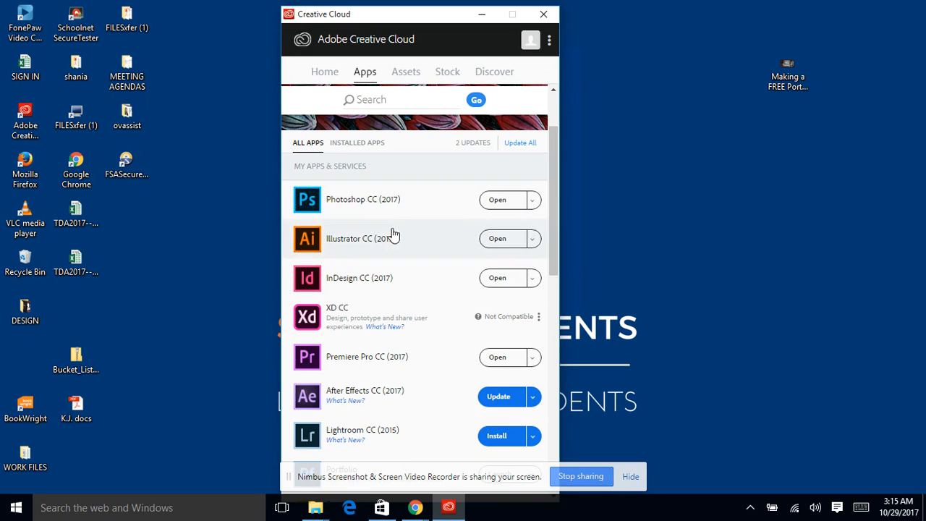
pyautogui.moveTo(341, 275)
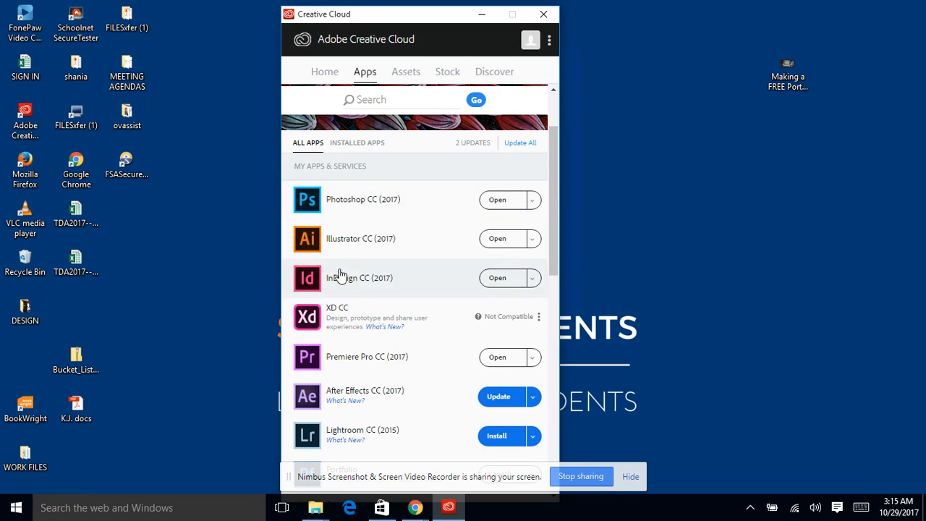
pyautogui.moveTo(553, 152)
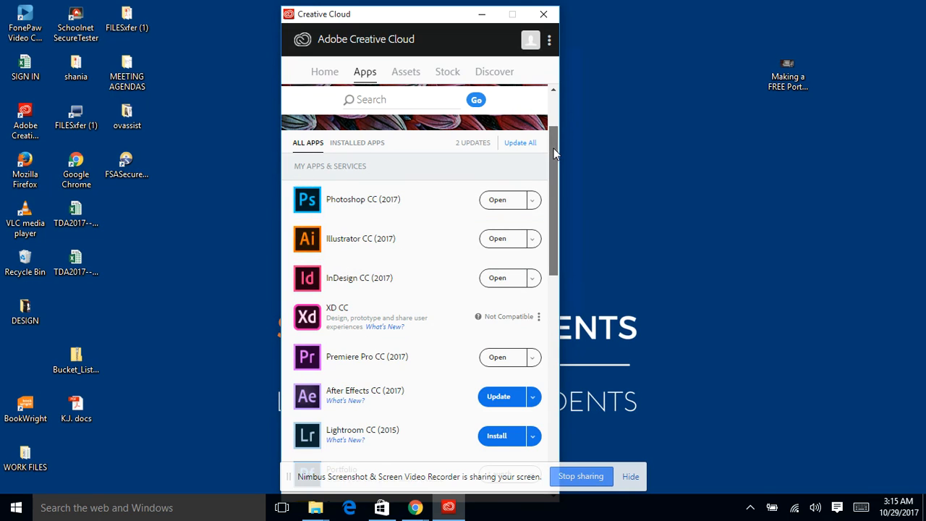
pyautogui.scroll(-3)
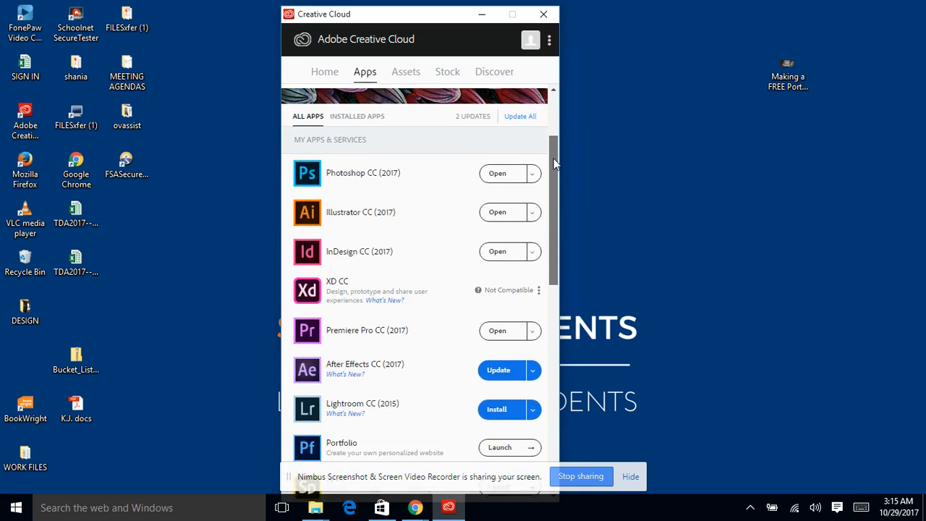
pyautogui.scroll(3)
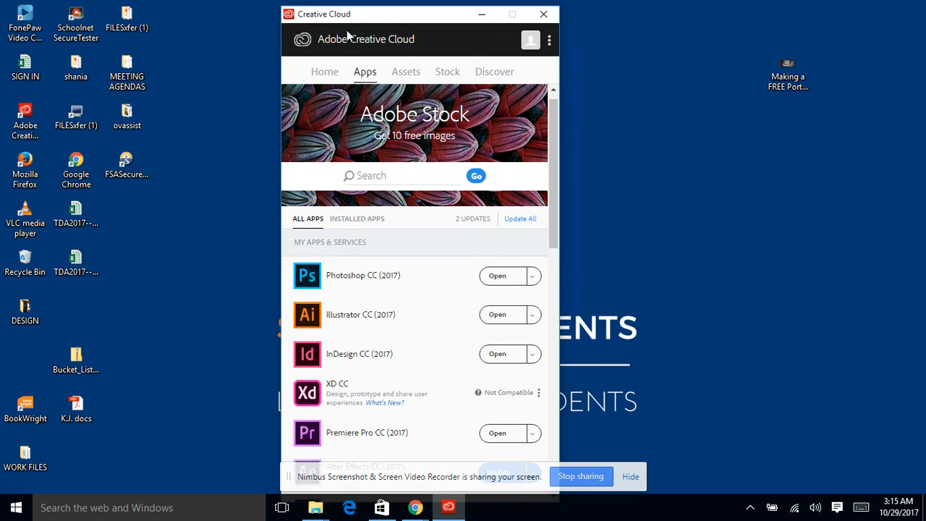
pyautogui.moveTo(577, 127)
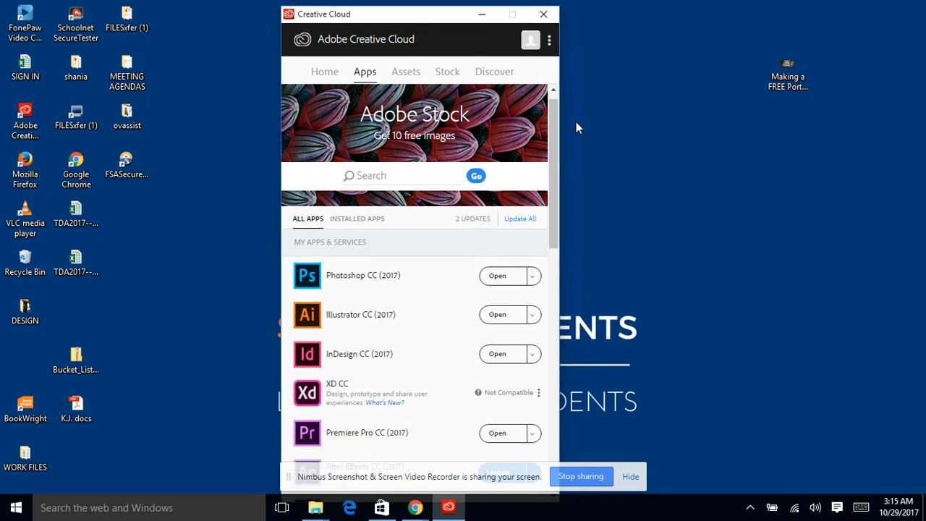
pyautogui.scroll(-3)
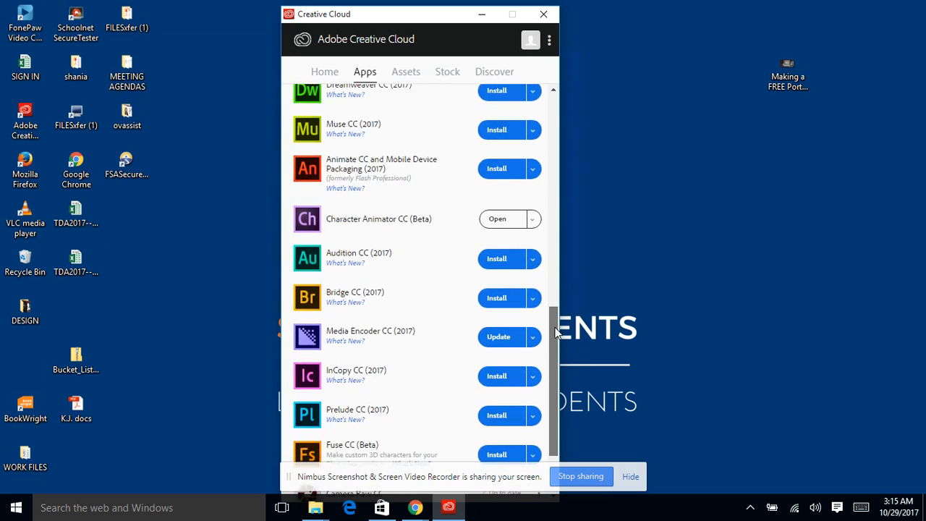
pyautogui.scroll(3)
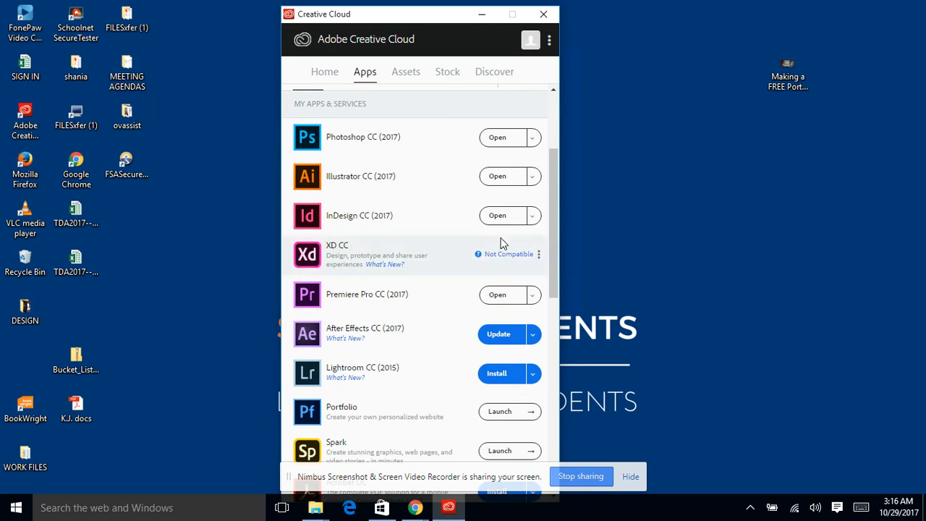
pyautogui.scroll(3)
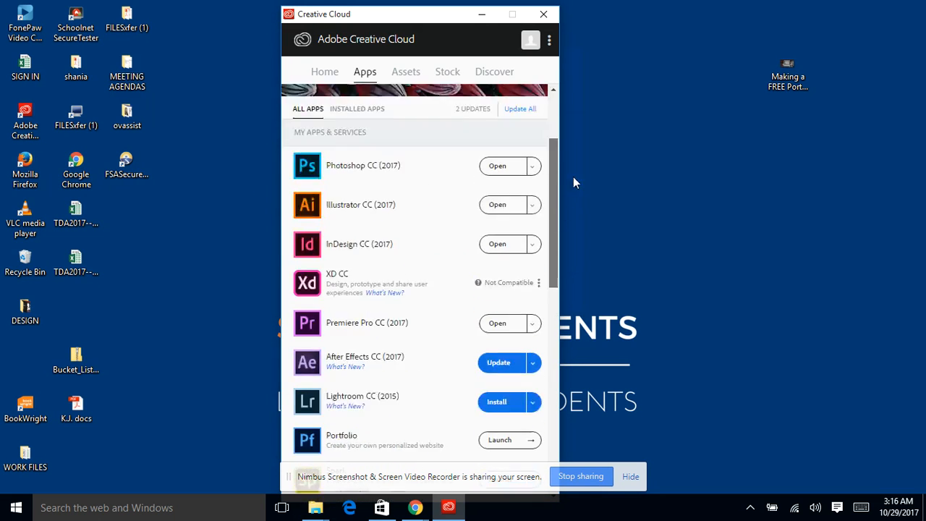
pyautogui.scroll(3)
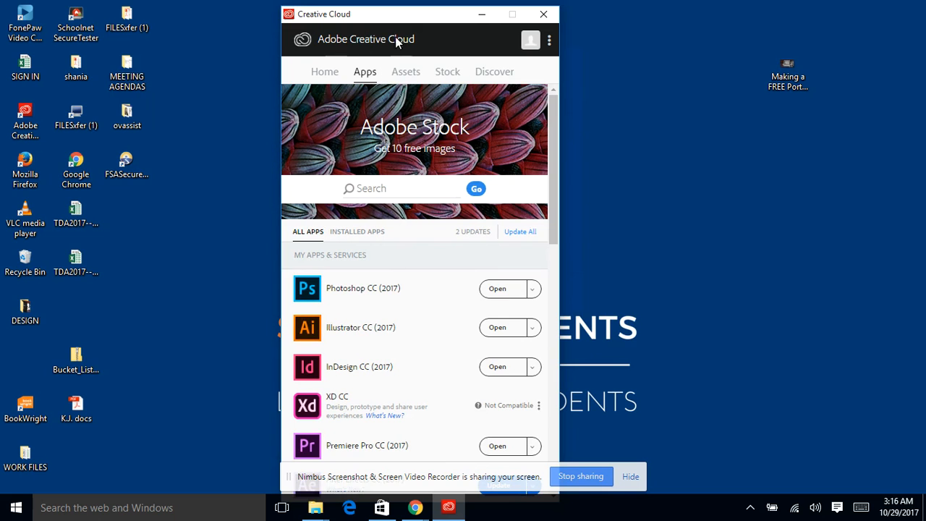
pyautogui.scroll(-3)
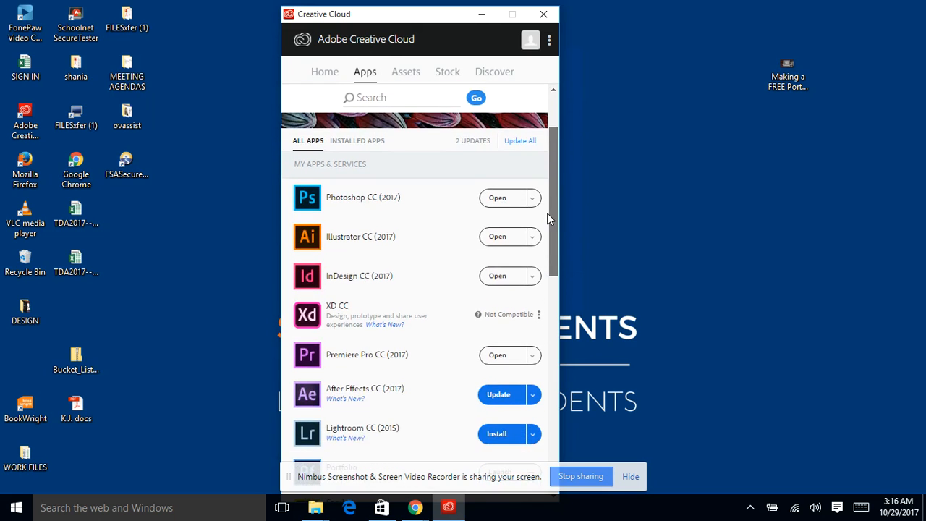
pyautogui.scroll(-3)
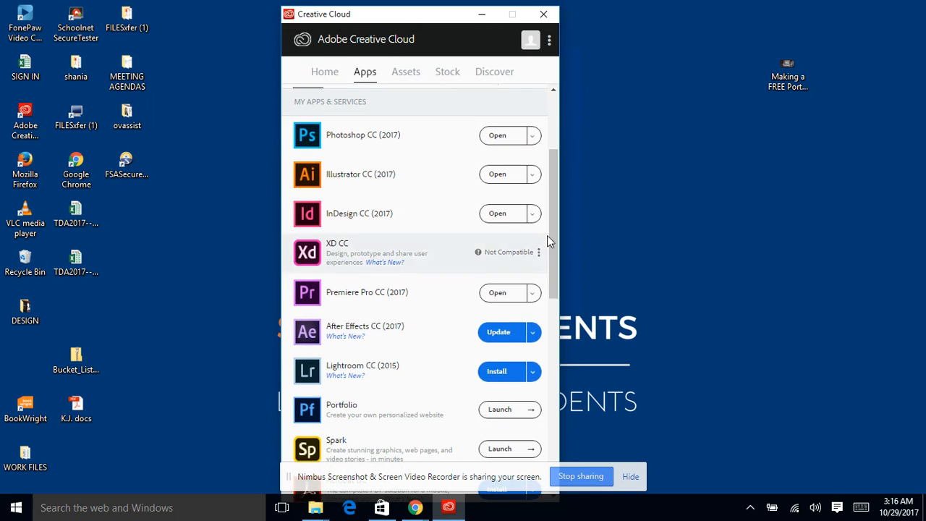
pyautogui.moveTo(356, 136)
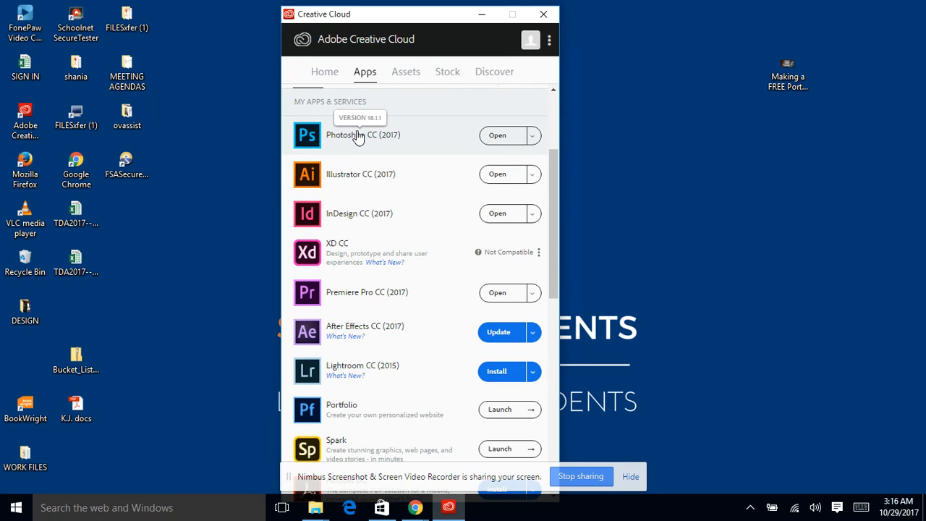
pyautogui.moveTo(362, 186)
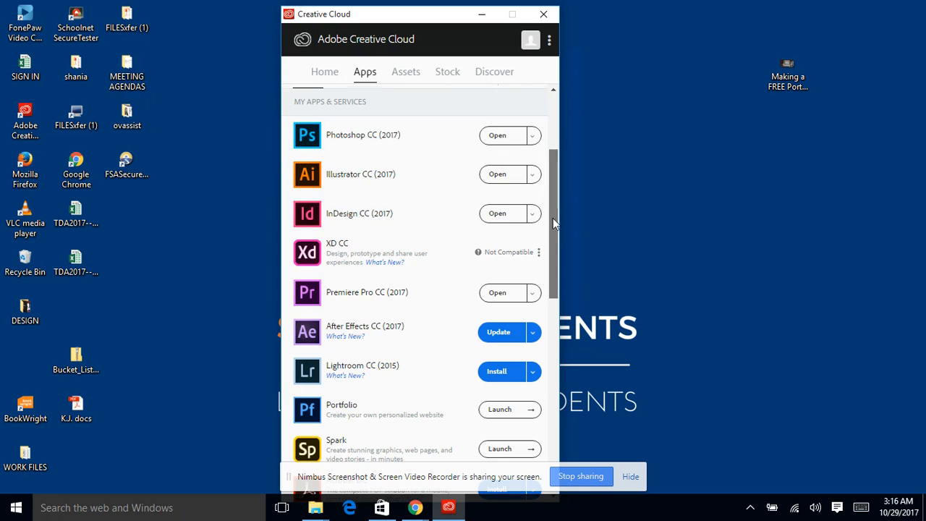
# - Scroll the Apps list further down to Acrobat DC, Dreamweaver, Muse, Audition and Media Encoder
pyautogui.scroll(-3)
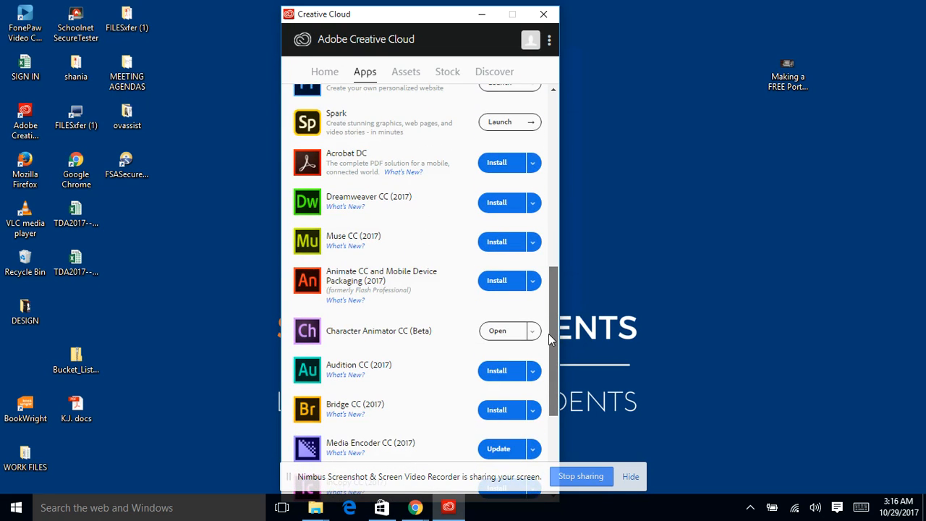
pyautogui.moveTo(335, 119)
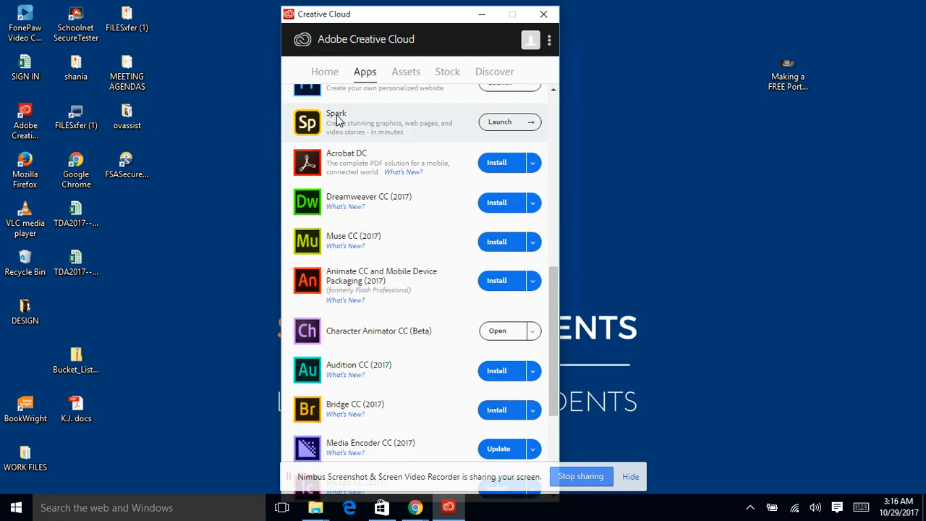
pyautogui.moveTo(388, 166)
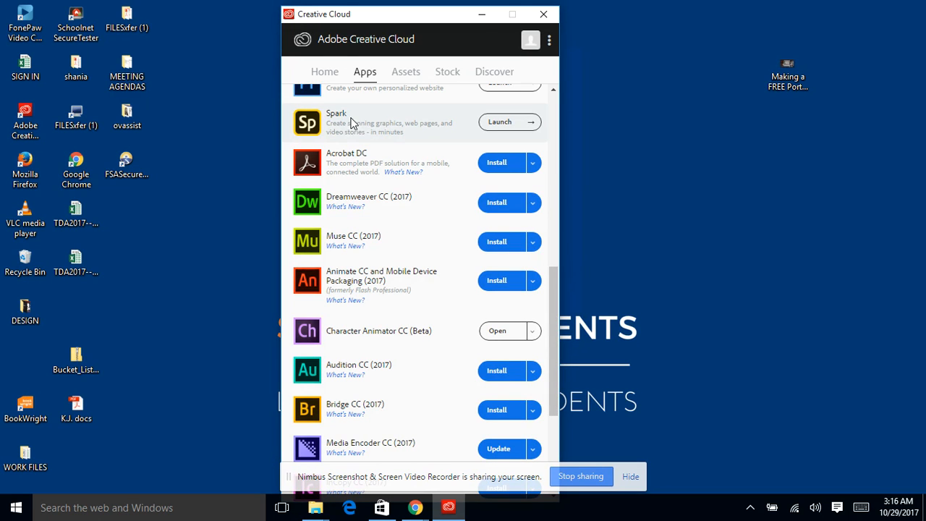
pyautogui.moveTo(350, 137)
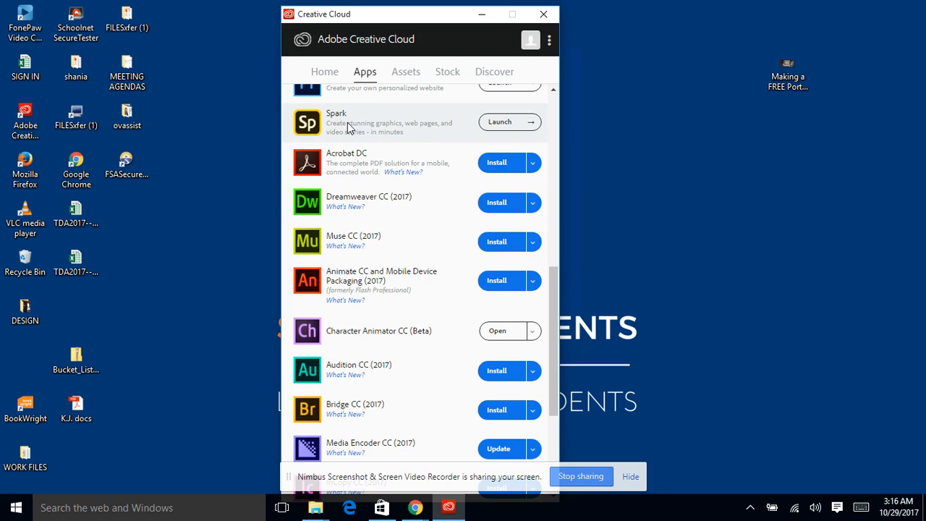
pyautogui.moveTo(471, 367)
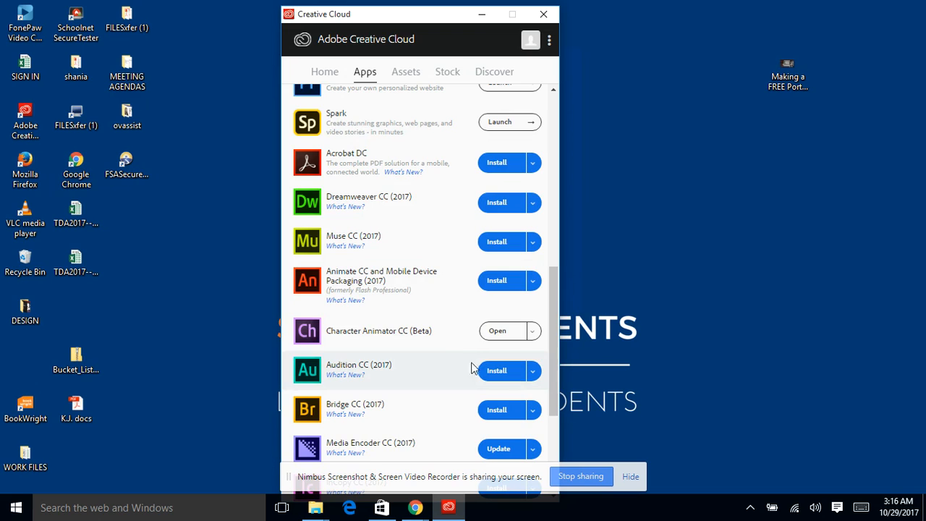
# - Scroll the Apps list back so Lightroom through Bridge show, with Portfolio ready to launch
pyautogui.scroll(3)
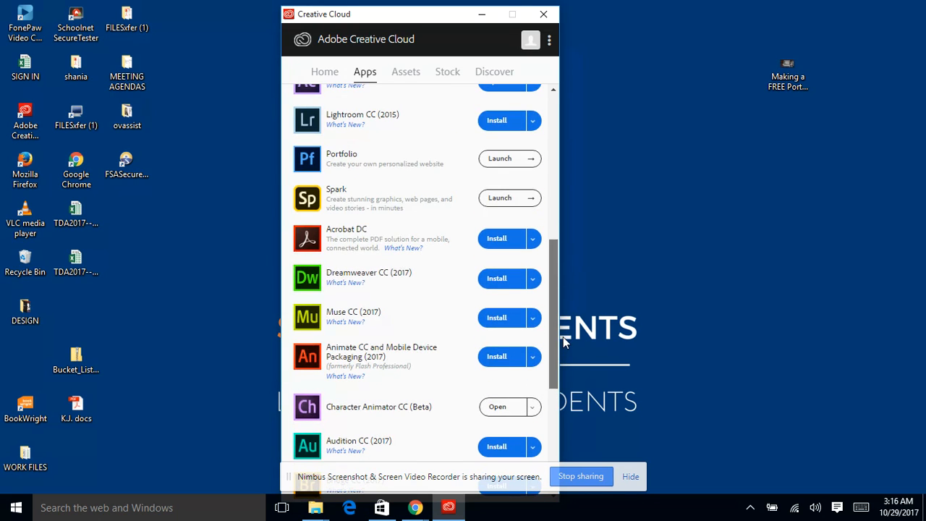
pyautogui.moveTo(336, 162)
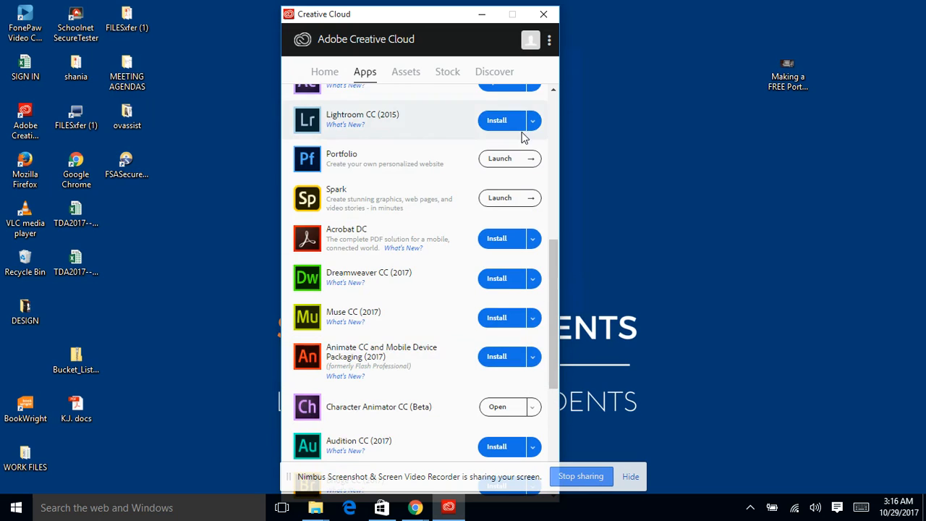
pyautogui.moveTo(342, 161)
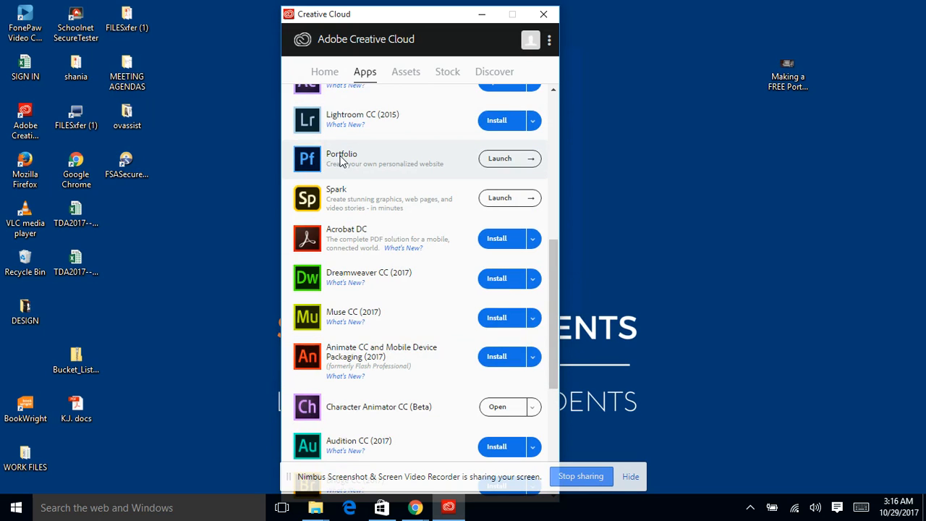
pyautogui.moveTo(348, 191)
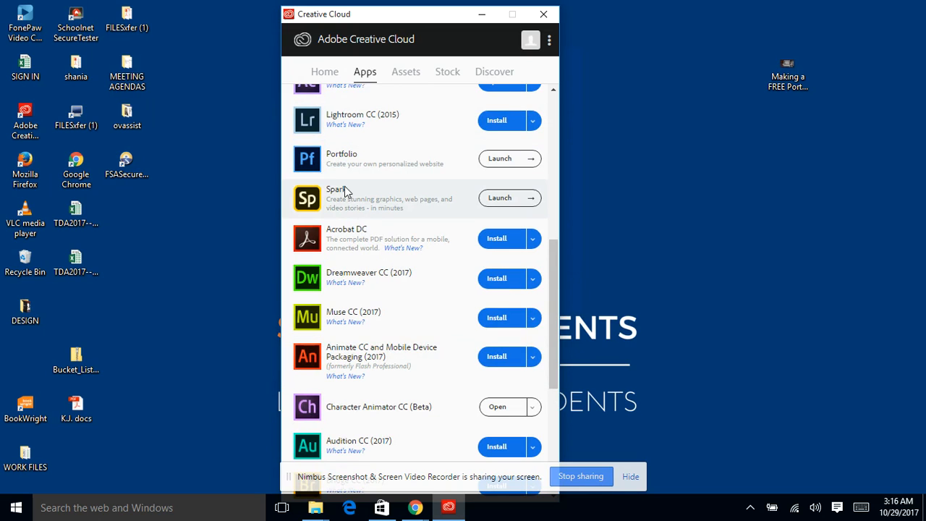
pyautogui.moveTo(468, 157)
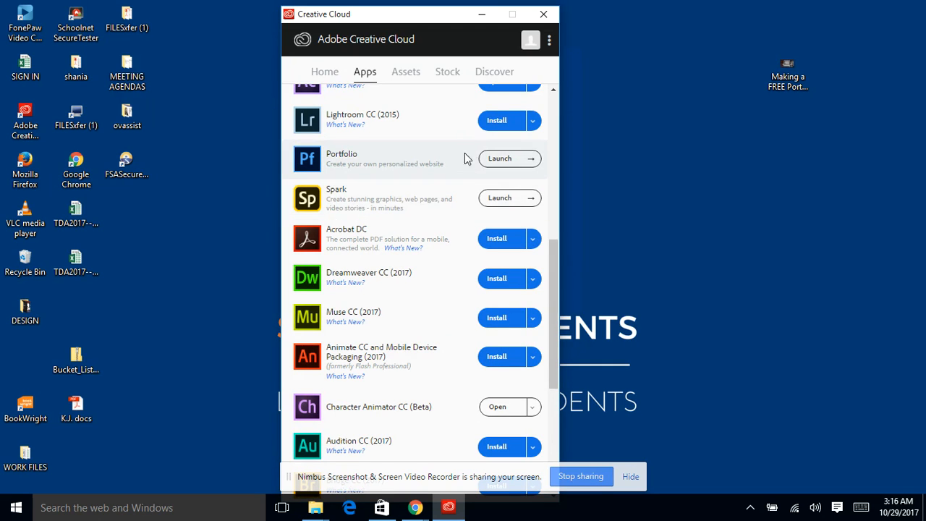
pyautogui.moveTo(298, 214)
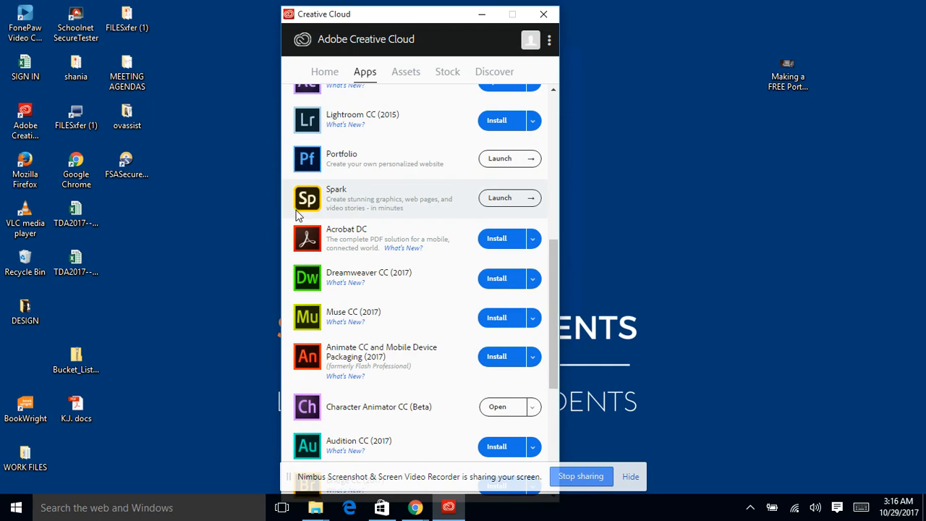
pyautogui.moveTo(475, 156)
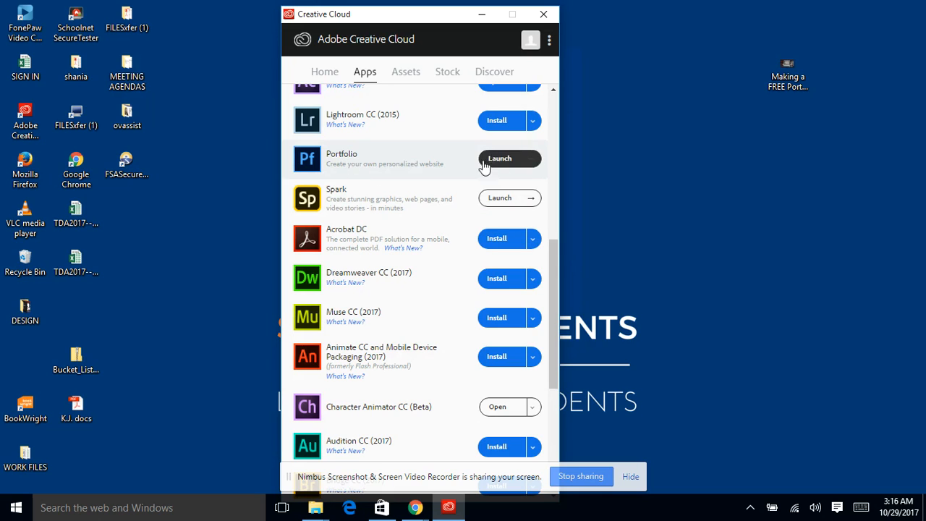
pyautogui.moveTo(399, 39)
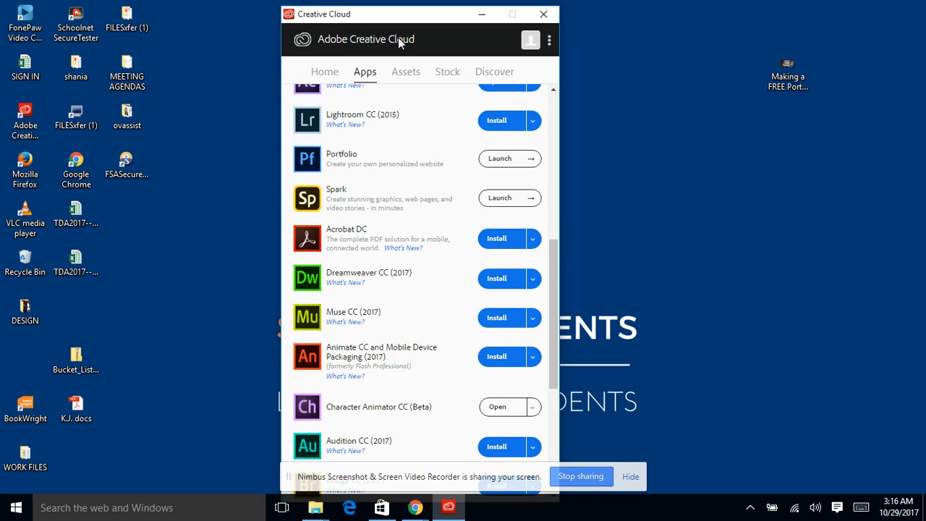
pyautogui.moveTo(371, 166)
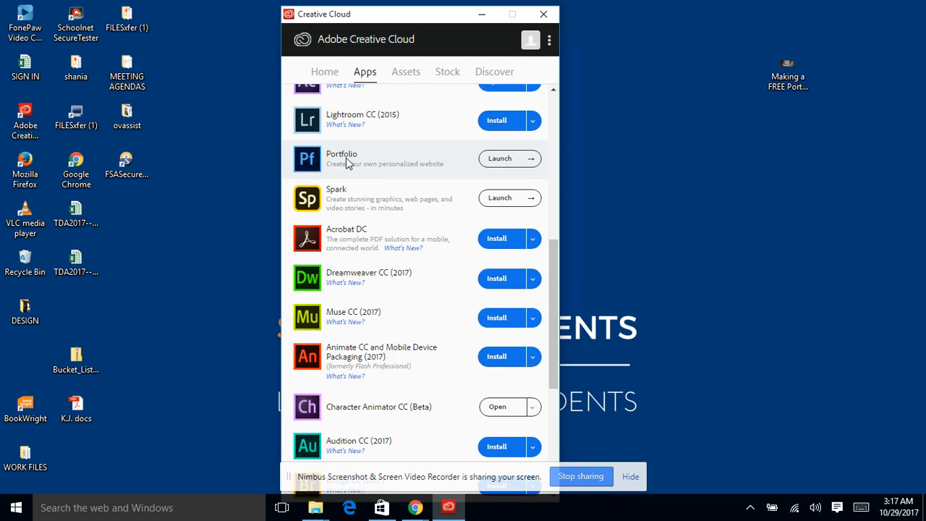
pyautogui.moveTo(521, 271)
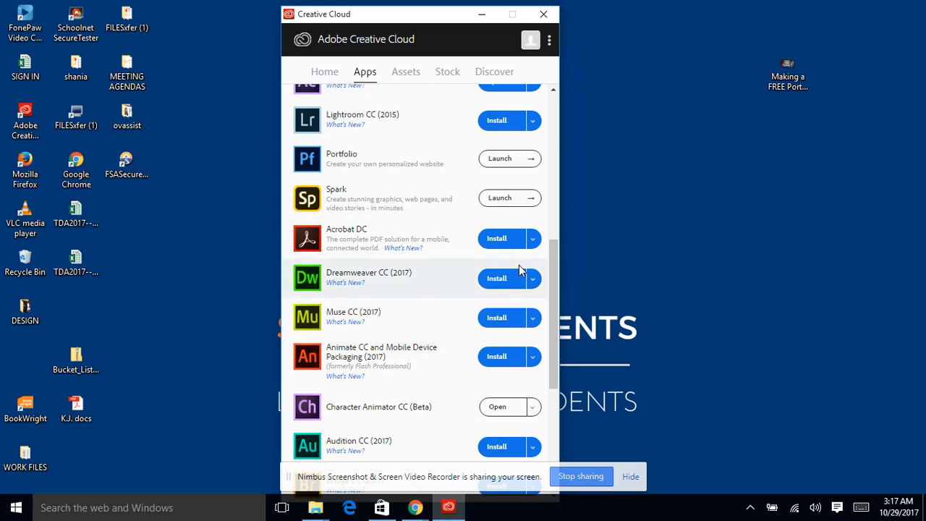
pyautogui.scroll(-3)
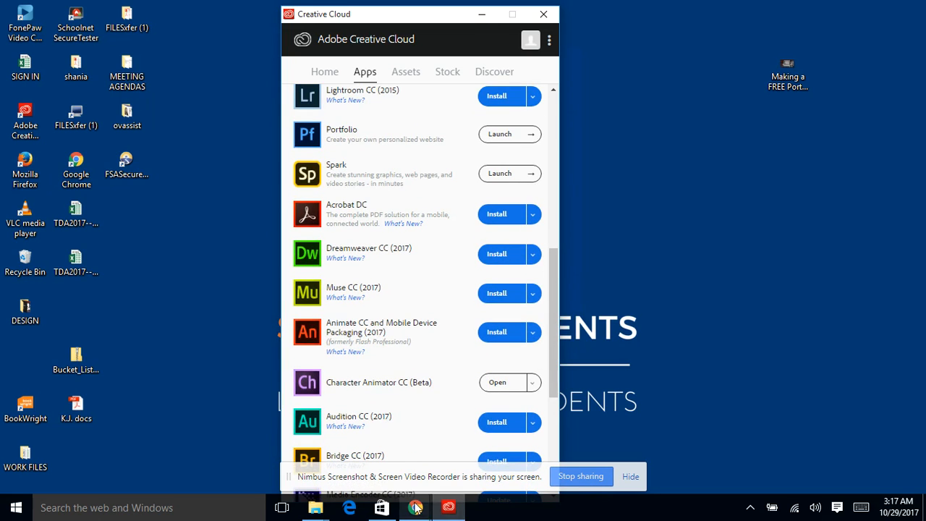
pyautogui.moveTo(416, 506)
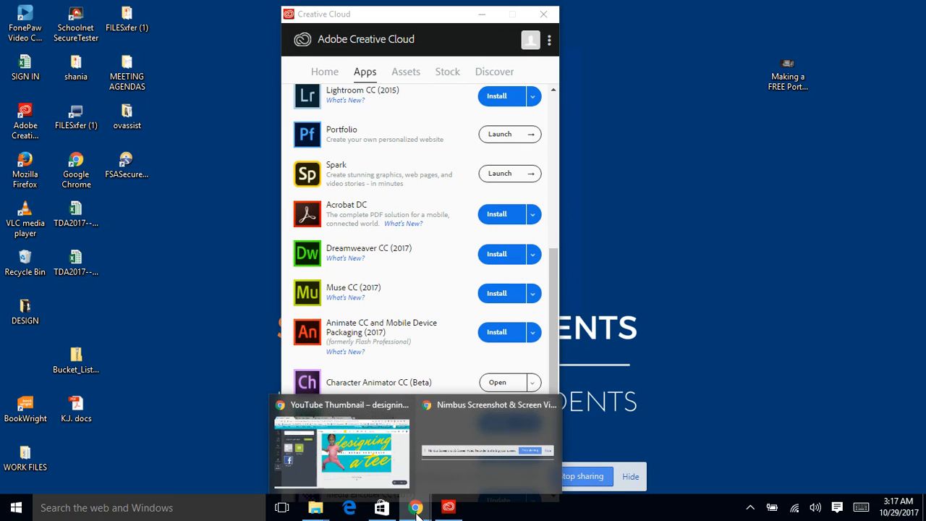
pyautogui.moveTo(437, 410)
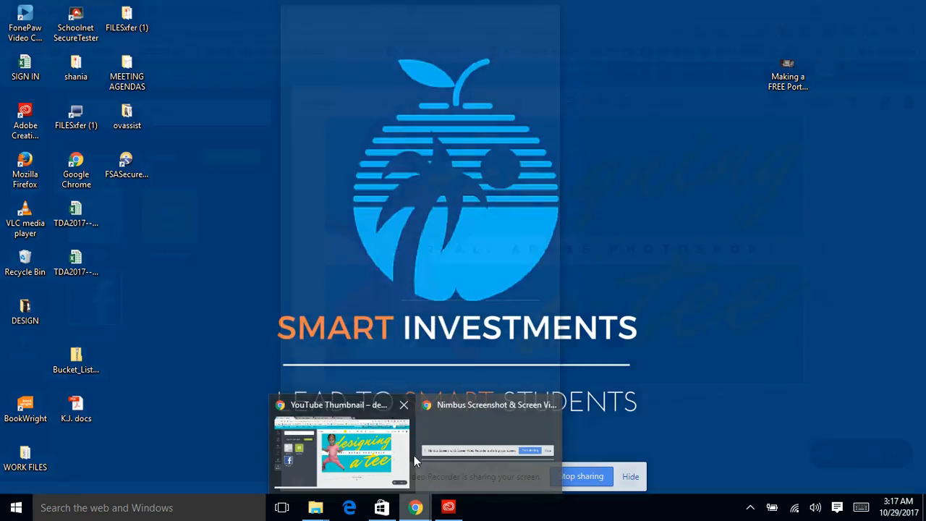
# - Bring the Canva 'designing a tee' YouTube thumbnail window to the front
pyautogui.click(339, 449)
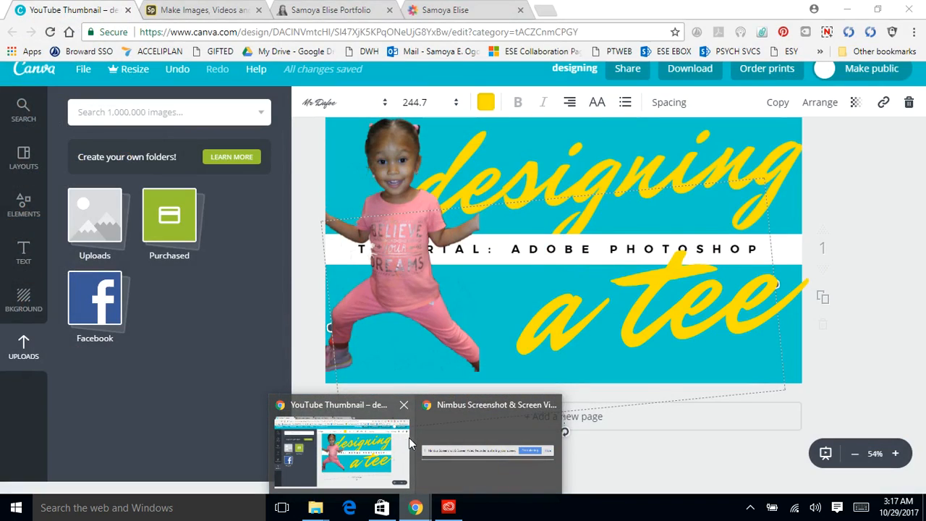
pyautogui.moveTo(402, 463)
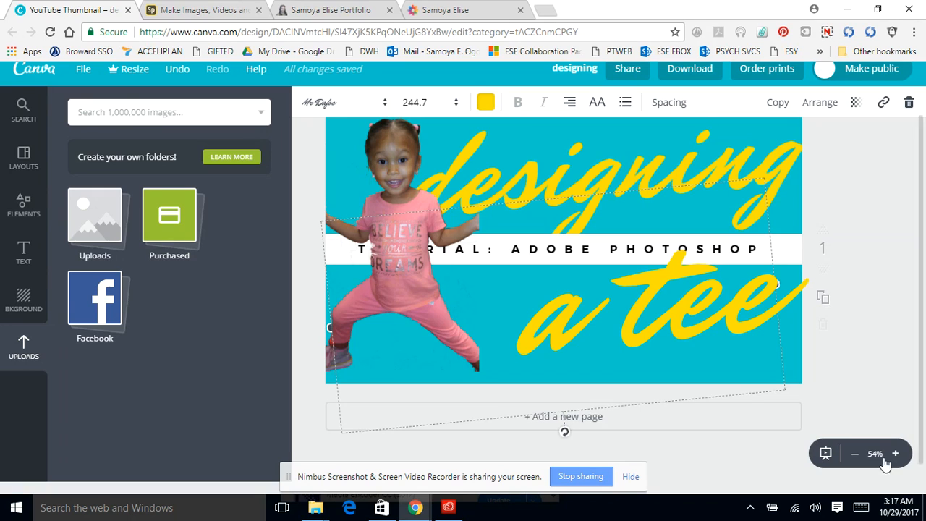
pyautogui.moveTo(752, 405)
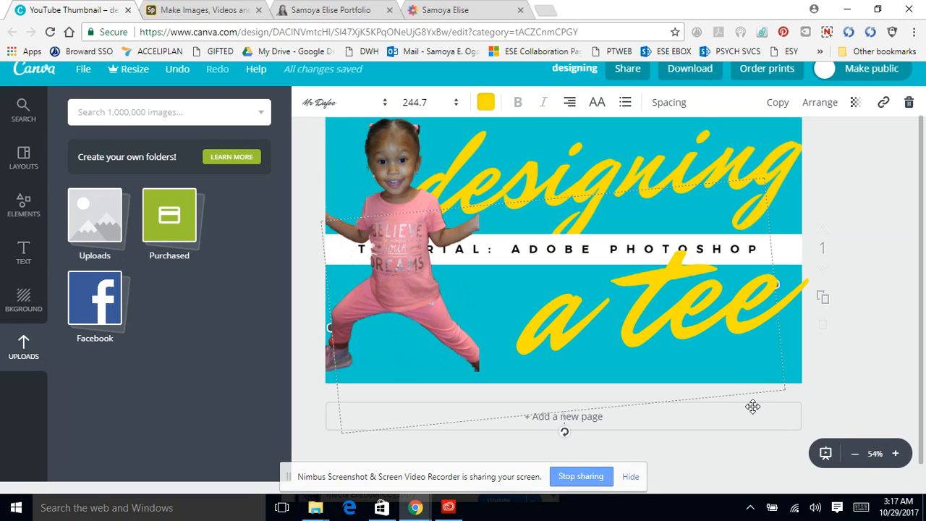
pyautogui.moveTo(746, 376)
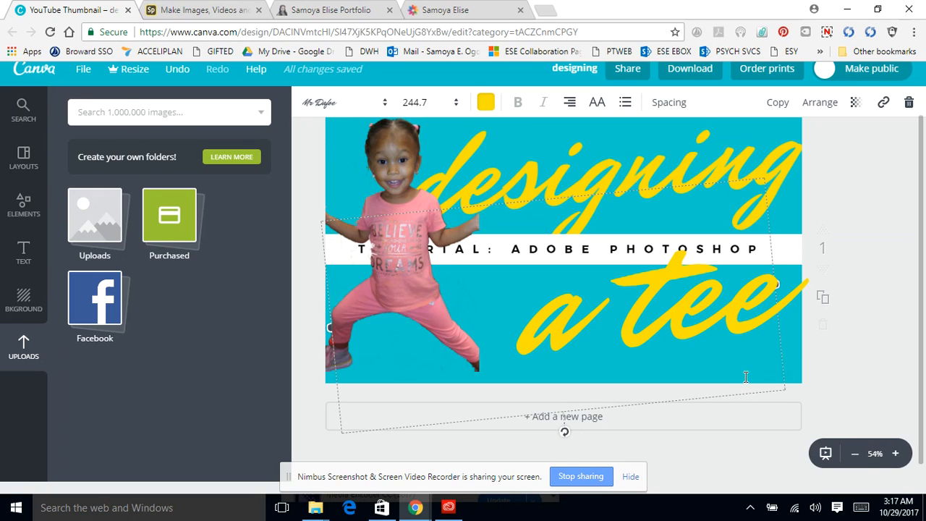
pyautogui.moveTo(579, 240)
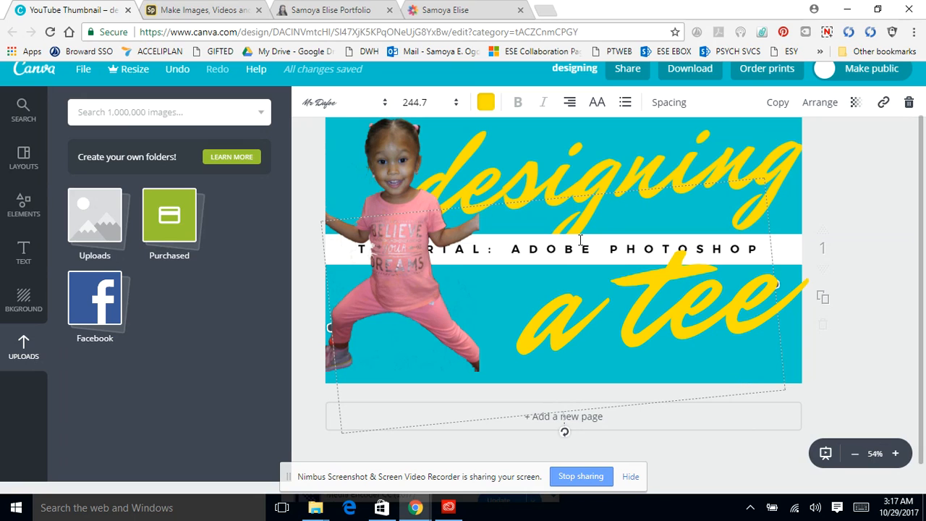
pyautogui.moveTo(325, 8)
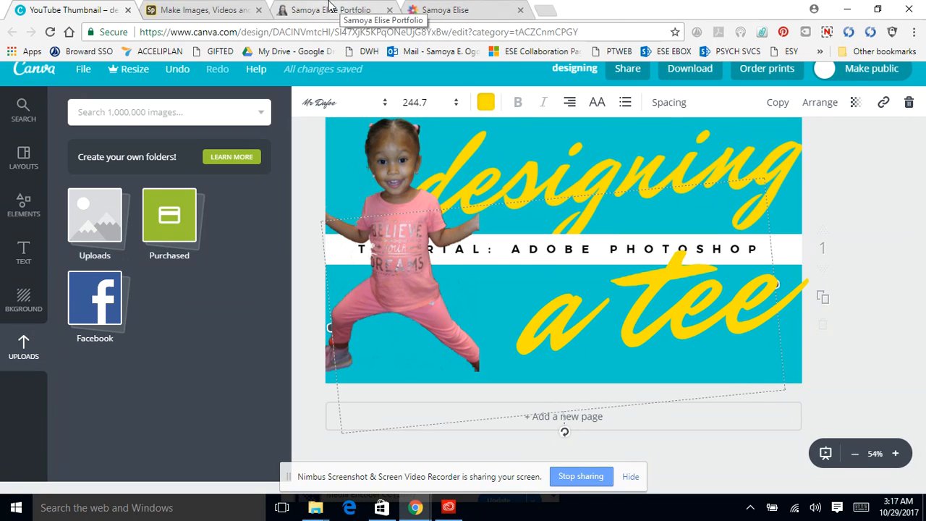
pyautogui.moveTo(202, 9)
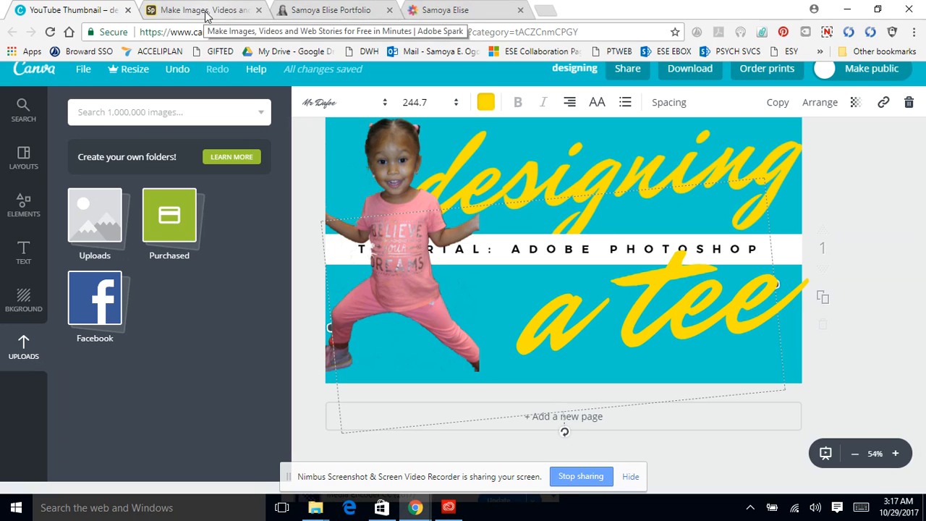
pyautogui.moveTo(253, 180)
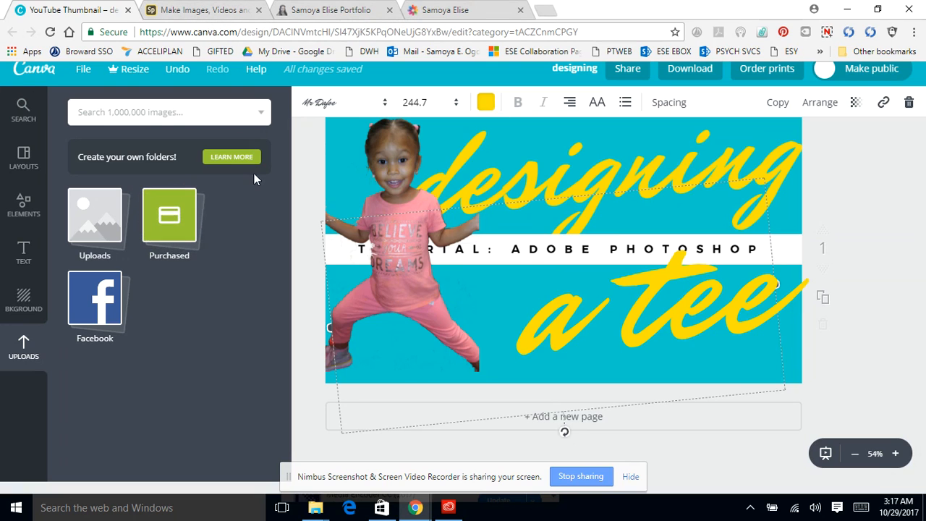
pyautogui.moveTo(223, 246)
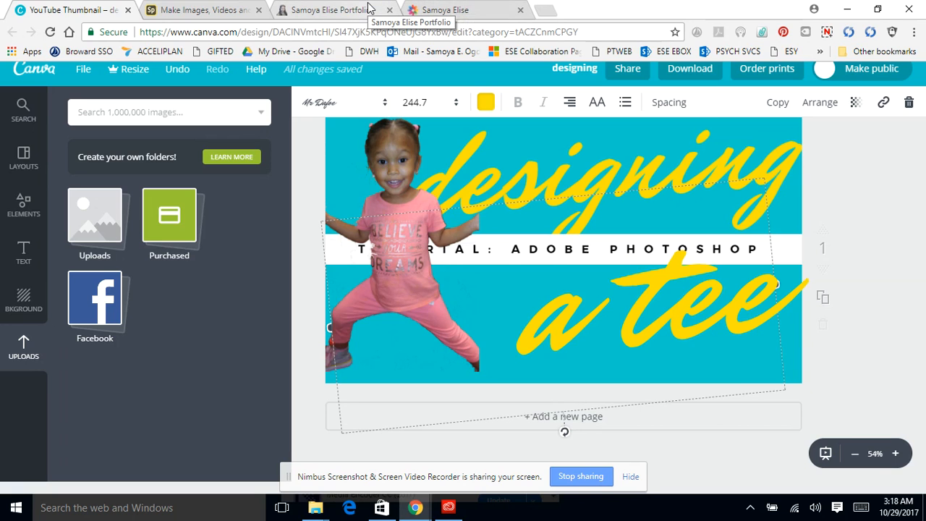
# - Switch to the Crevado portfolio tab, close the Canva thumbnail tab, and view the Graduate Fashion Show poster
pyautogui.click(441, 8)
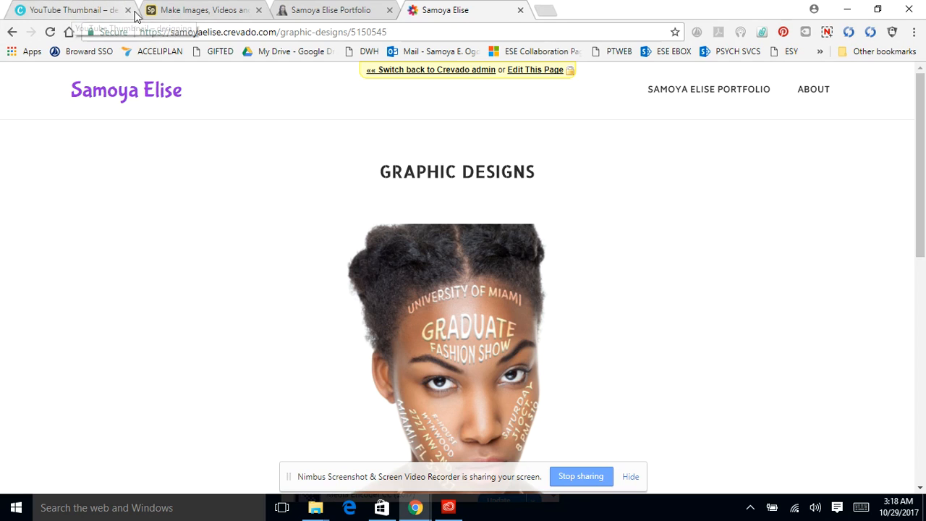
pyautogui.click(127, 10)
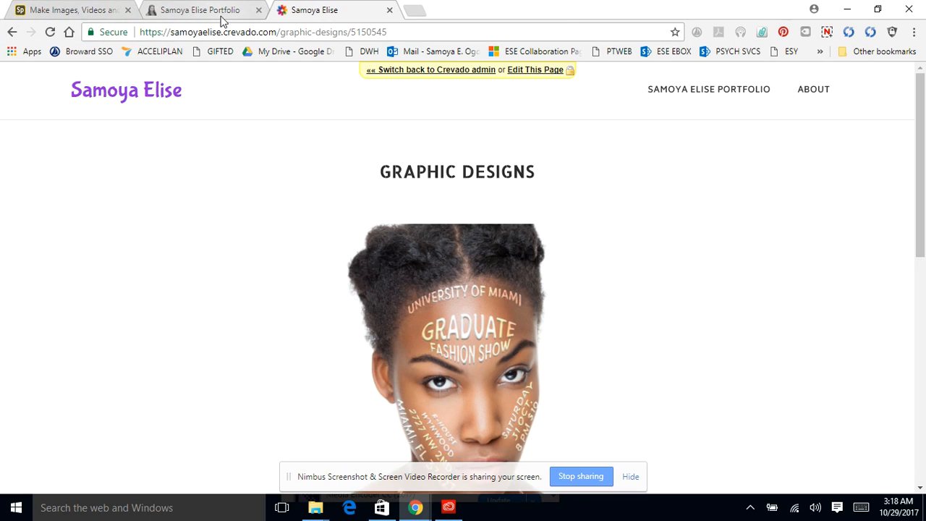
pyautogui.moveTo(922, 147)
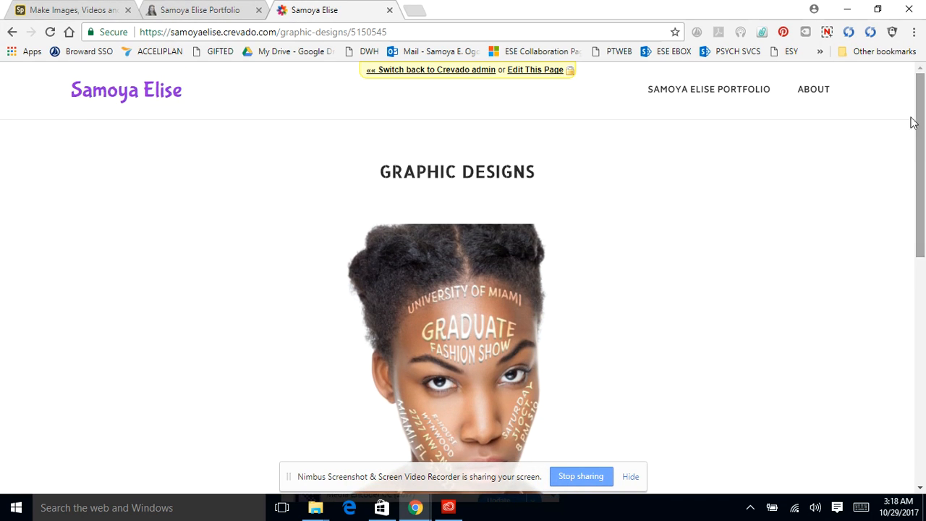
pyautogui.moveTo(343, 97)
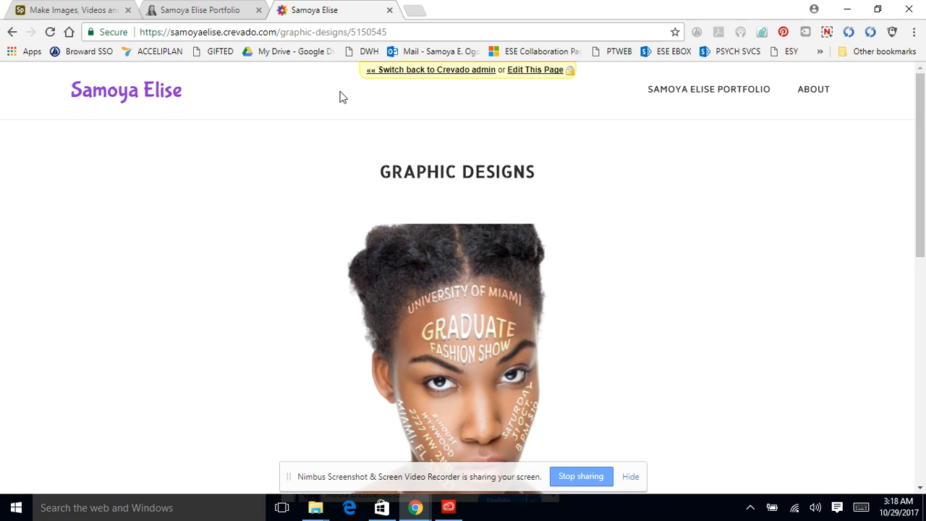
pyautogui.moveTo(368, 139)
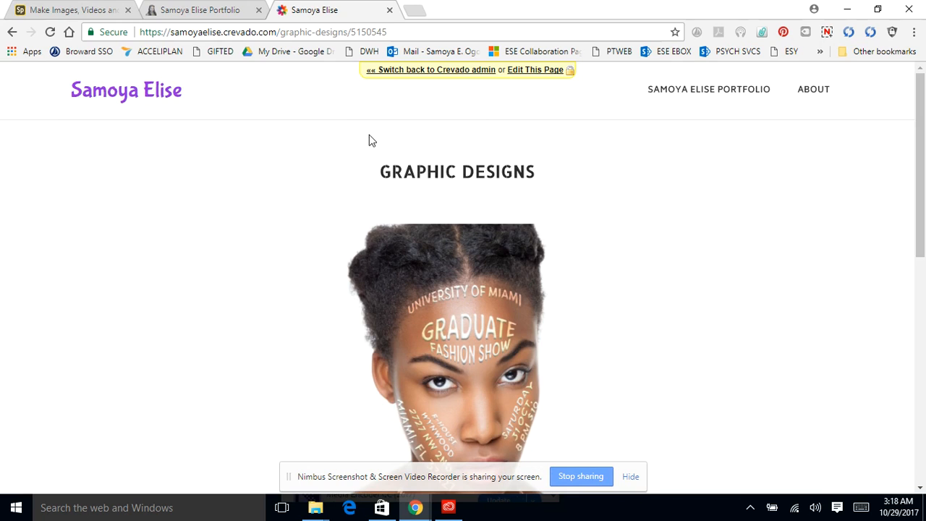
pyautogui.moveTo(486, 134)
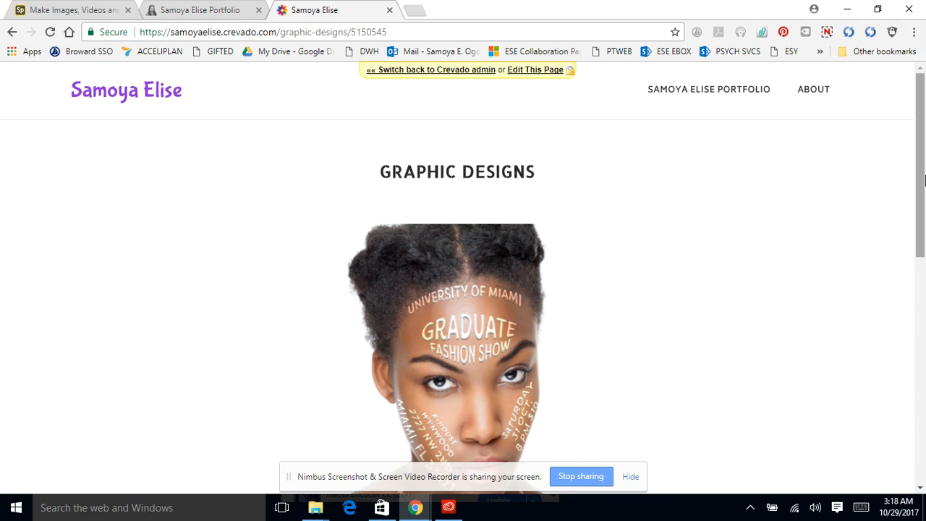
pyautogui.scroll(-3)
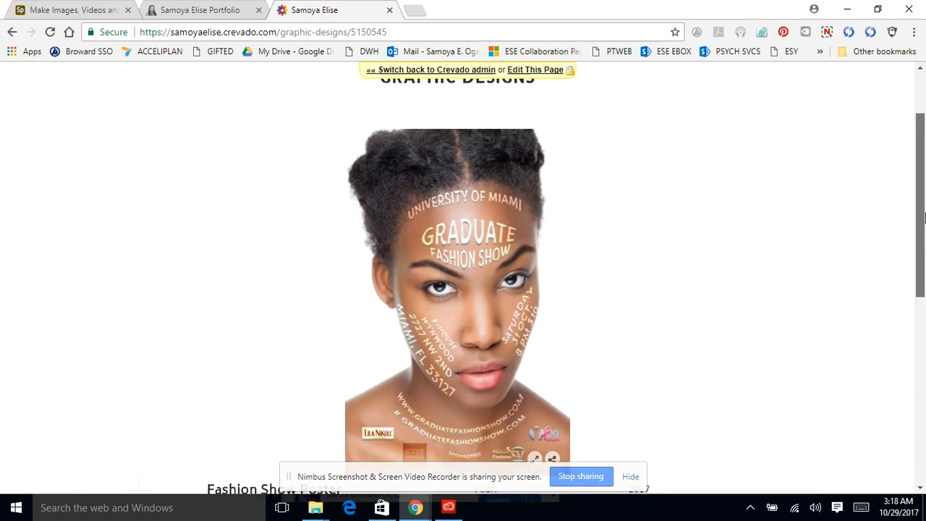
pyautogui.scroll(3)
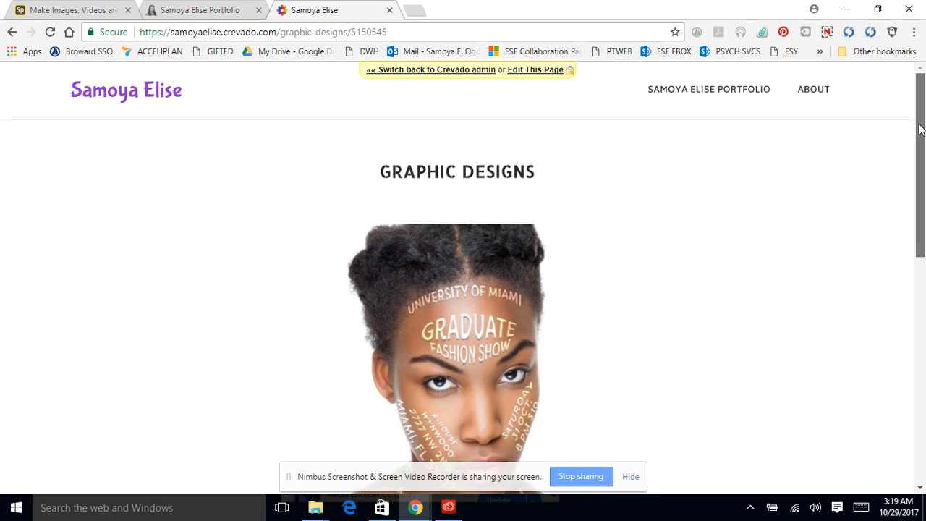
pyautogui.scroll(-3)
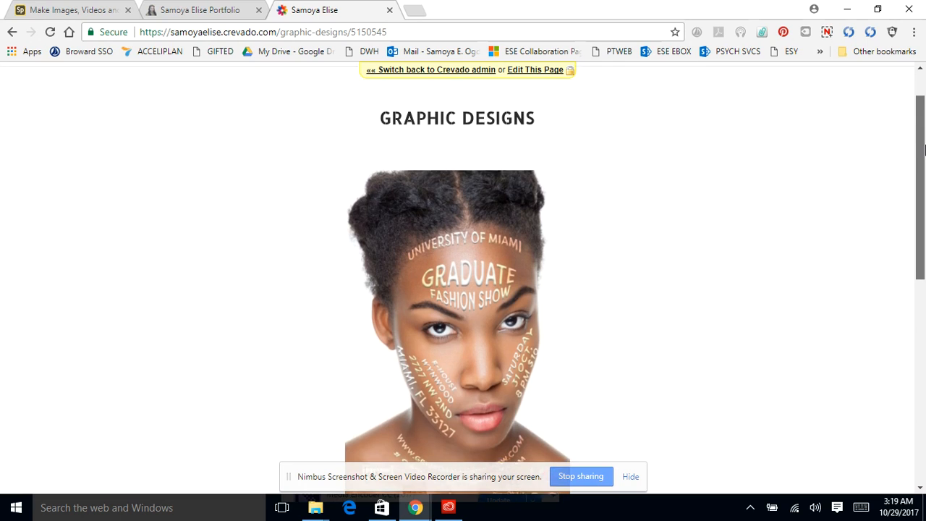
pyautogui.scroll(3)
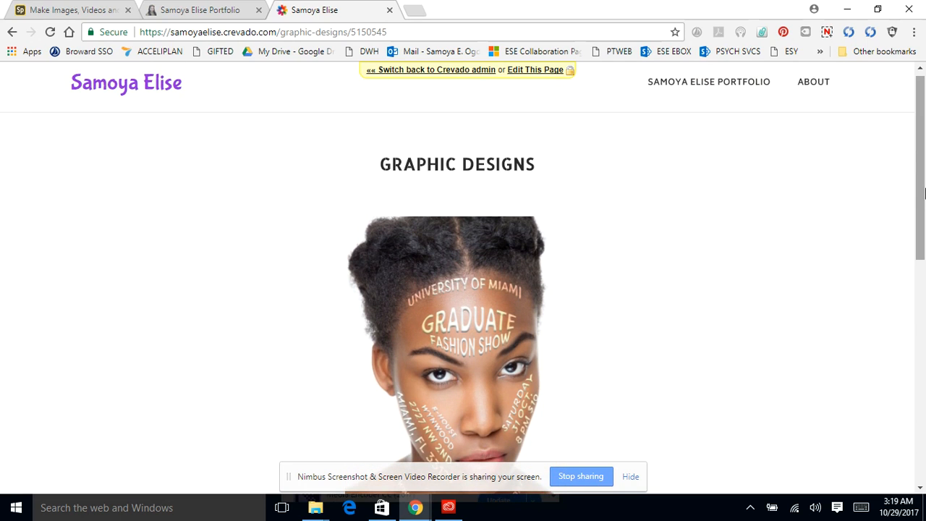
pyautogui.scroll(-3)
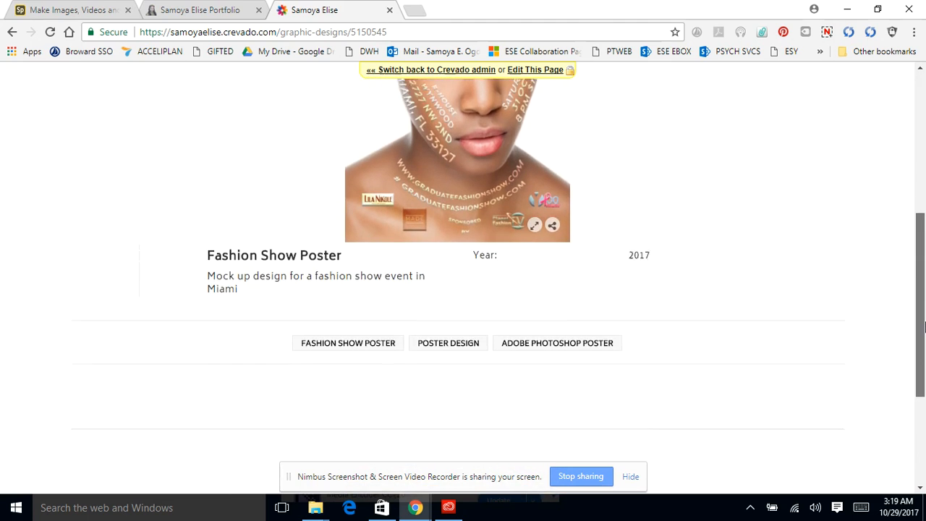
pyautogui.scroll(3)
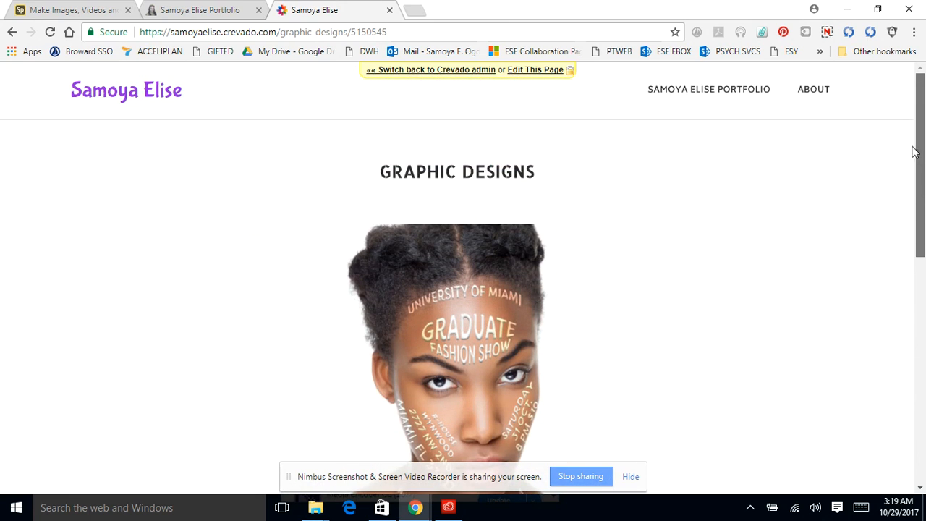
pyautogui.moveTo(517, 460)
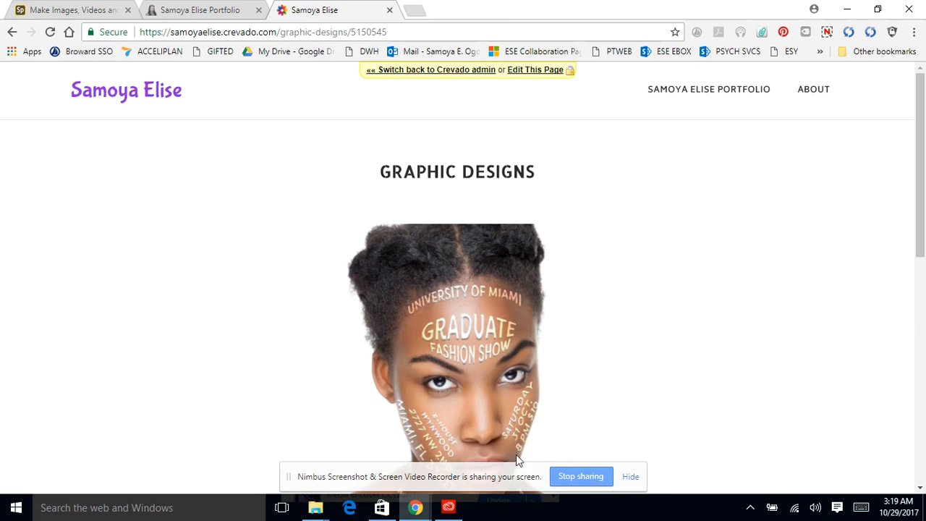
pyautogui.moveTo(266, 162)
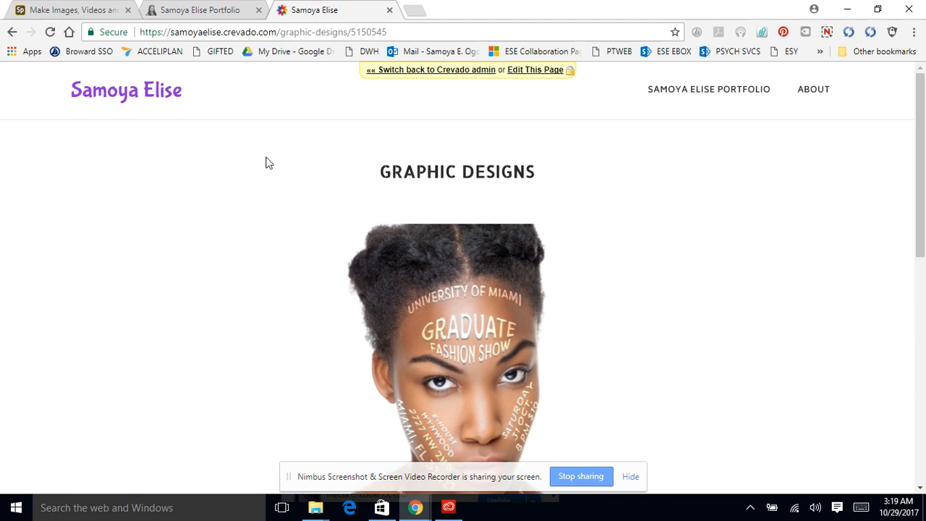
pyautogui.moveTo(441, 234)
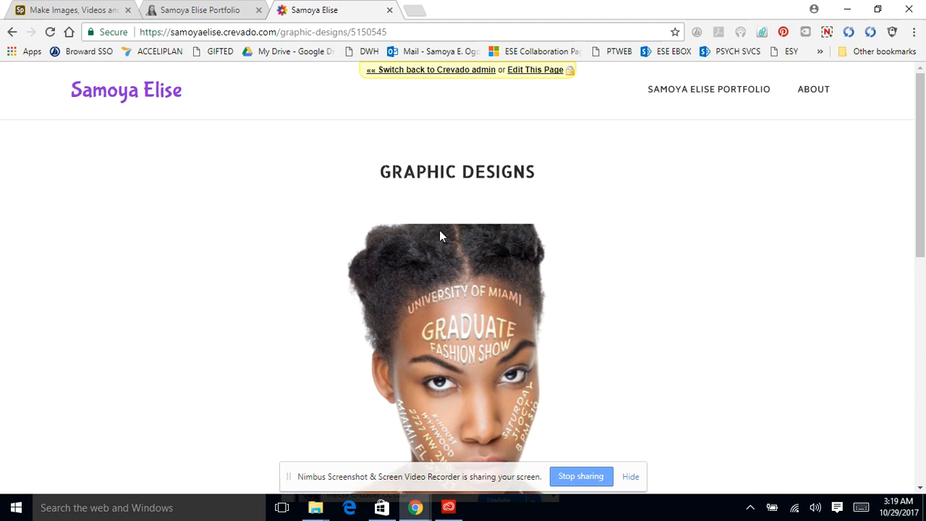
pyautogui.scroll(-3)
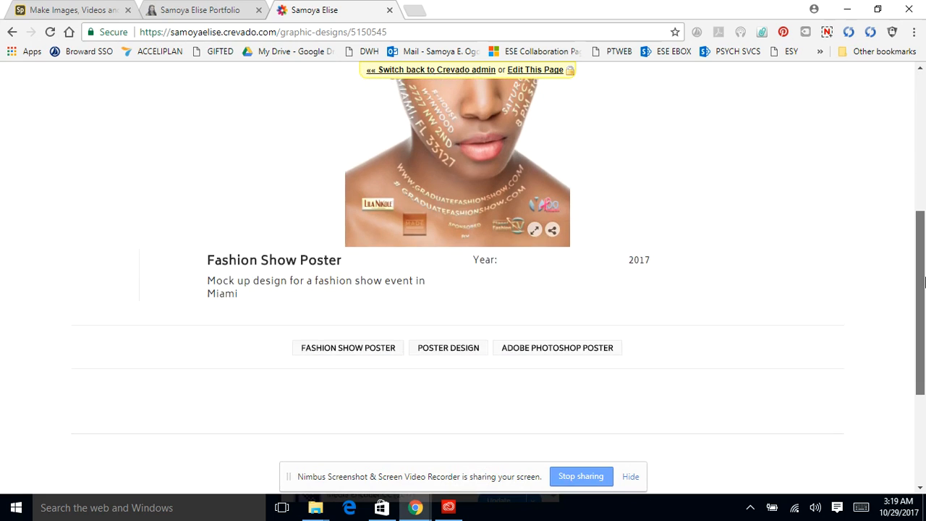
pyautogui.scroll(3)
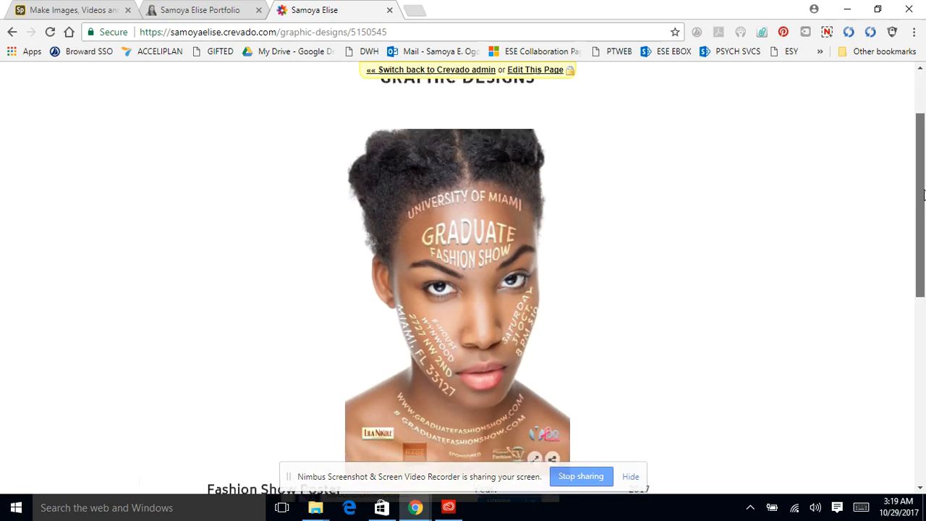
pyautogui.scroll(-3)
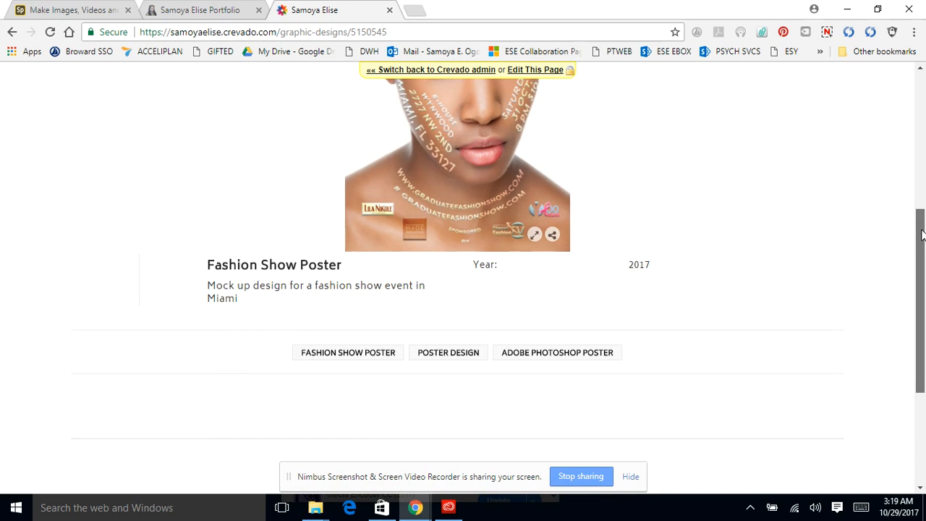
pyautogui.scroll(3)
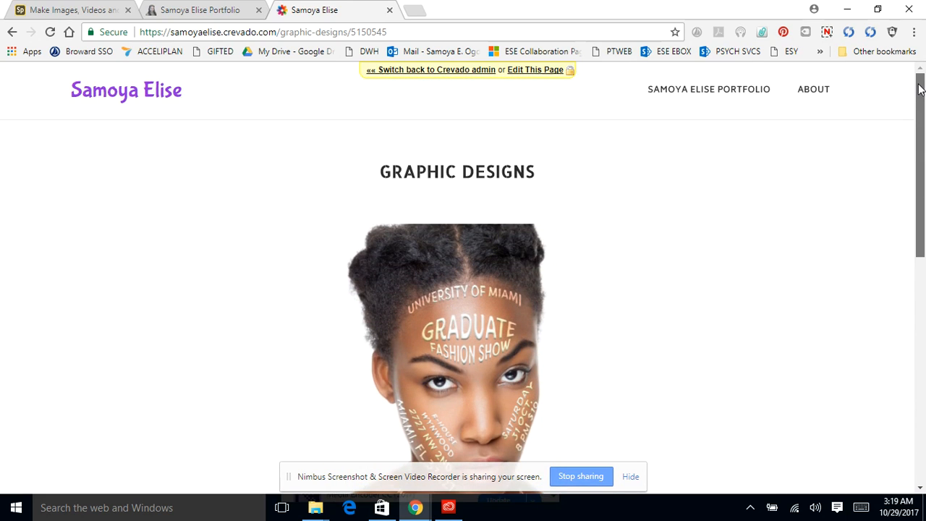
pyautogui.moveTo(898, 205)
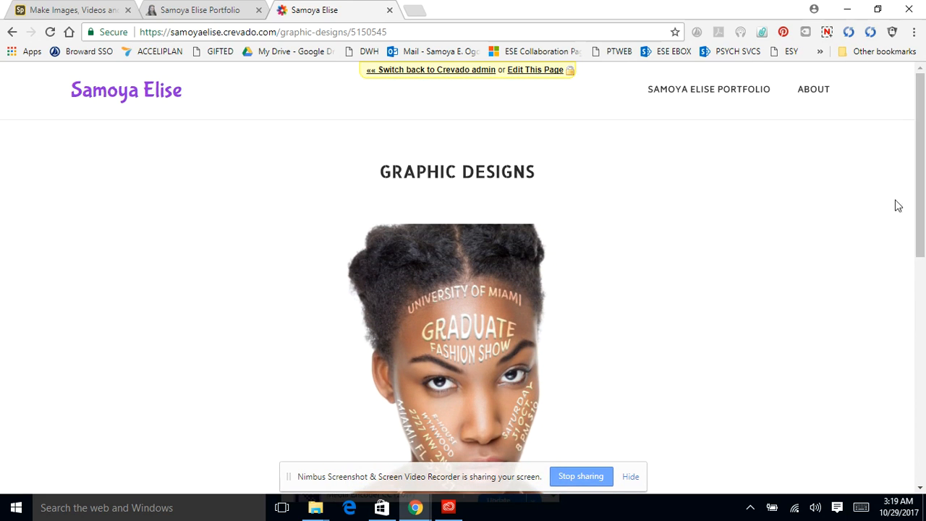
pyautogui.moveTo(463, 374)
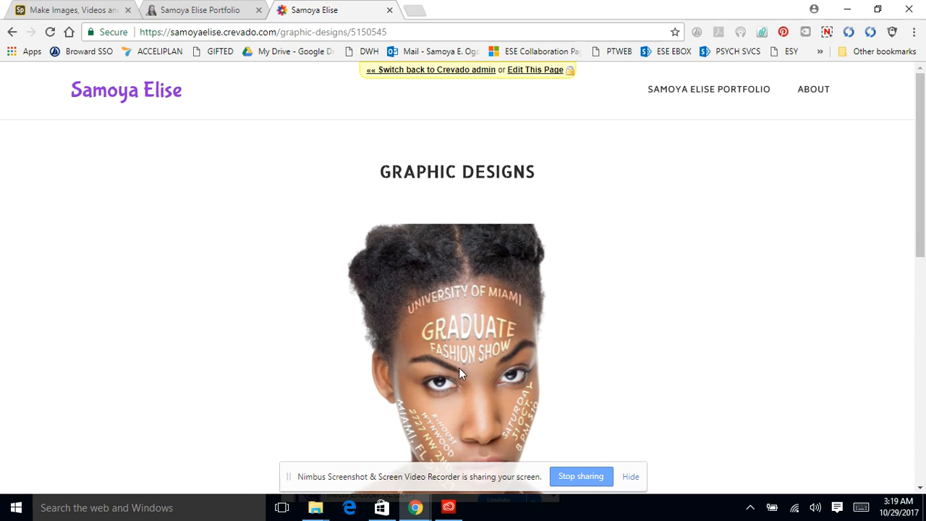
pyautogui.moveTo(376, 188)
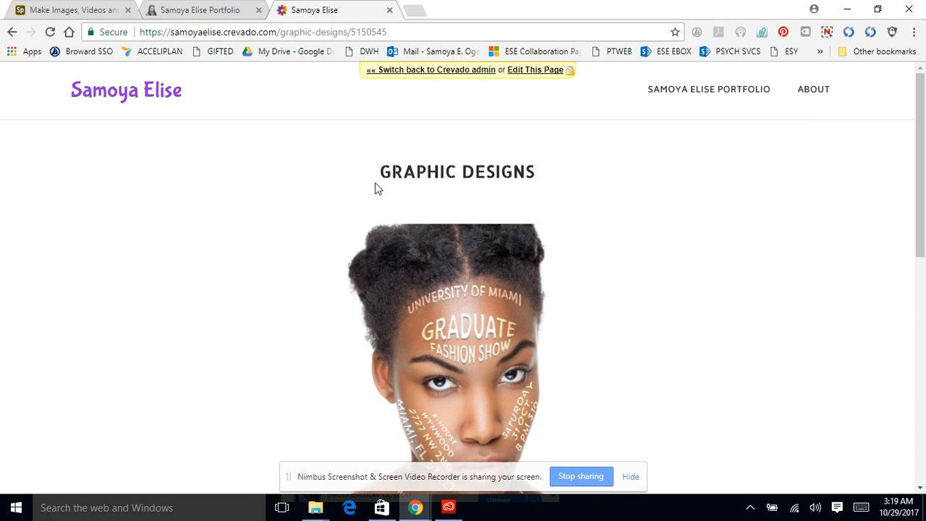
pyautogui.moveTo(432, 190)
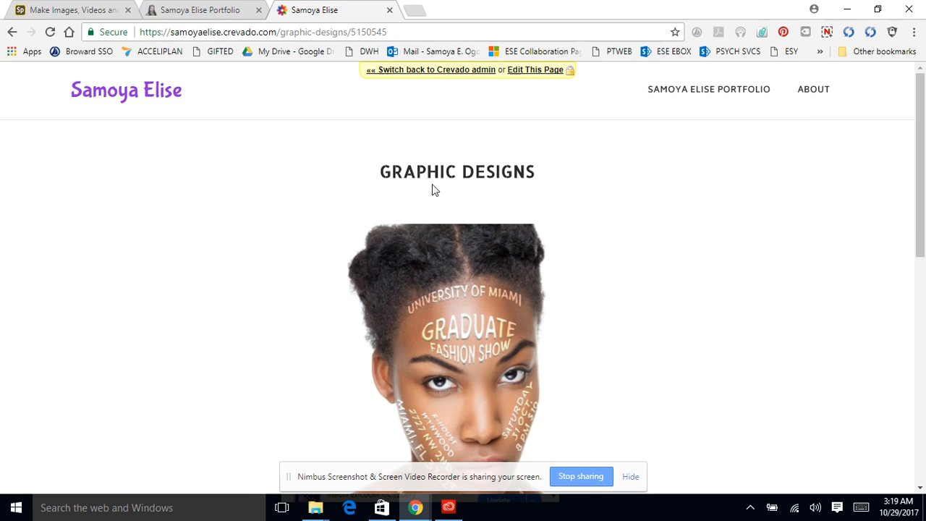
pyautogui.moveTo(425, 207)
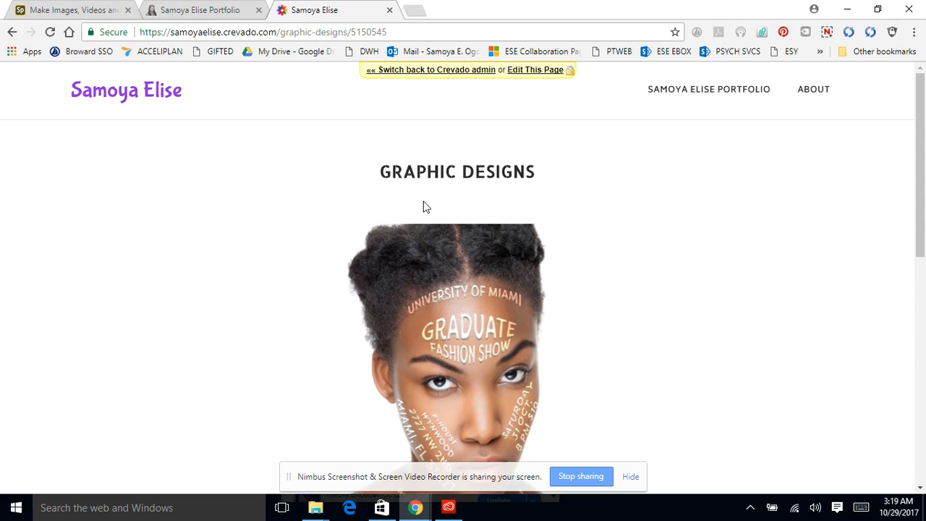
pyautogui.moveTo(506, 194)
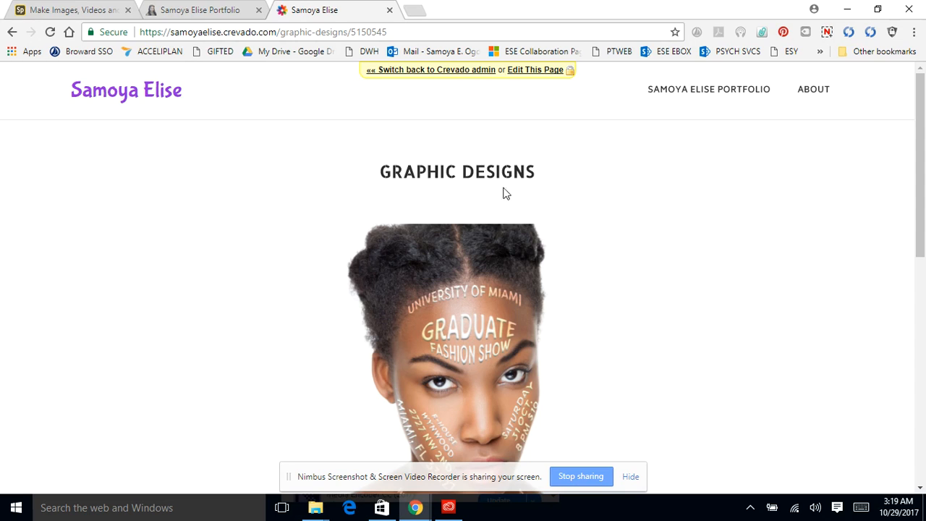
pyautogui.moveTo(411, 168)
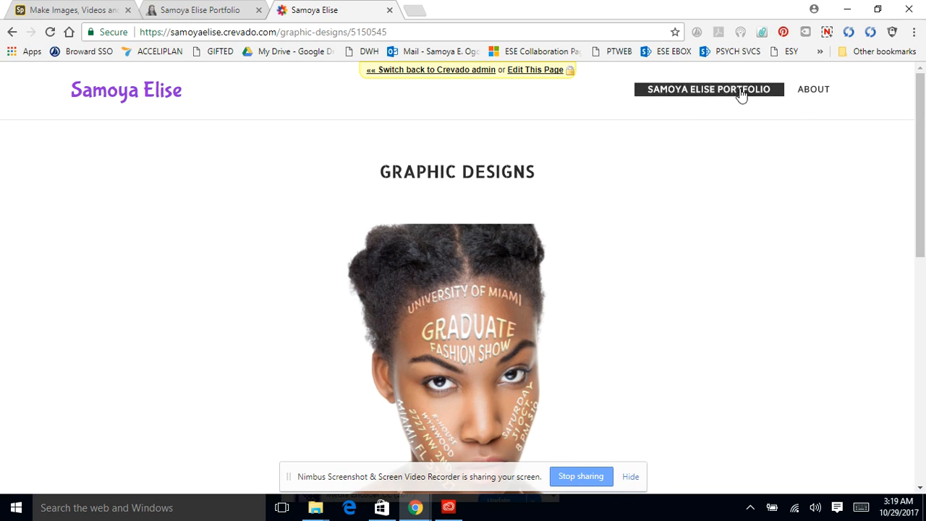
pyautogui.scroll(-3)
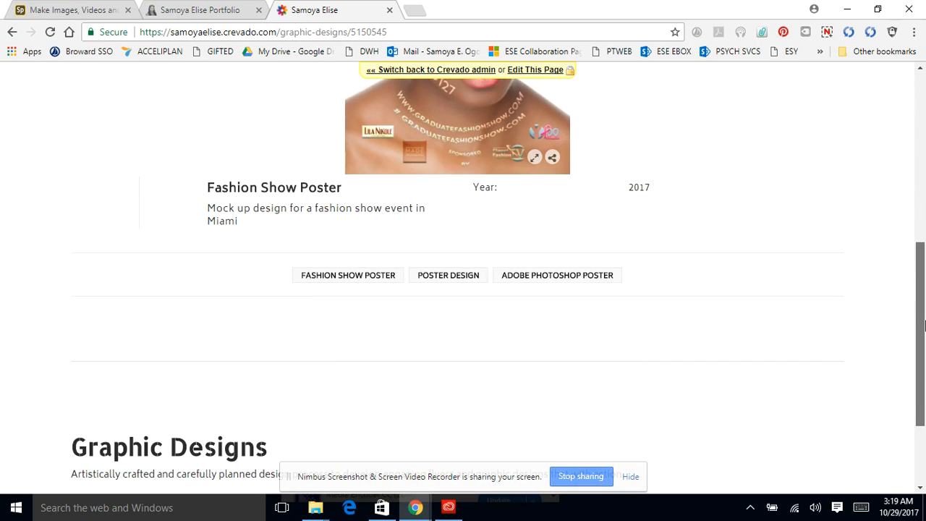
pyautogui.scroll(-3)
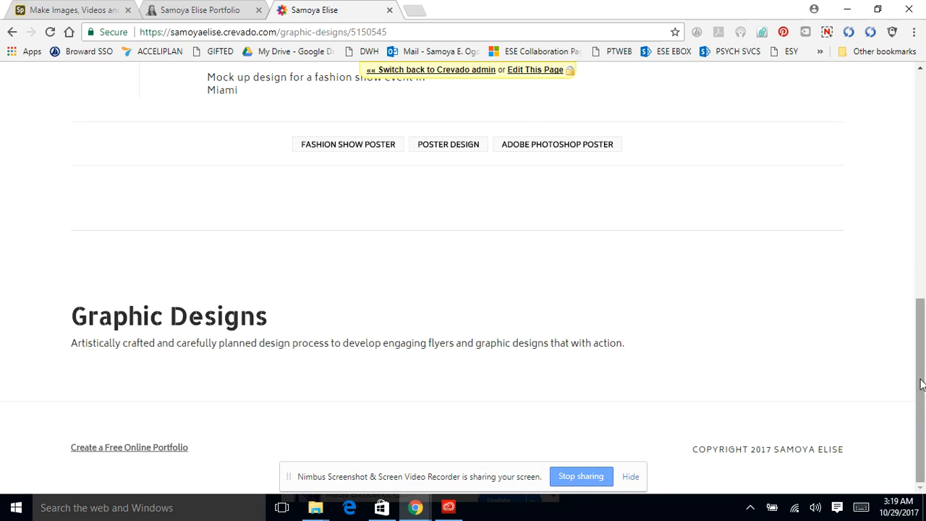
pyautogui.scroll(3)
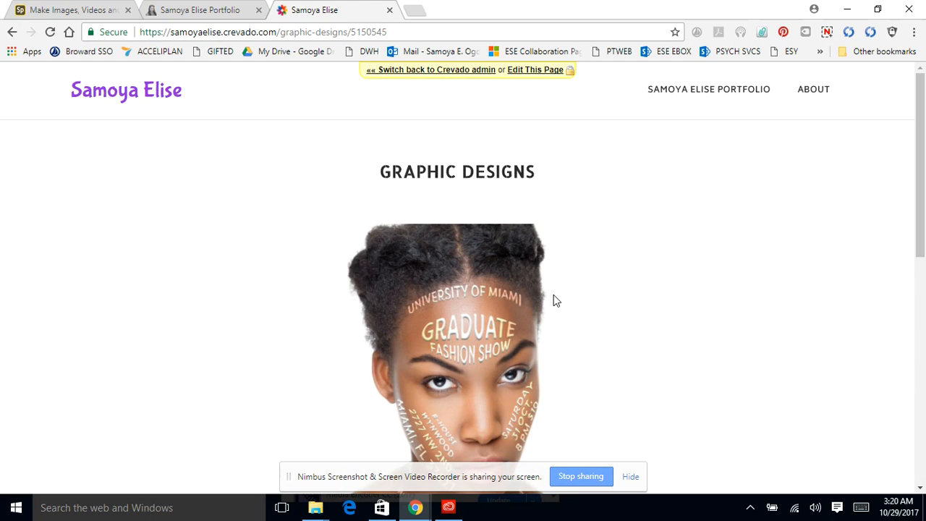
pyautogui.moveTo(920, 217)
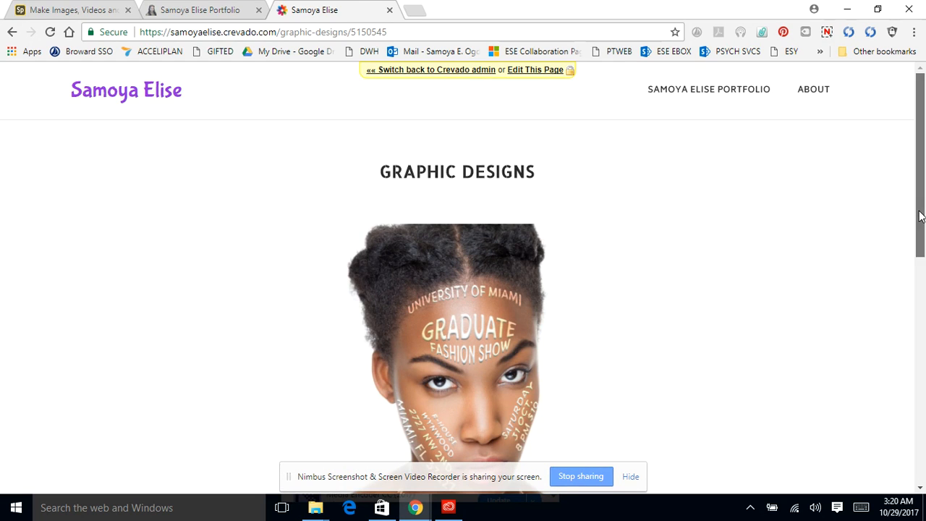
# - Scroll the Adobe Portfolio Work page to its three project thumbnails
pyautogui.scroll(-3)
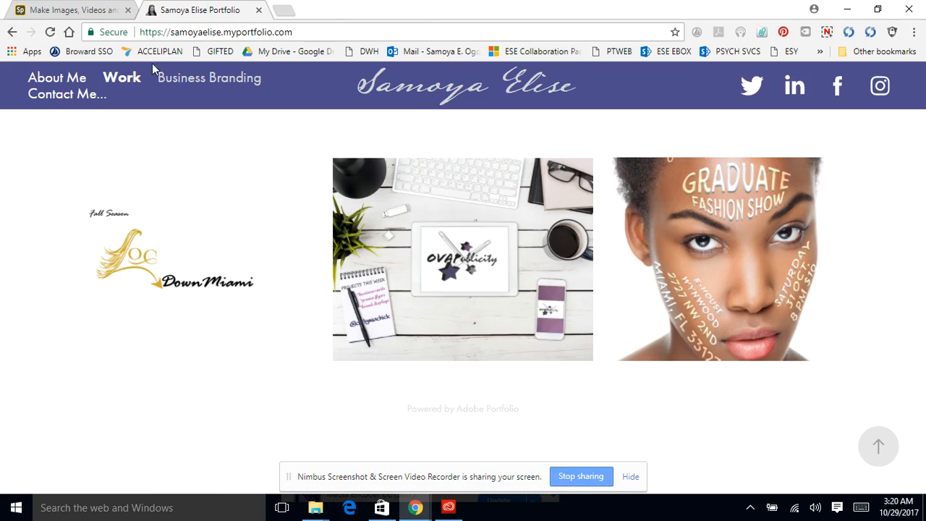
pyautogui.moveTo(196, 94)
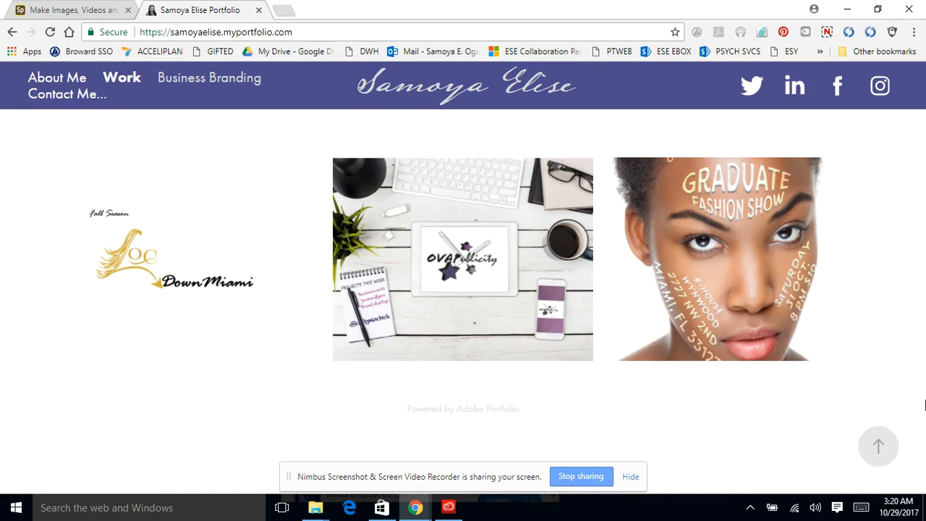
pyautogui.moveTo(104, 332)
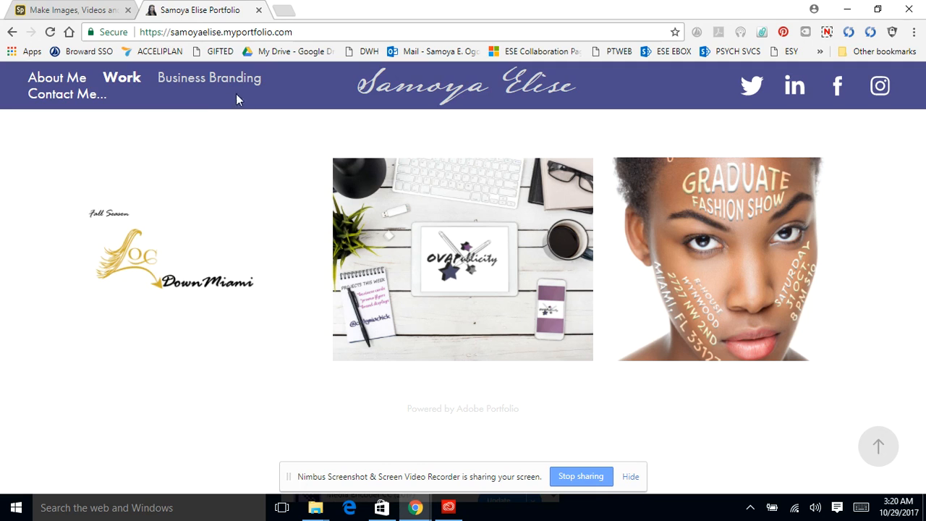
pyautogui.moveTo(209, 222)
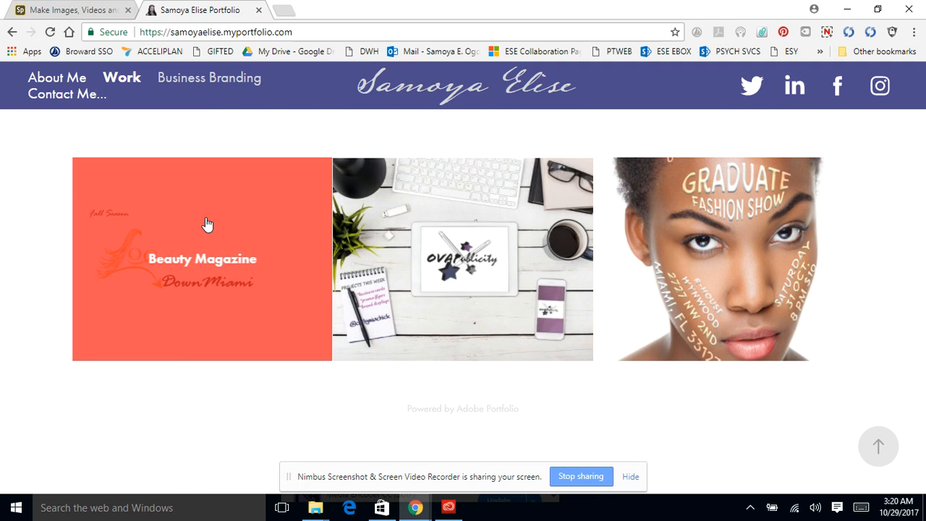
pyautogui.moveTo(208, 215)
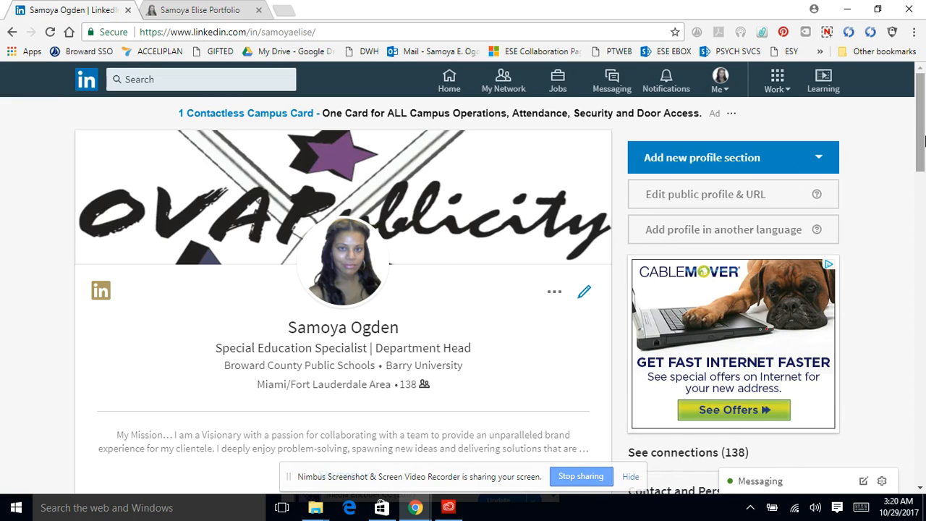
# - Scroll the LinkedIn profile down past the dashboard to Your Articles & Activity
pyautogui.scroll(-3)
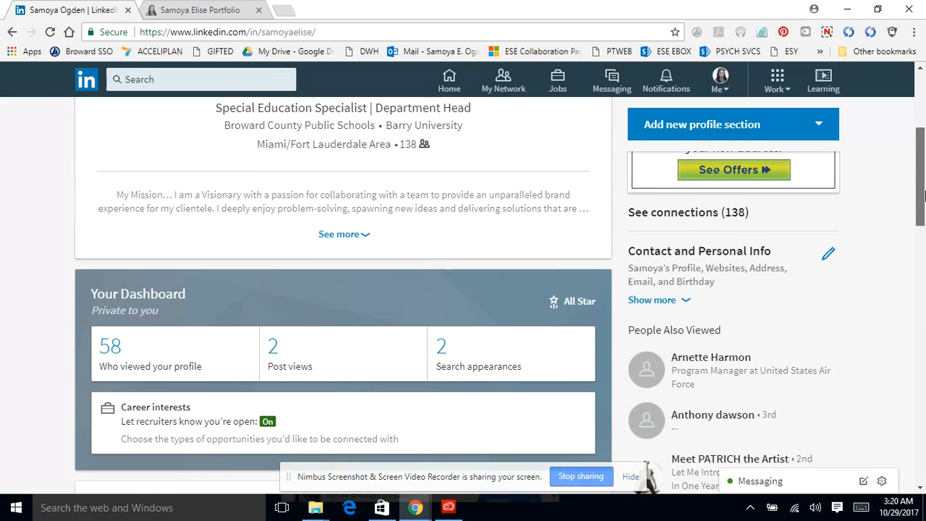
pyautogui.scroll(-3)
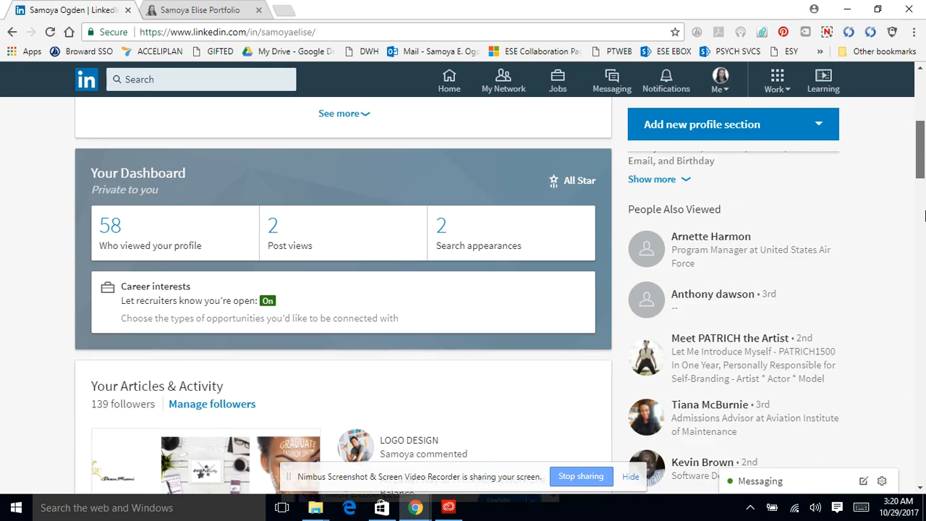
pyautogui.scroll(-3)
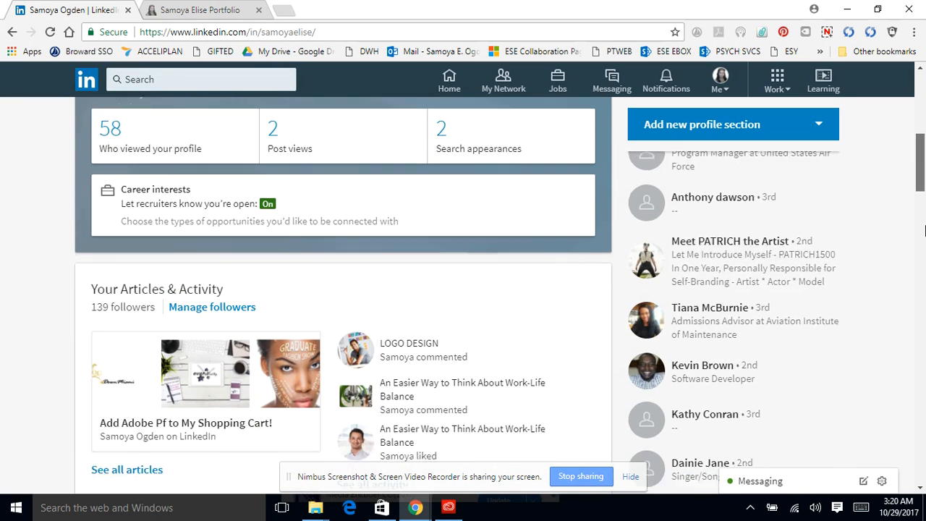
pyautogui.scroll(-3)
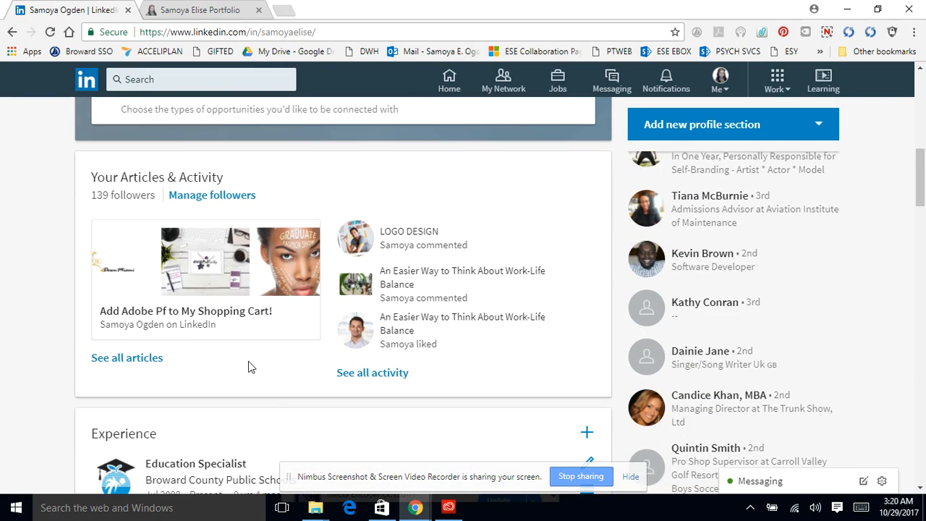
# - Read the 'Add Adobe Pf to My Shopping Cart!' article down to its Pros and Cons, then return to the portfolio site
pyautogui.click(185, 309)
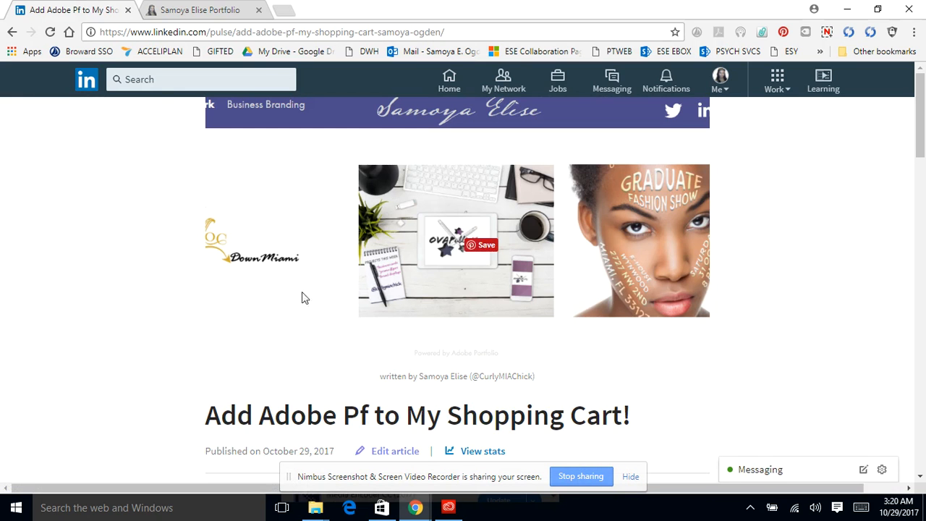
pyautogui.scroll(-3)
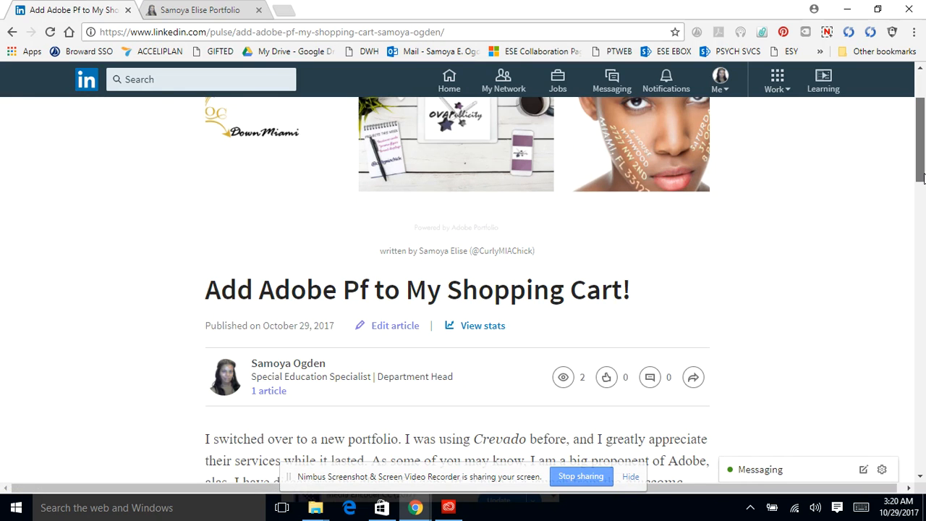
pyautogui.scroll(-3)
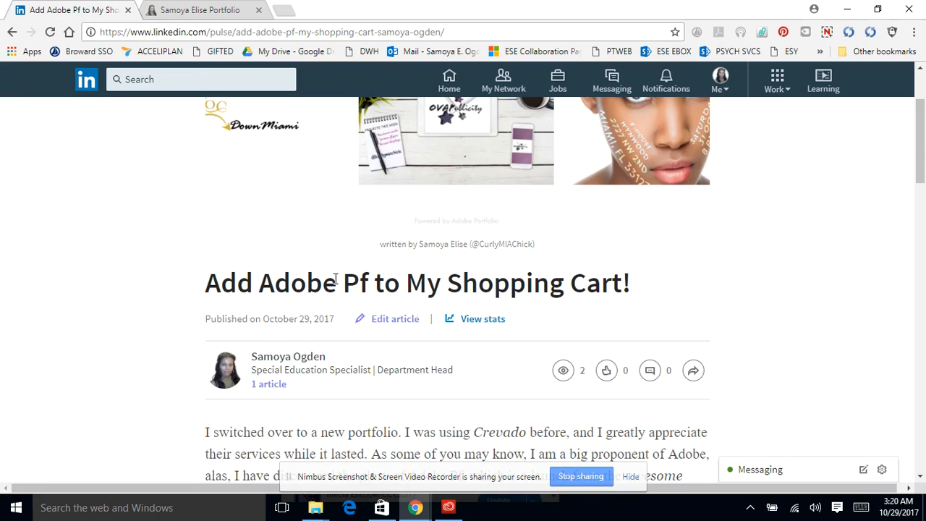
pyautogui.moveTo(700, 280)
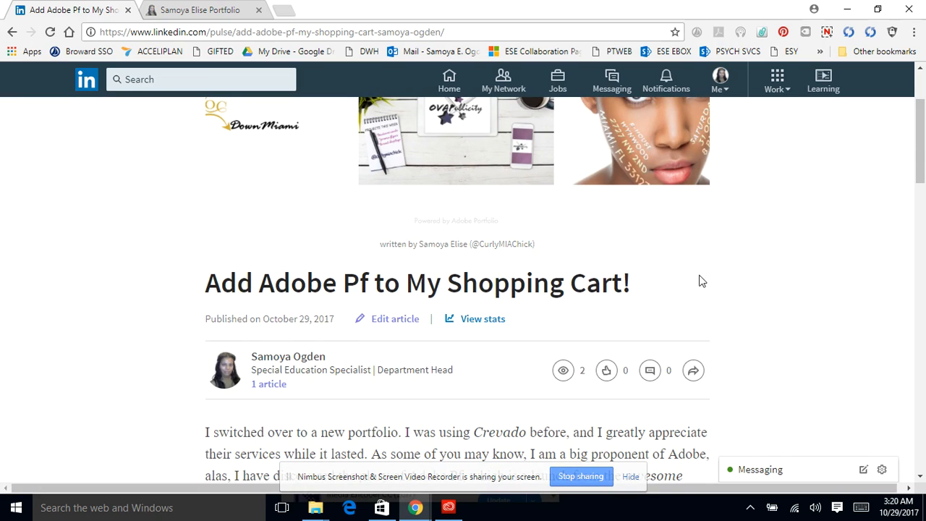
pyautogui.scroll(-3)
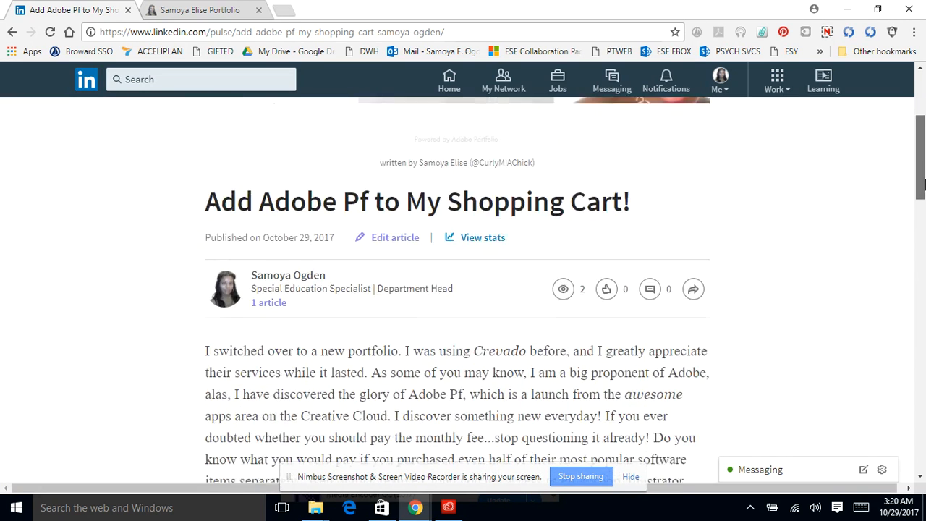
pyautogui.scroll(-3)
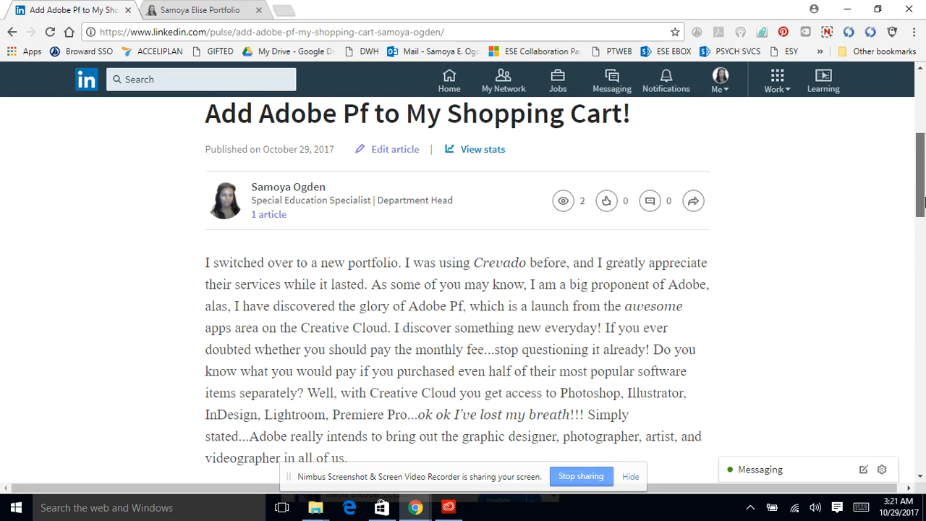
pyautogui.scroll(-3)
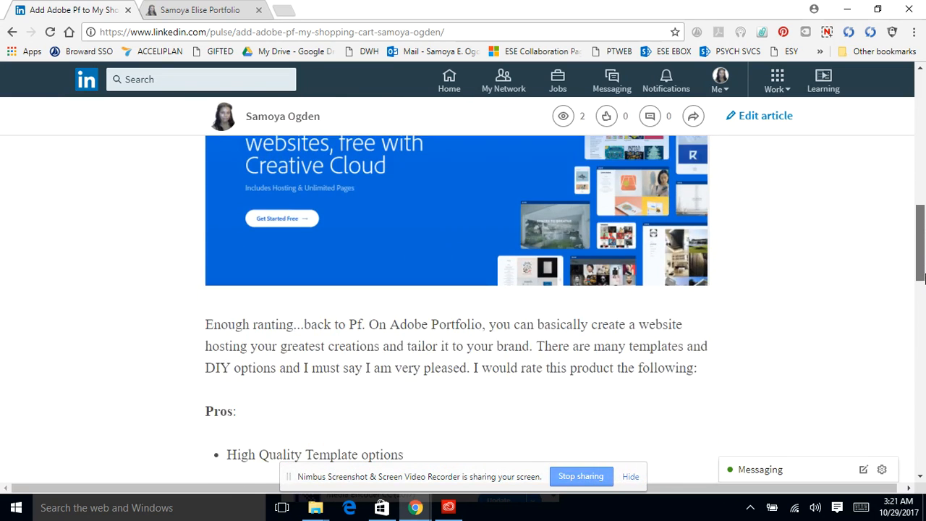
pyautogui.scroll(-3)
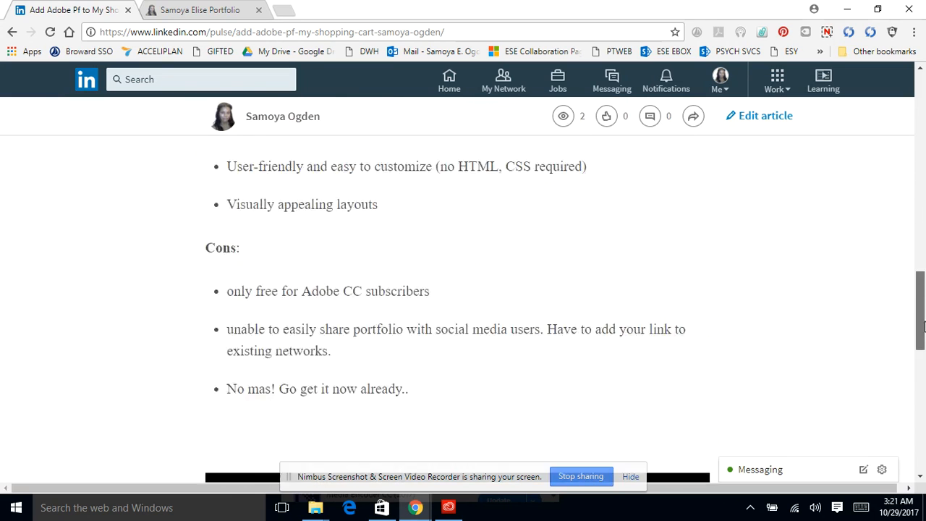
pyautogui.click(195, 10)
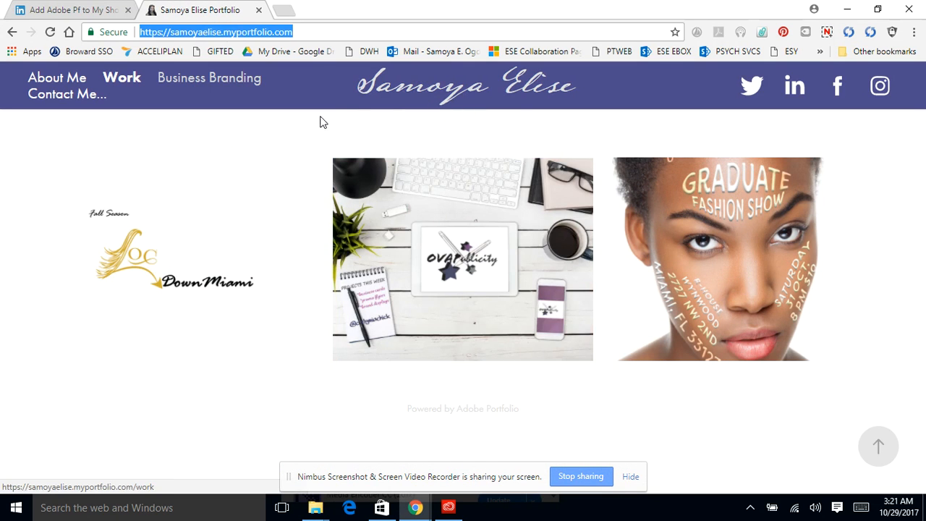
pyautogui.moveTo(358, 217)
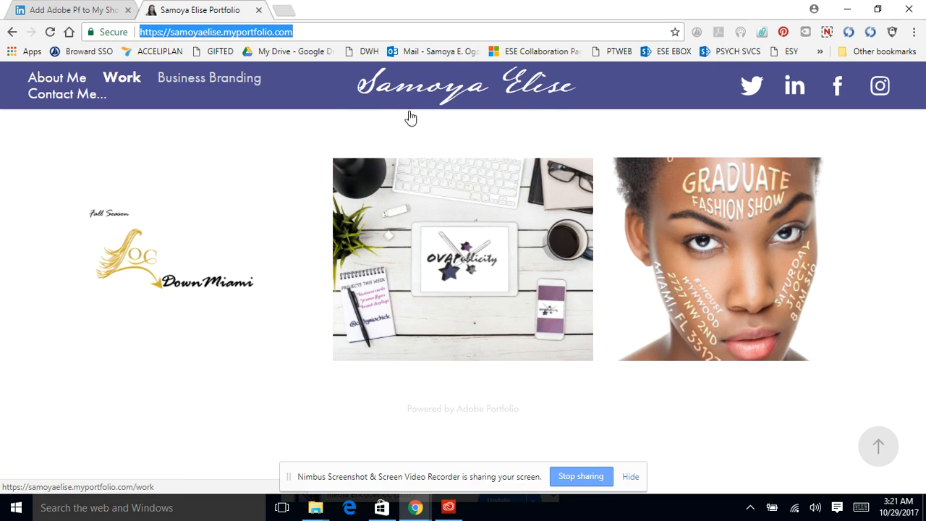
pyautogui.moveTo(407, 75)
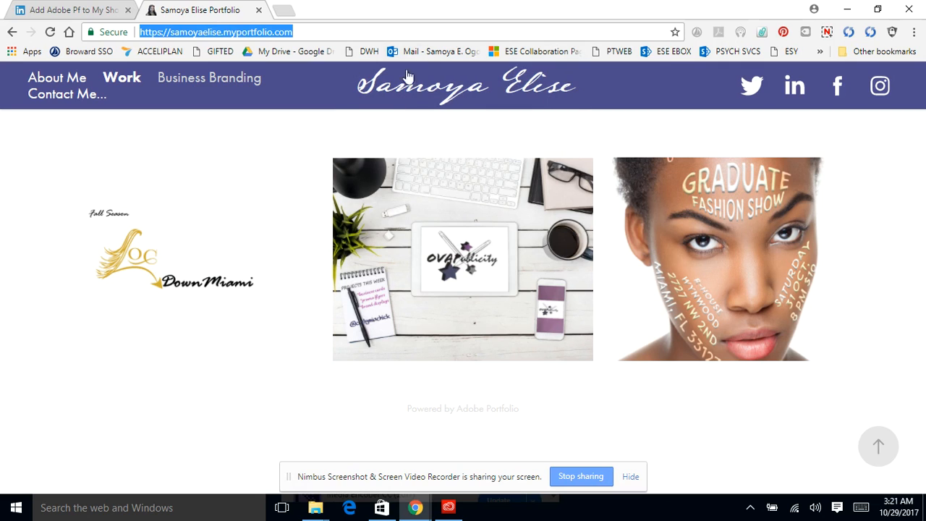
pyautogui.moveTo(561, 96)
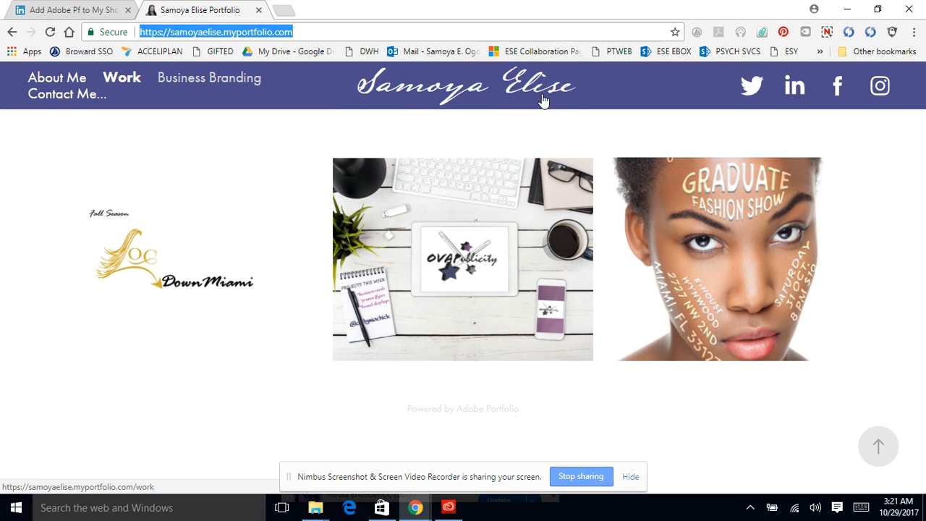
pyautogui.moveTo(509, 72)
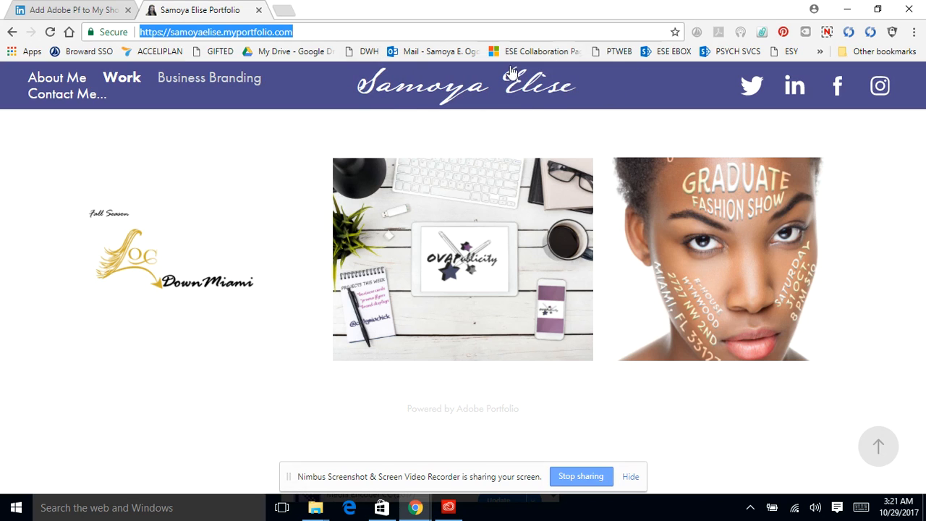
pyautogui.moveTo(518, 113)
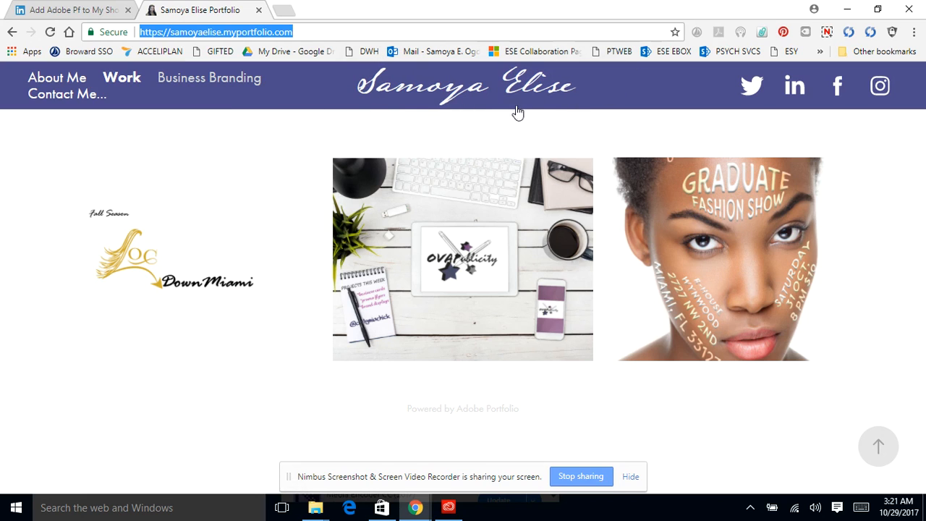
pyautogui.moveTo(497, 110)
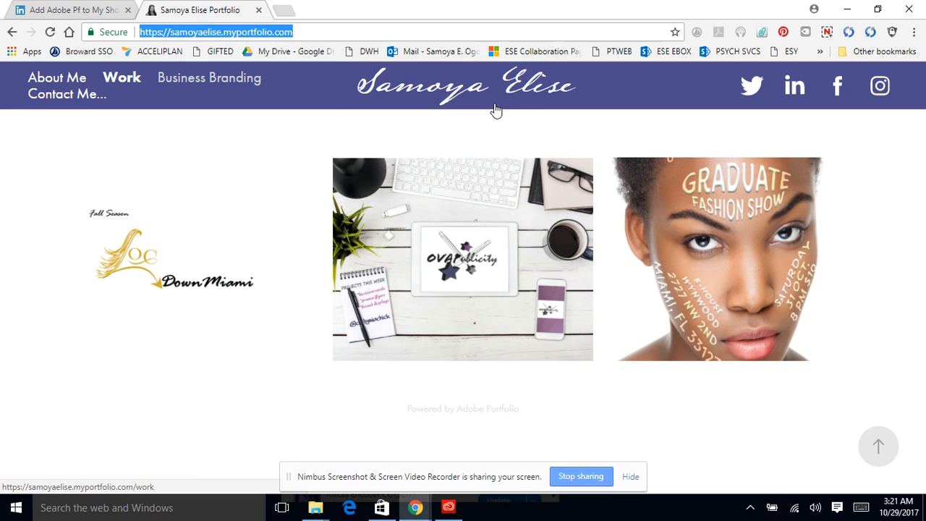
pyautogui.moveTo(919, 349)
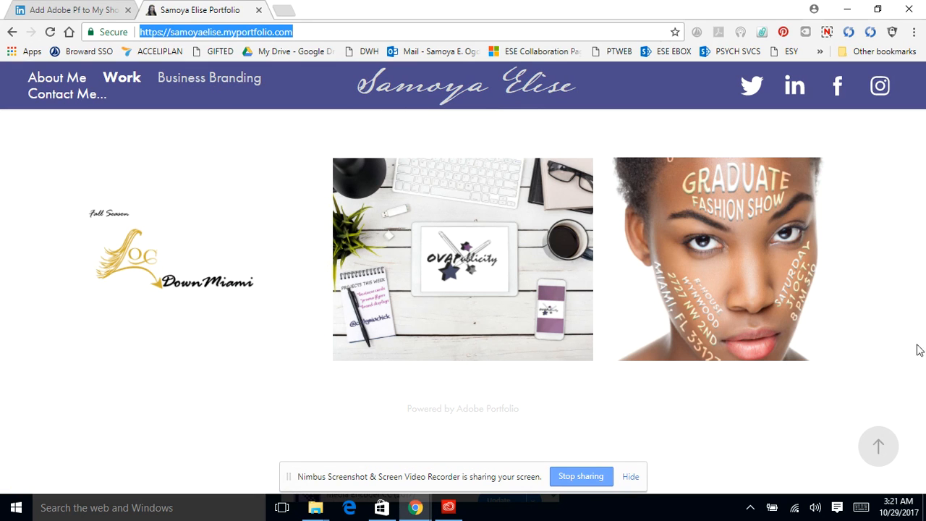
pyautogui.moveTo(32, 202)
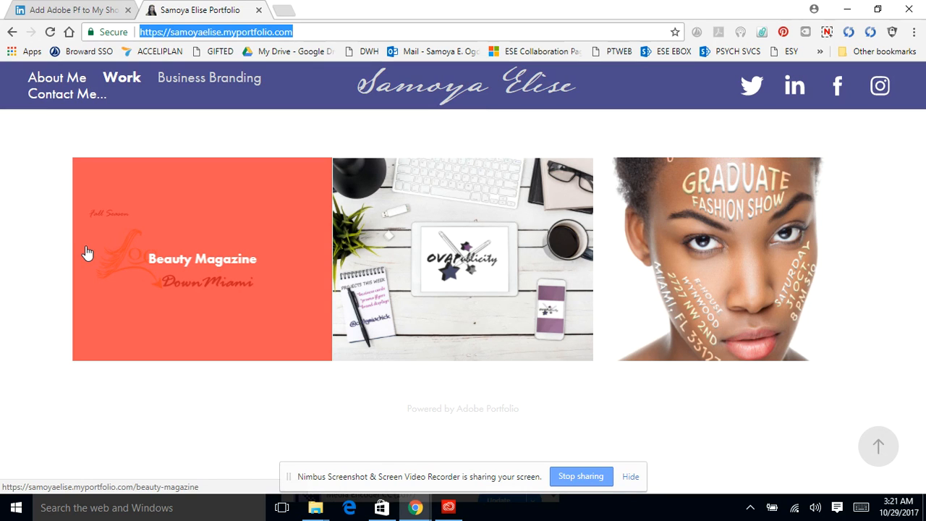
pyautogui.moveTo(359, 111)
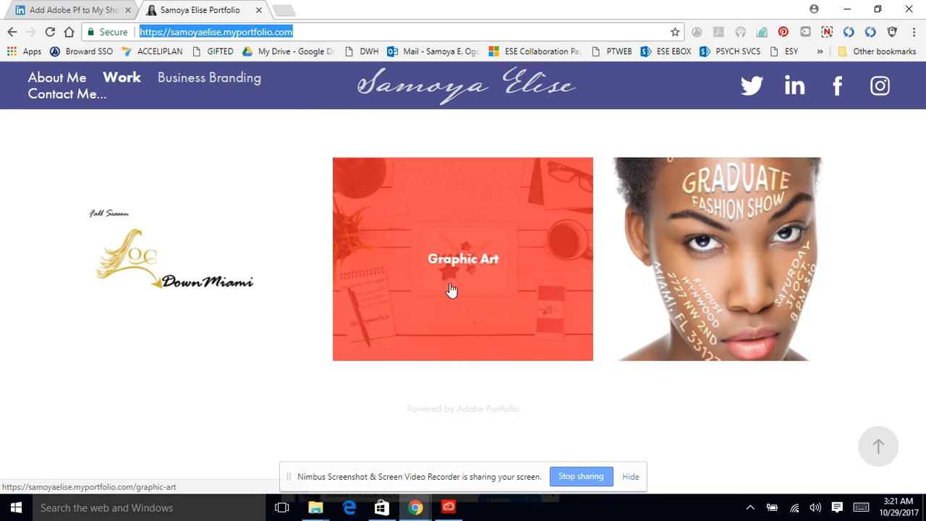
pyautogui.moveTo(342, 307)
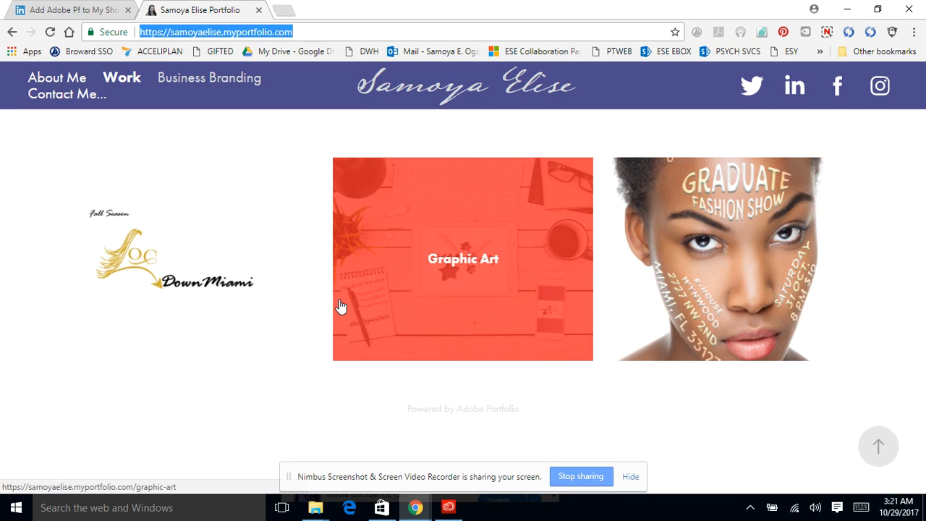
pyautogui.moveTo(620, 182)
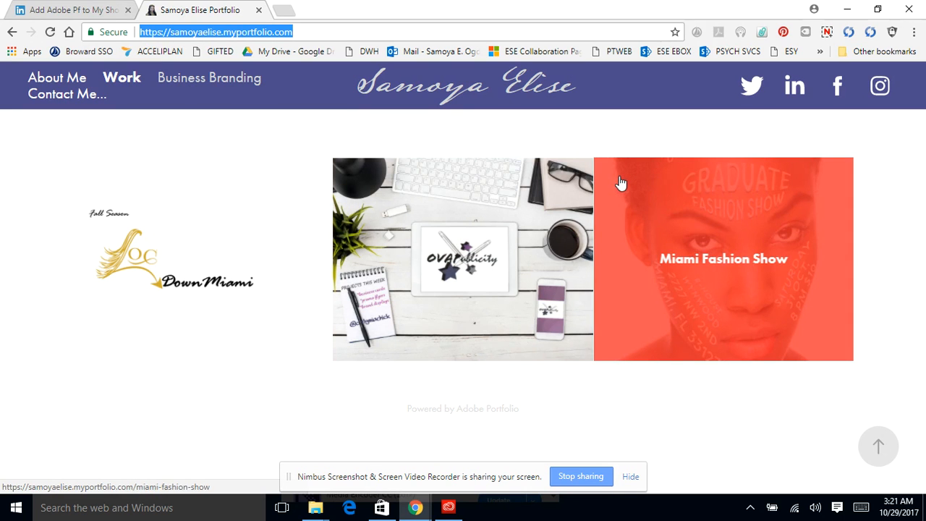
pyautogui.moveTo(350, 252)
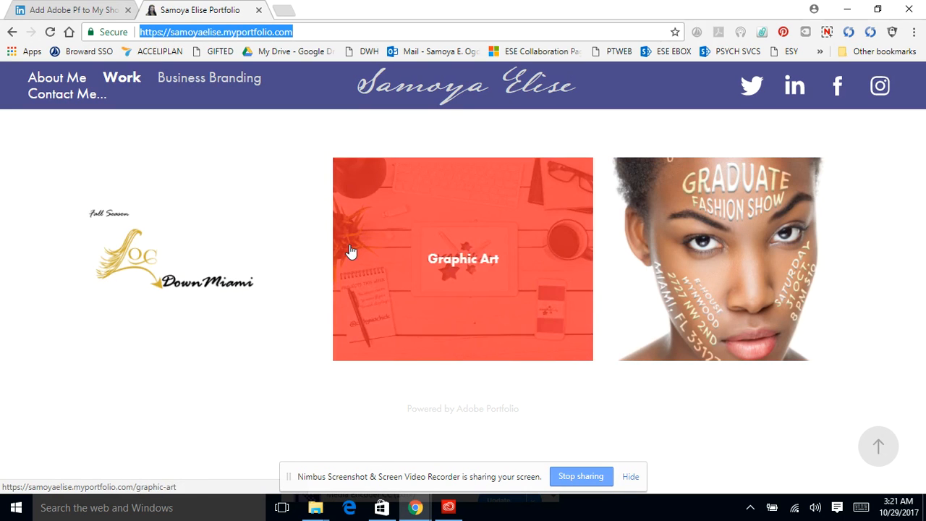
pyautogui.moveTo(396, 229)
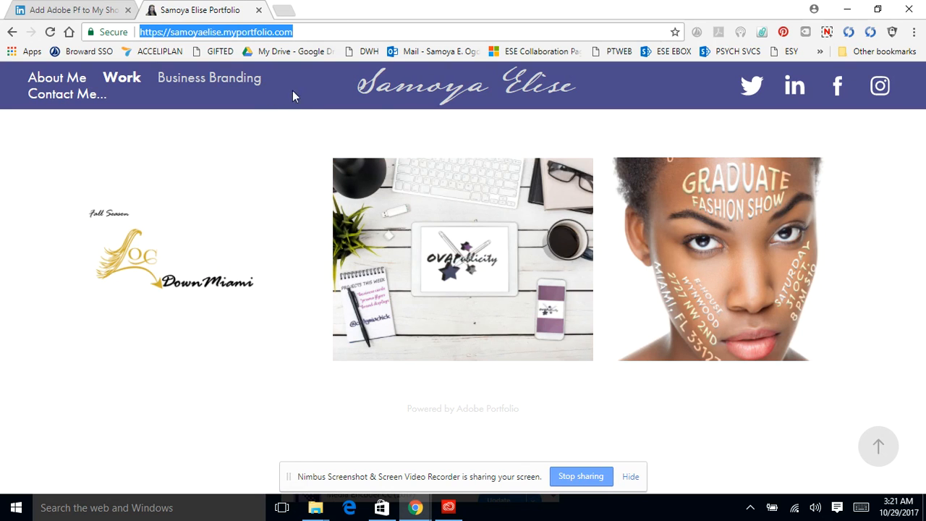
pyautogui.moveTo(286, 78)
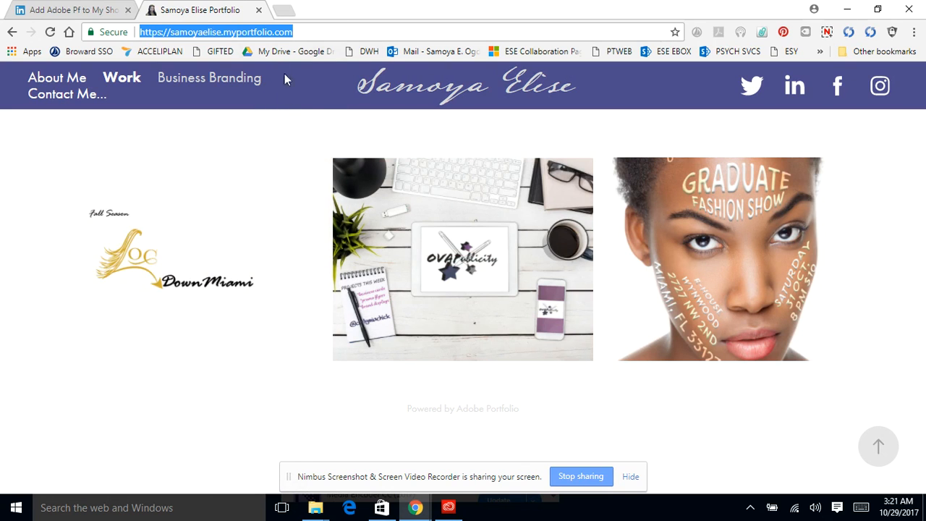
pyautogui.moveTo(261, 127)
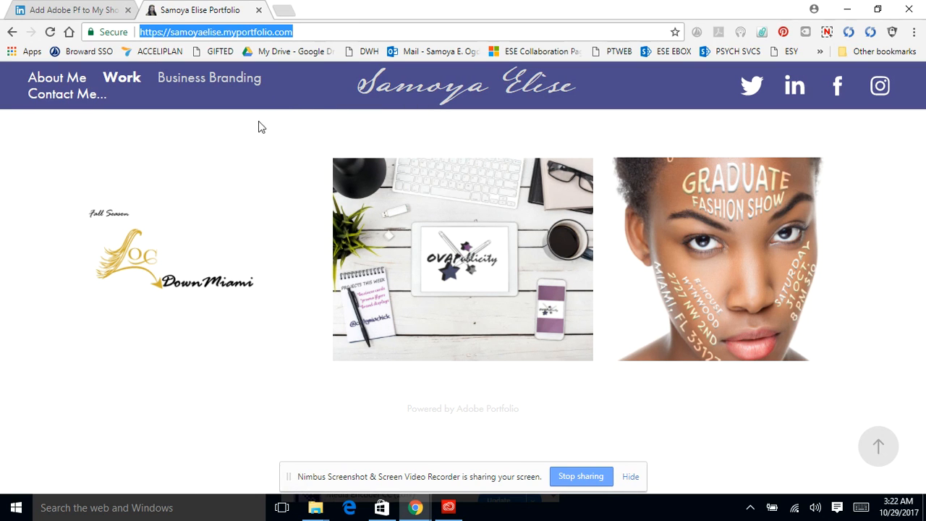
pyautogui.moveTo(449, 201)
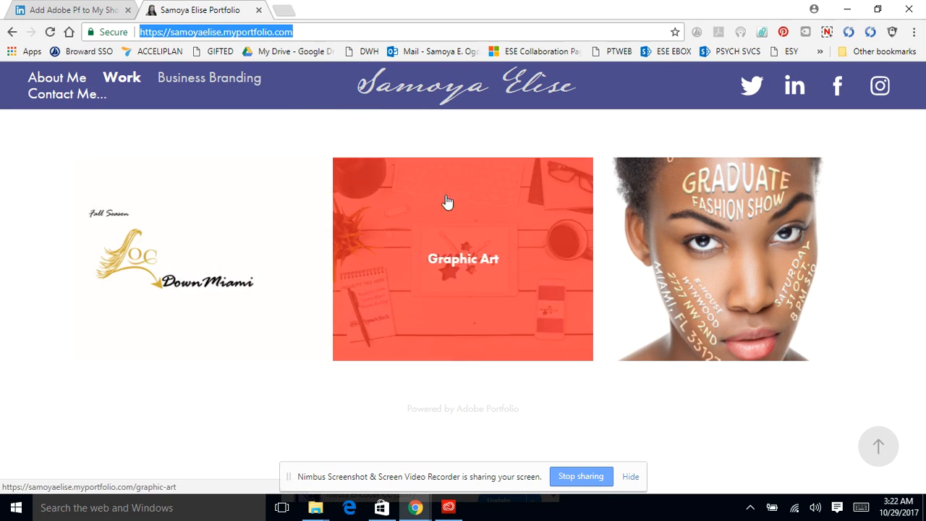
pyautogui.moveTo(278, 81)
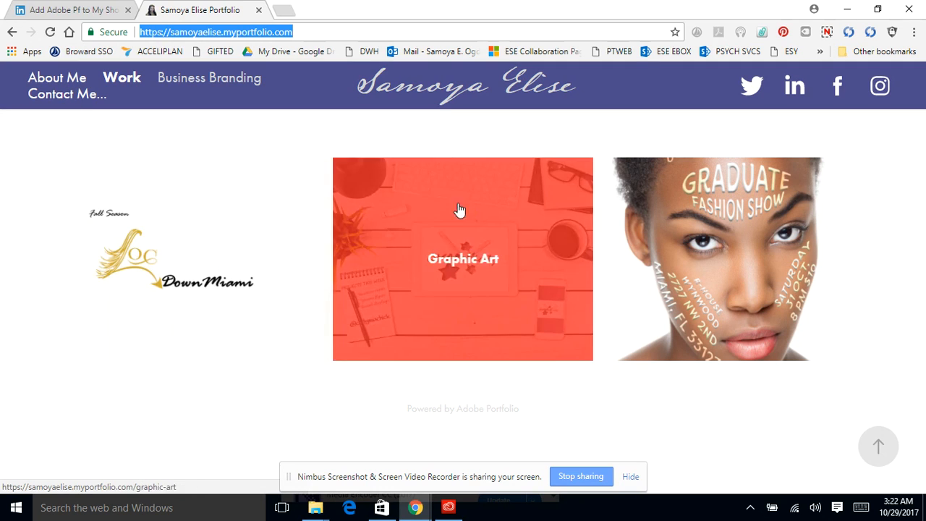
pyautogui.moveTo(723, 233)
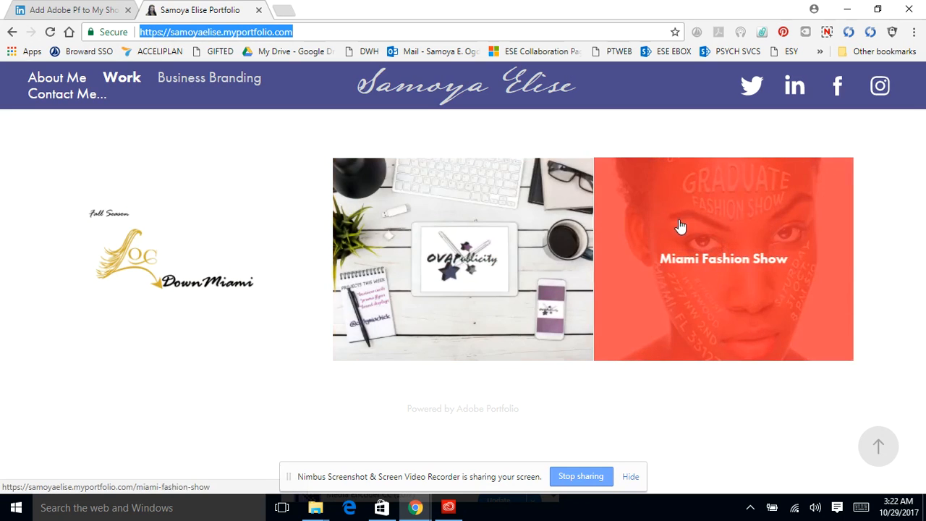
pyautogui.moveTo(636, 223)
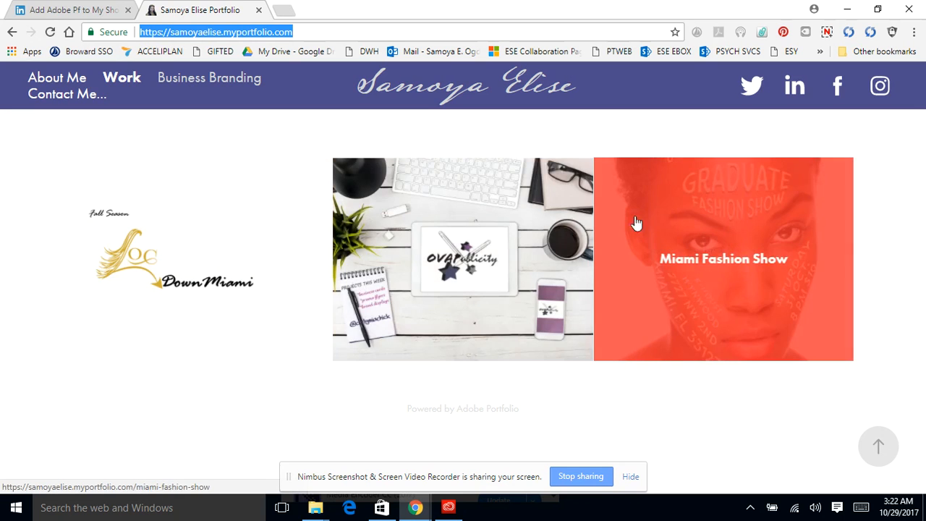
pyautogui.moveTo(196, 224)
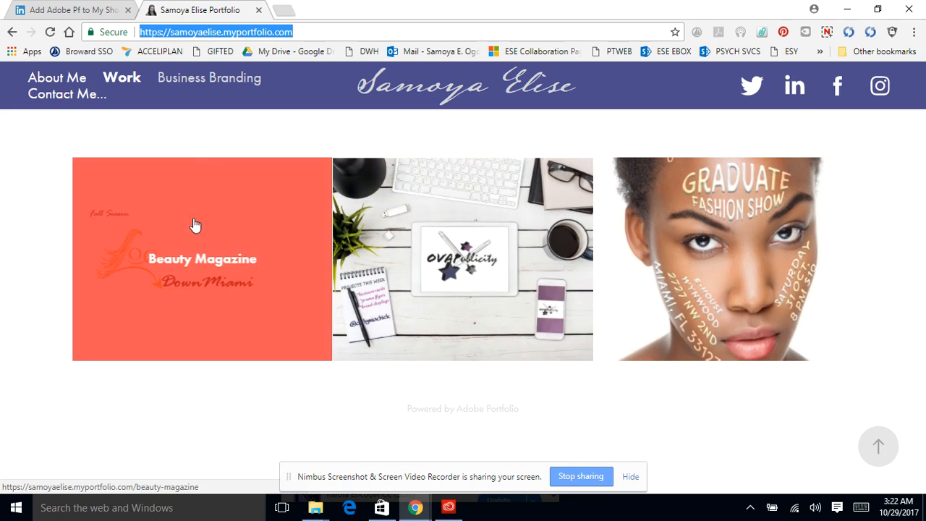
pyautogui.moveTo(258, 264)
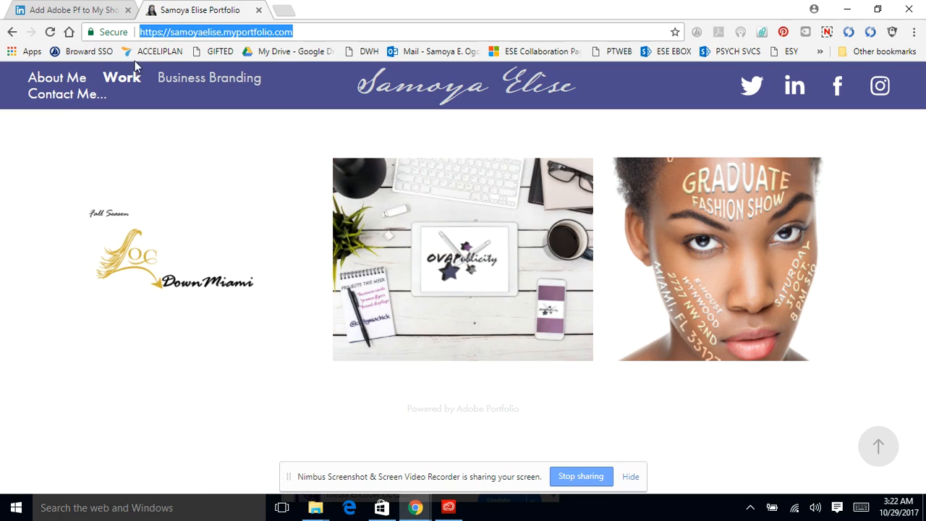
pyautogui.moveTo(752, 85)
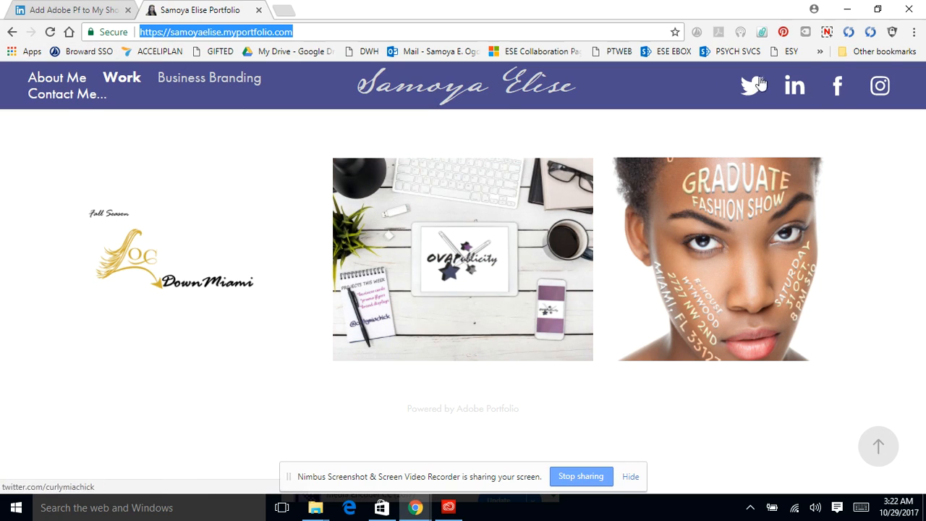
pyautogui.moveTo(778, 114)
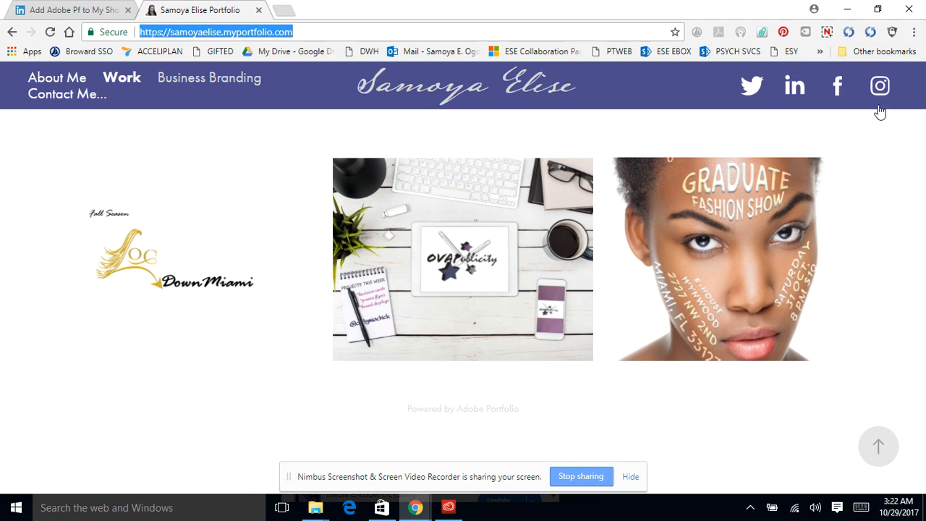
pyautogui.moveTo(56, 78)
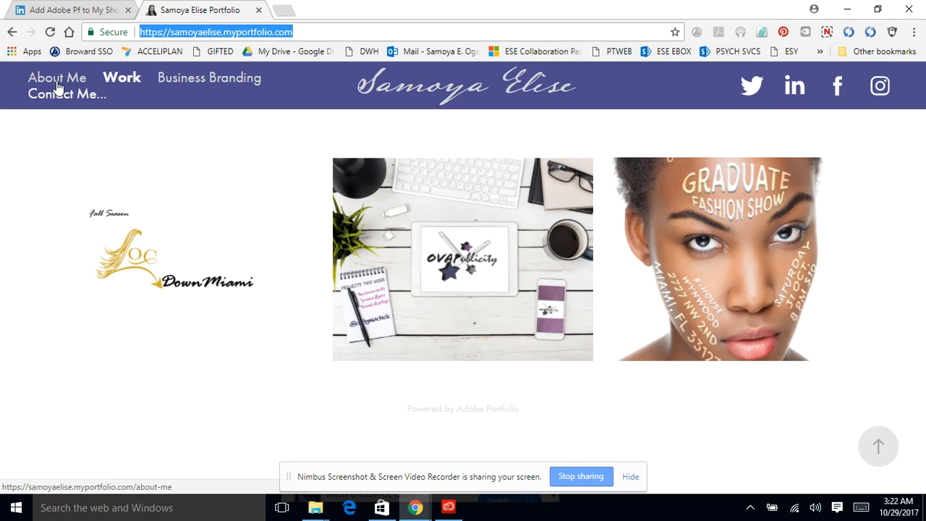
pyautogui.click(56, 78)
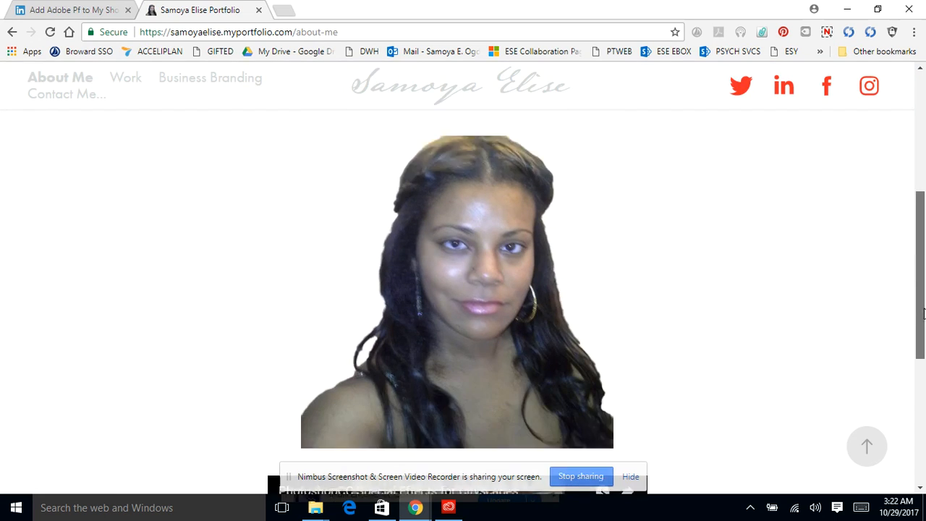
pyautogui.scroll(-3)
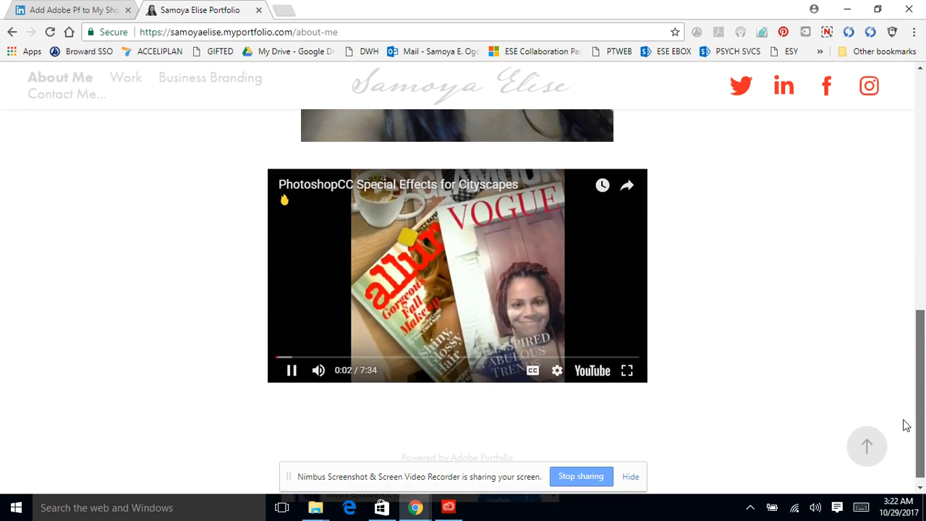
pyautogui.scroll(3)
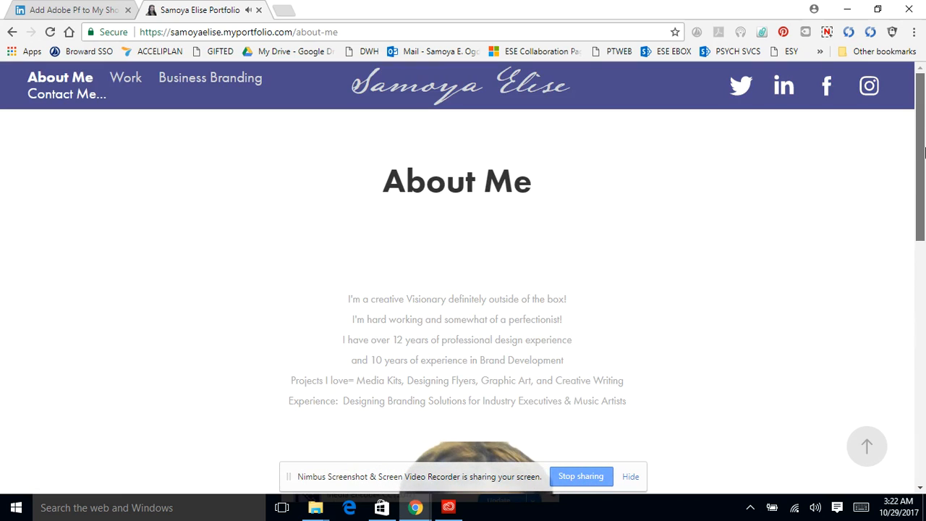
pyautogui.moveTo(128, 85)
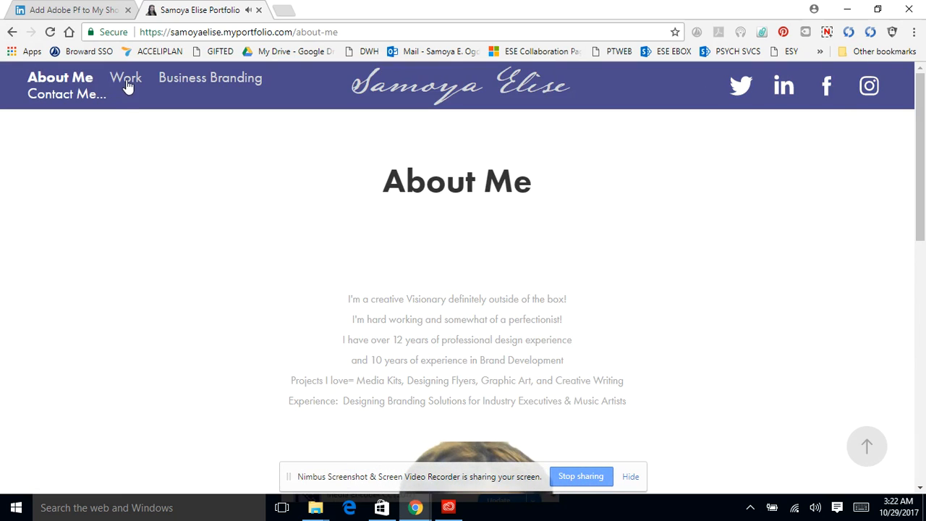
pyautogui.click(125, 78)
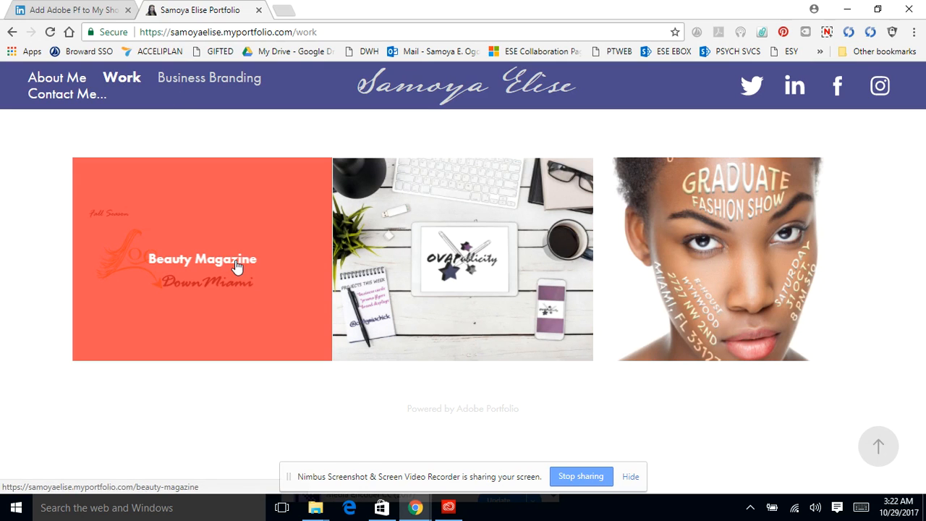
# - Open the Beauty Magazine project and scroll through its LocDown Miami catalogue pages and back up
pyautogui.click(203, 258)
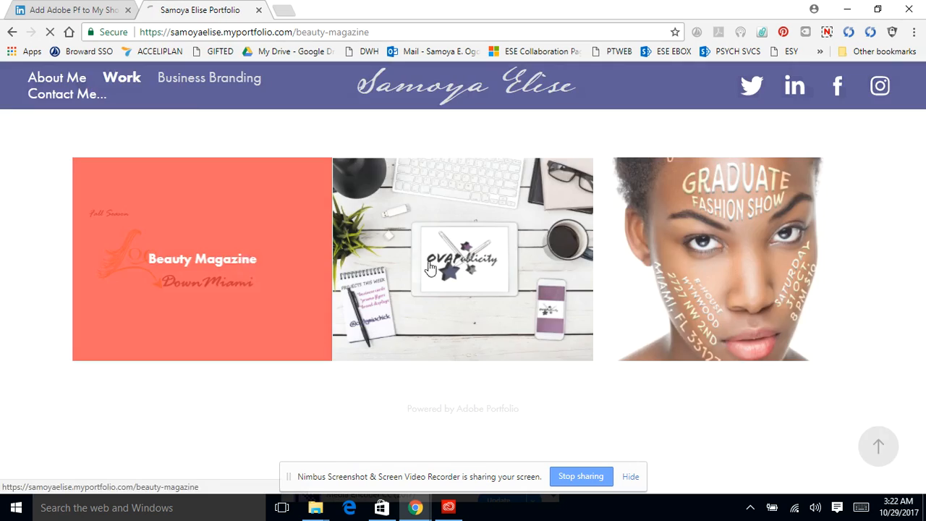
pyautogui.click(202, 259)
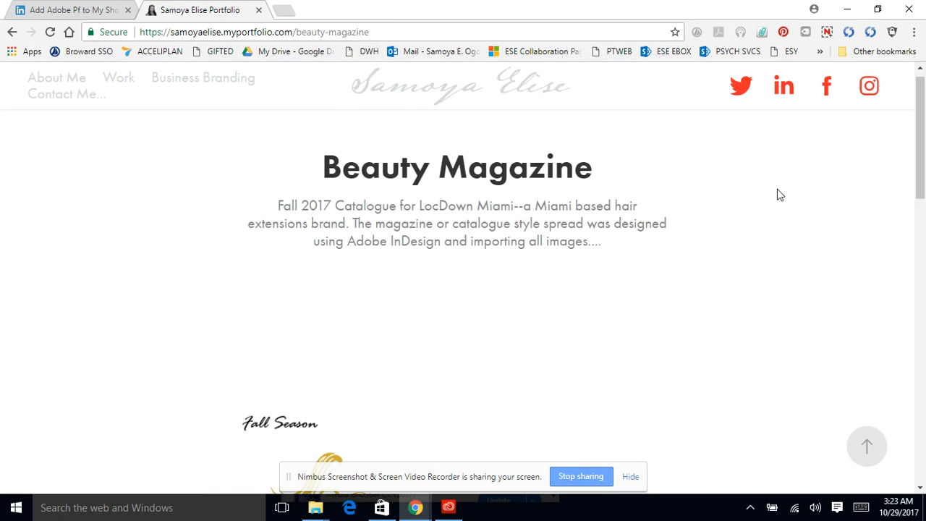
pyautogui.moveTo(357, 199)
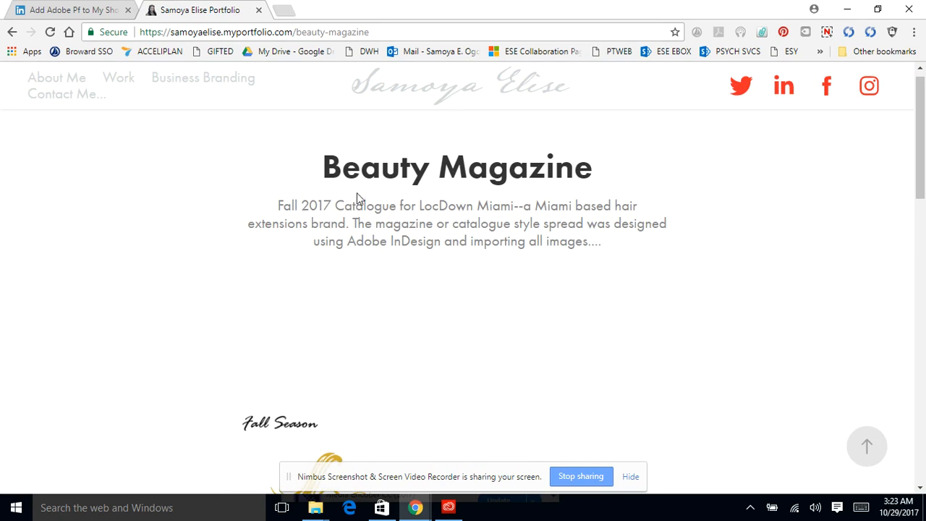
pyautogui.moveTo(333, 171)
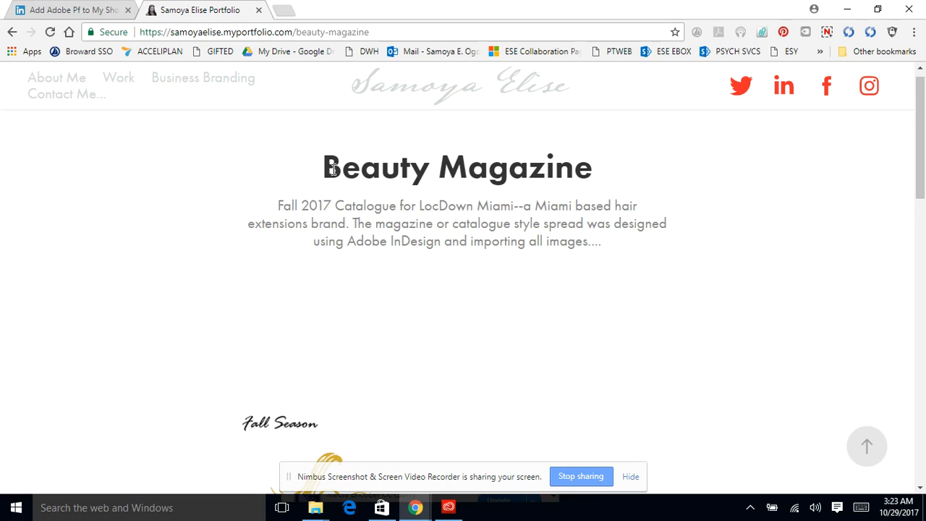
pyautogui.moveTo(359, 154)
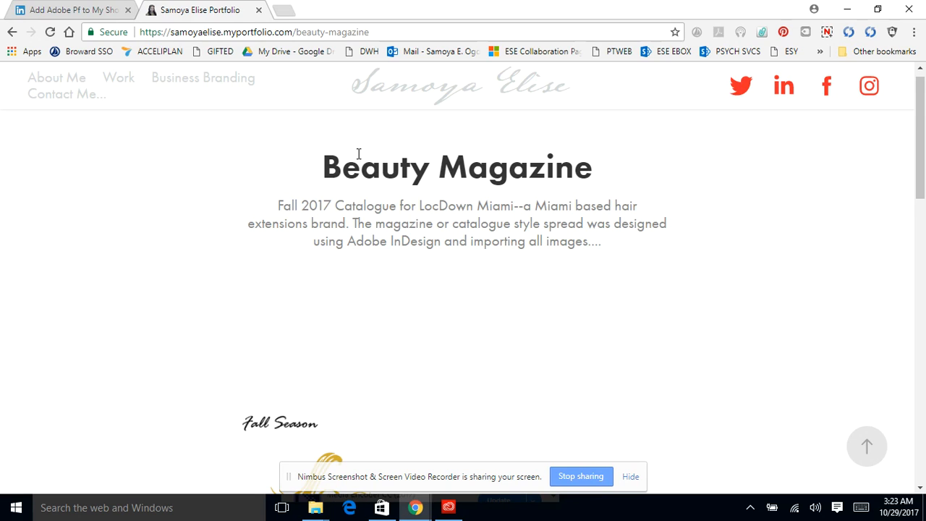
pyautogui.moveTo(348, 203)
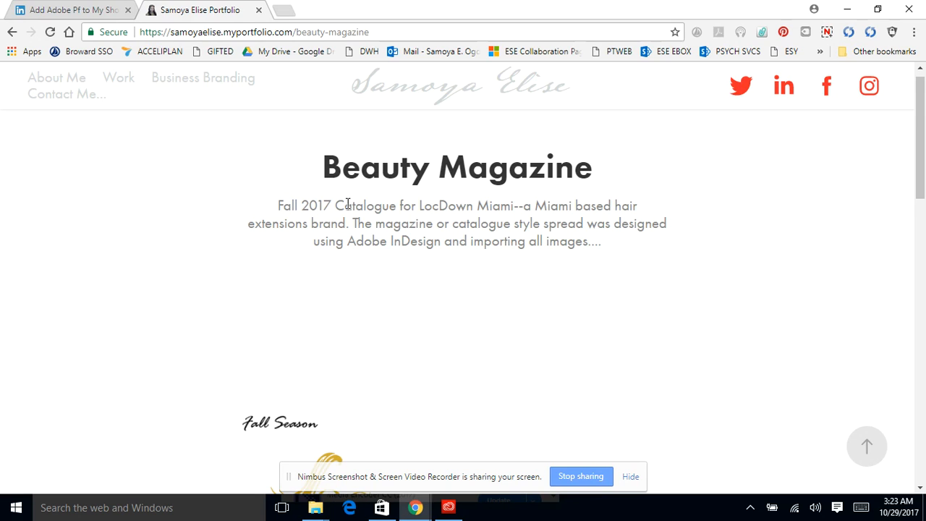
pyautogui.moveTo(559, 220)
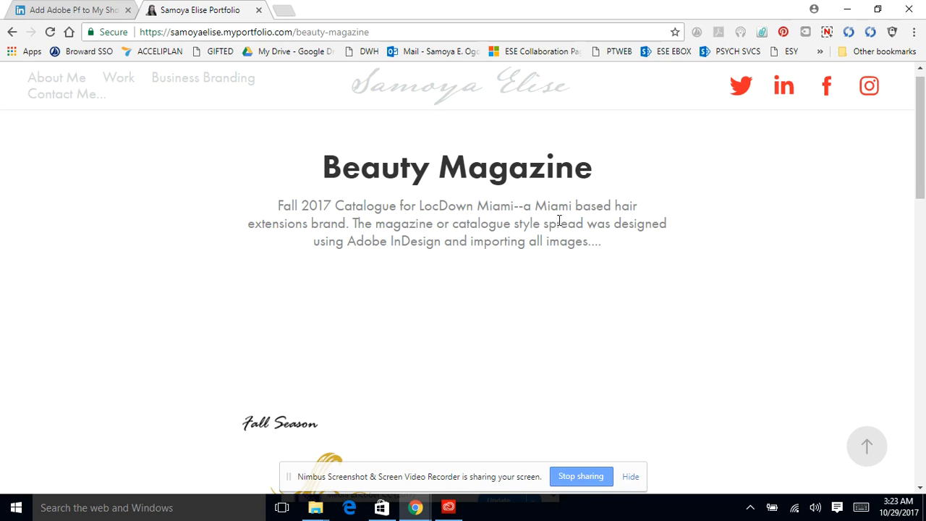
pyautogui.scroll(-3)
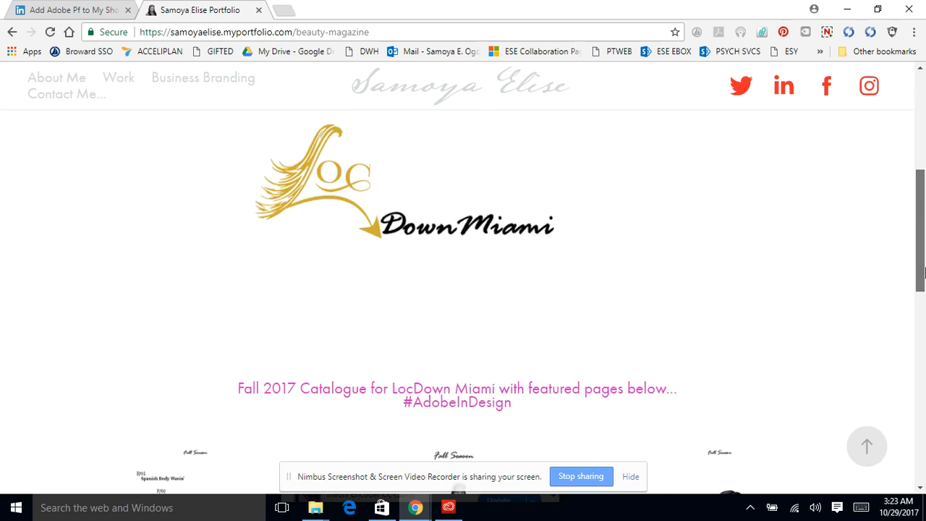
pyautogui.scroll(-3)
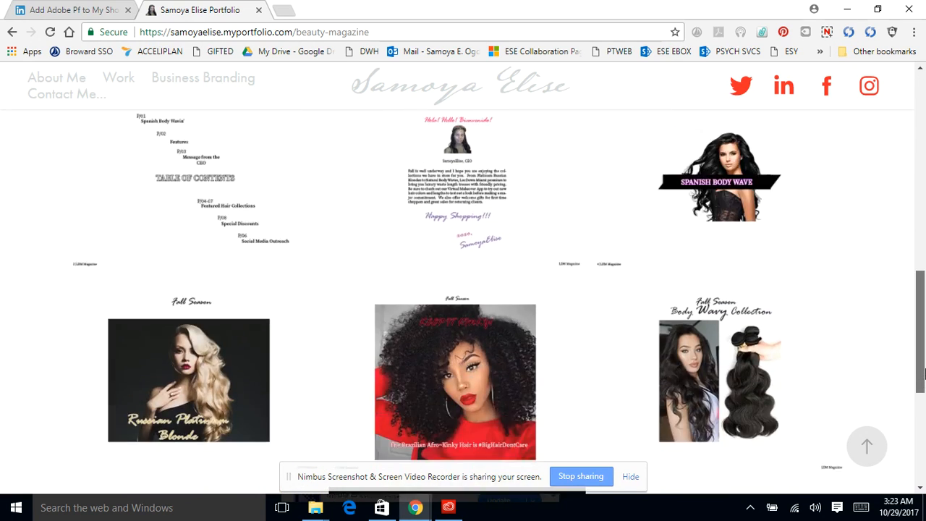
pyautogui.scroll(3)
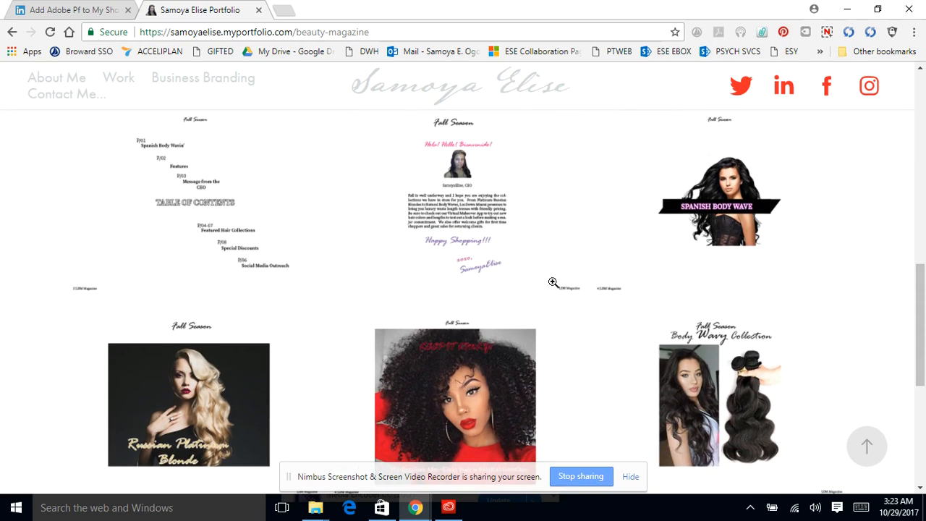
pyautogui.moveTo(765, 395)
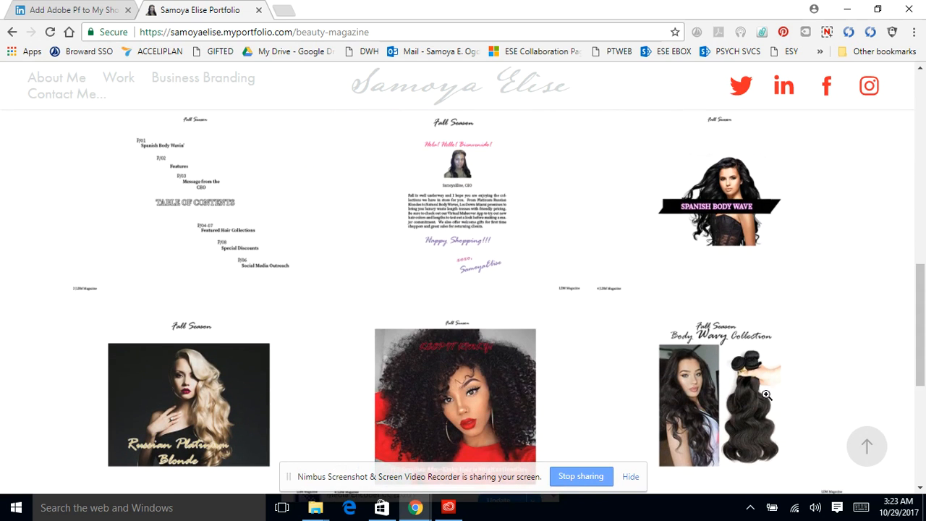
pyautogui.scroll(-3)
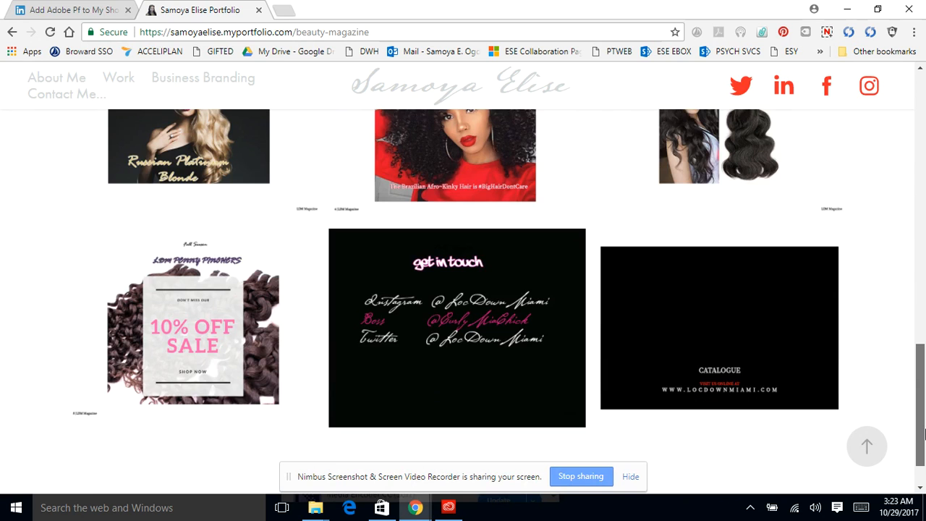
pyautogui.scroll(3)
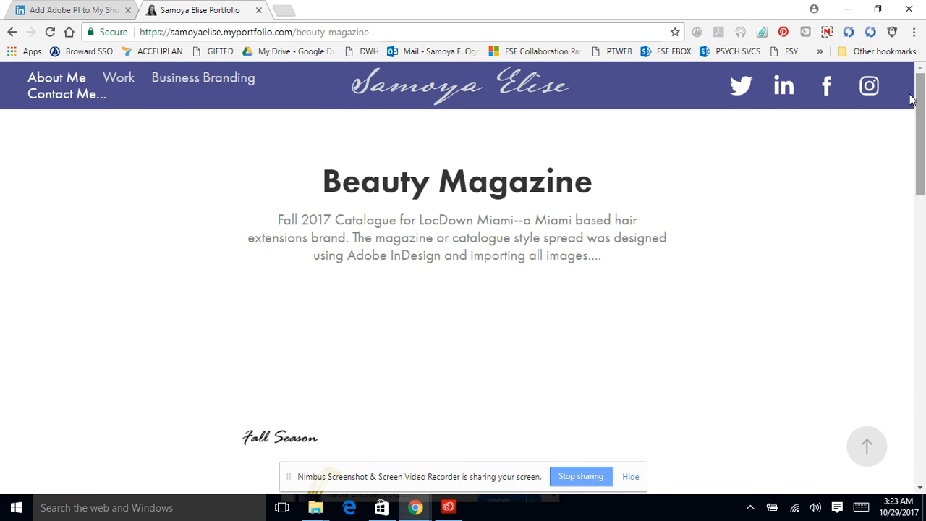
pyautogui.click(118, 78)
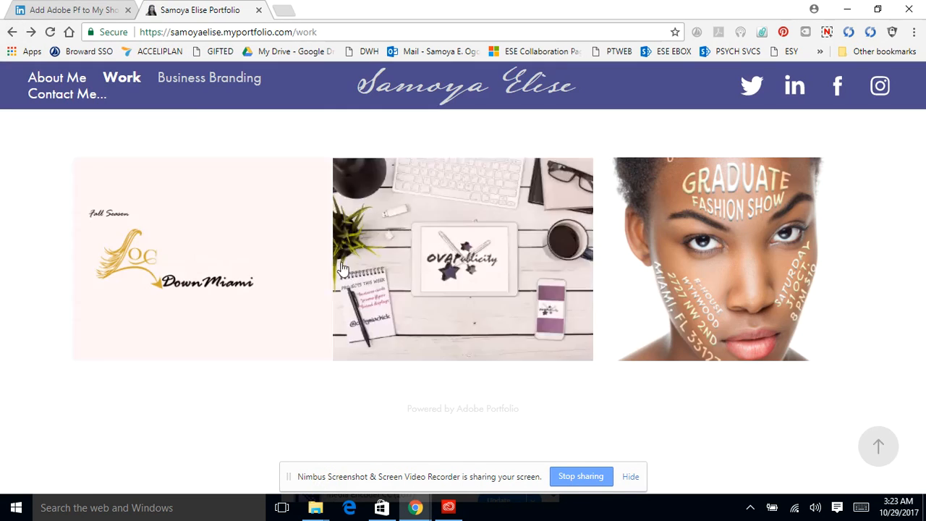
pyautogui.click(463, 258)
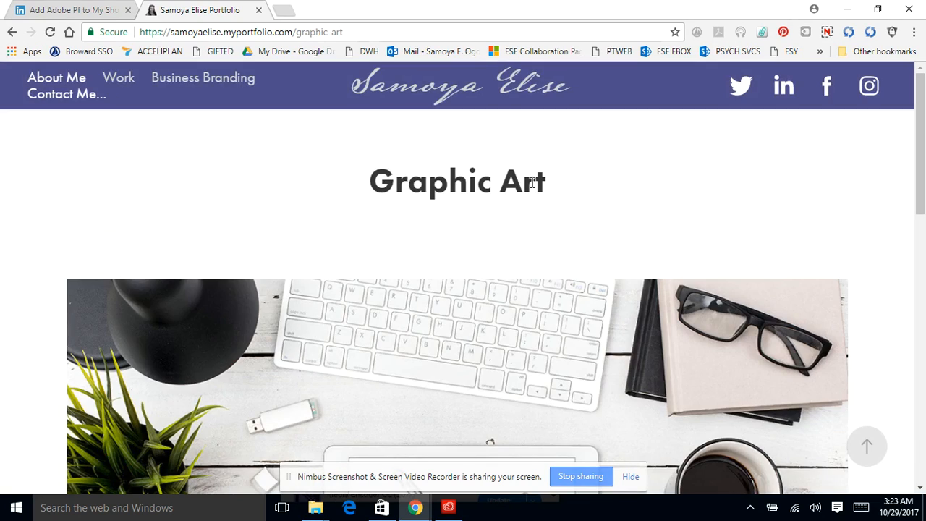
pyautogui.scroll(-3)
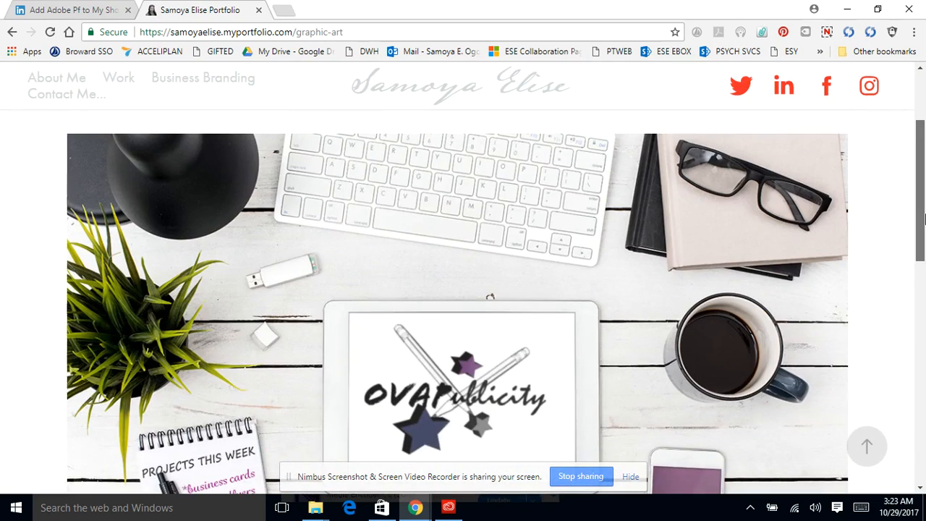
pyautogui.click(121, 78)
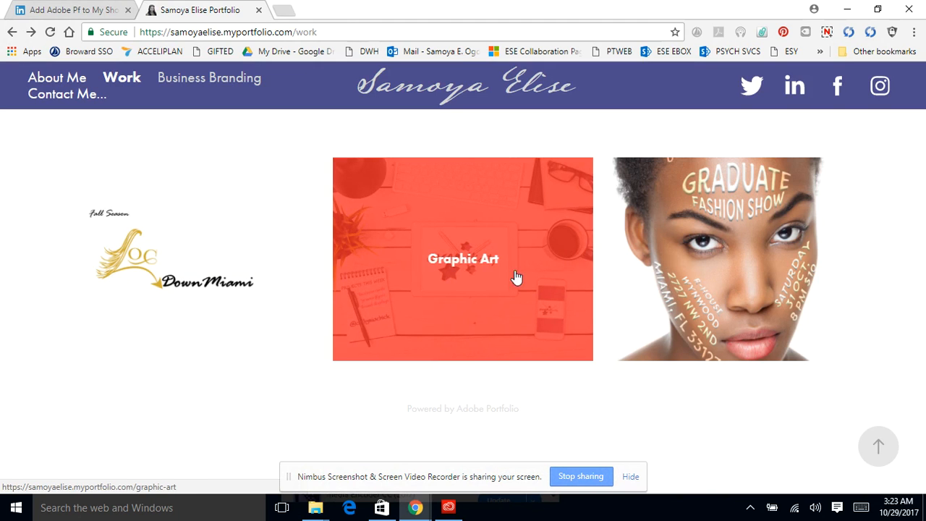
pyautogui.click(462, 258)
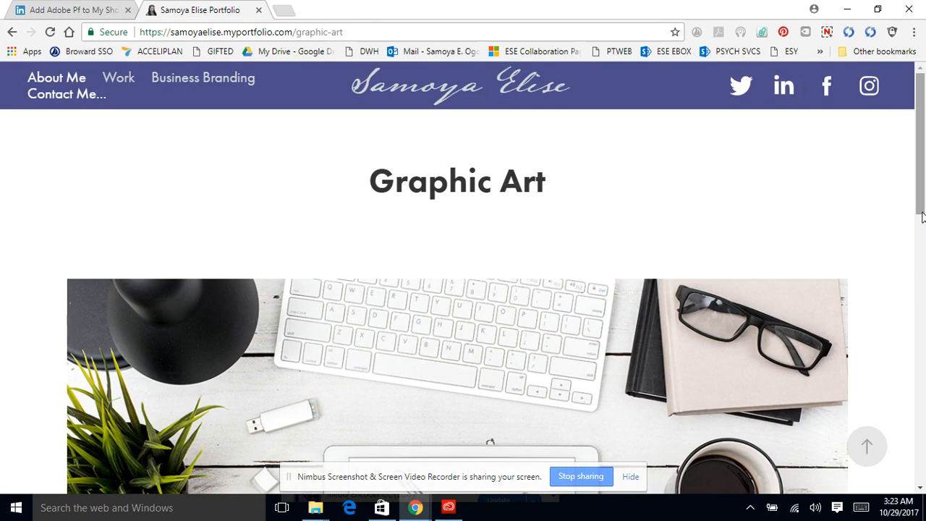
pyautogui.scroll(-3)
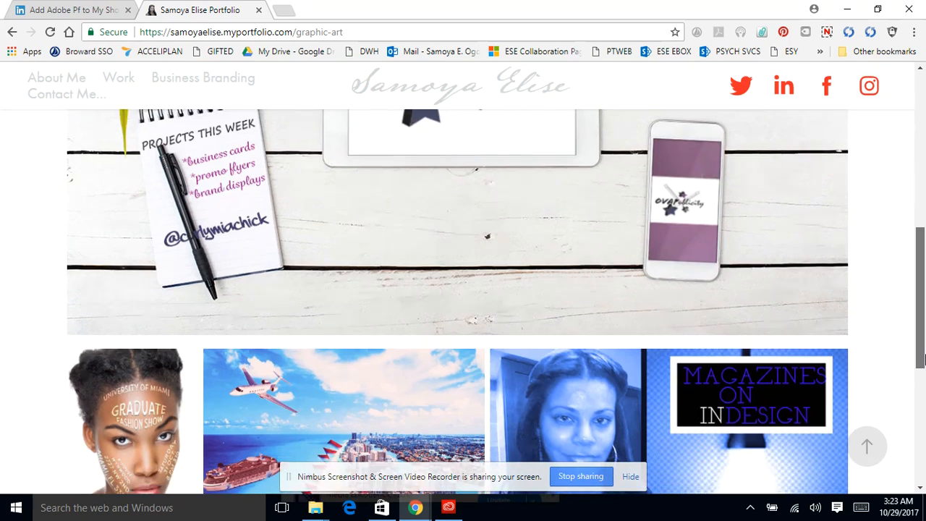
pyautogui.scroll(3)
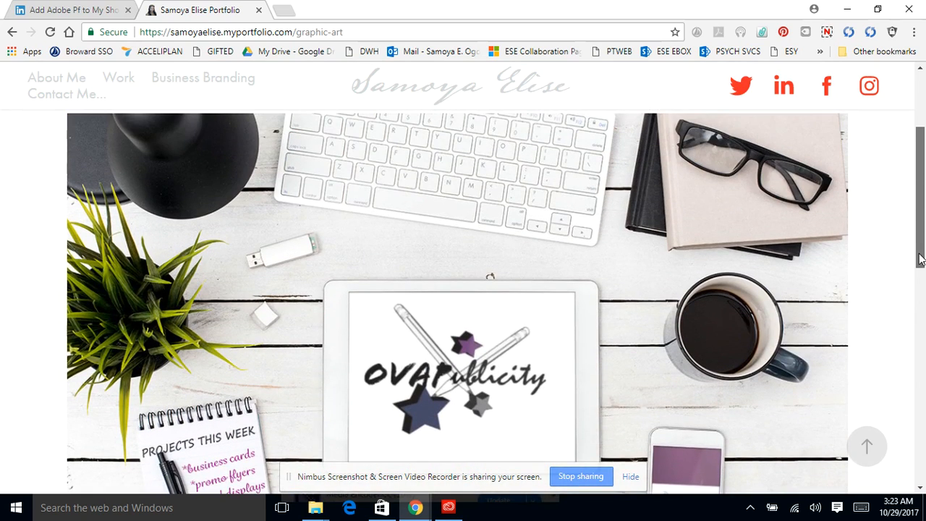
pyautogui.scroll(-3)
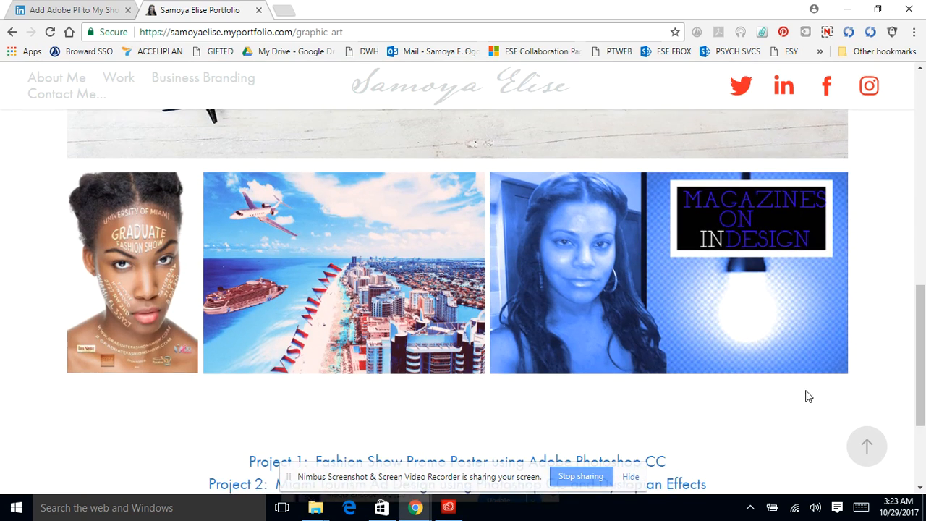
pyautogui.moveTo(390, 295)
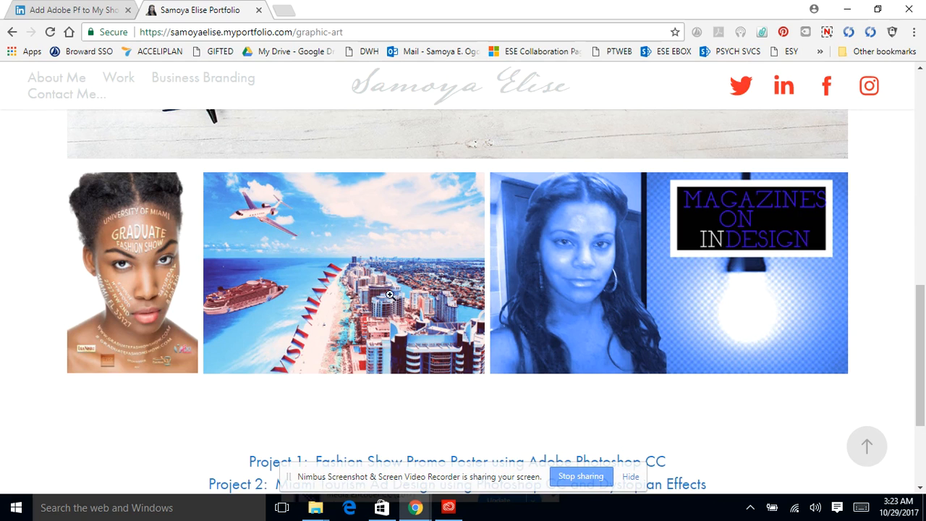
pyautogui.moveTo(342, 294)
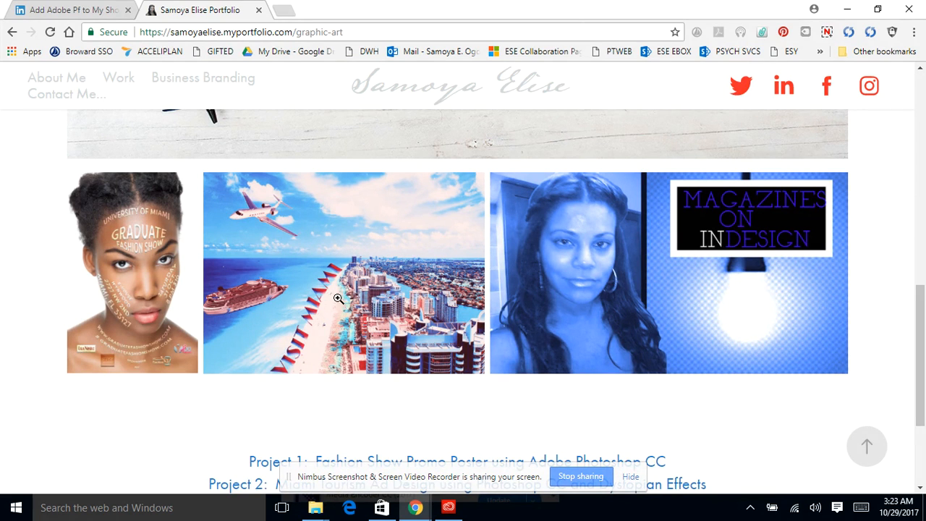
pyautogui.scroll(-3)
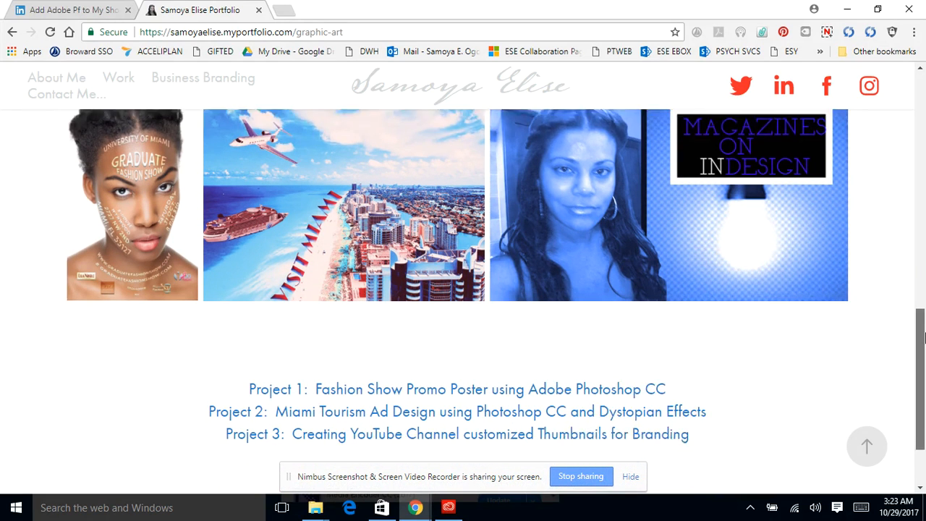
pyautogui.scroll(-3)
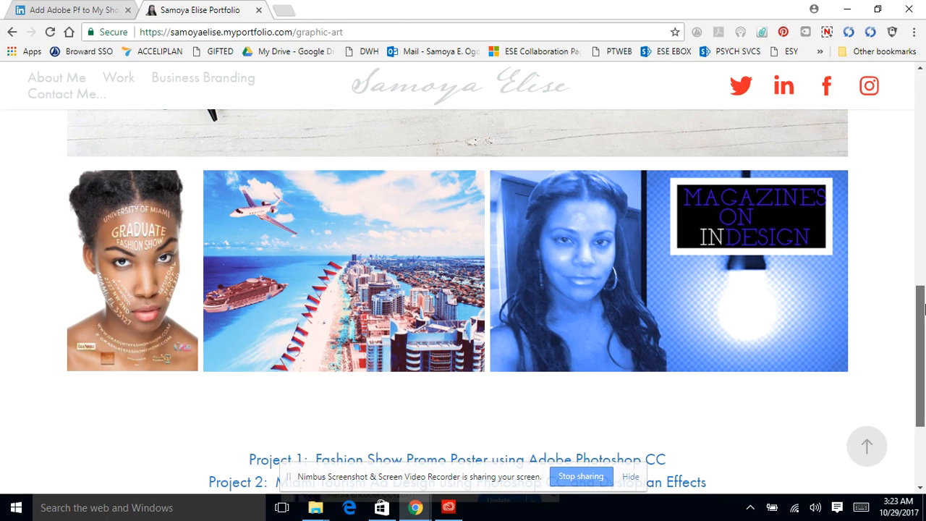
pyautogui.scroll(3)
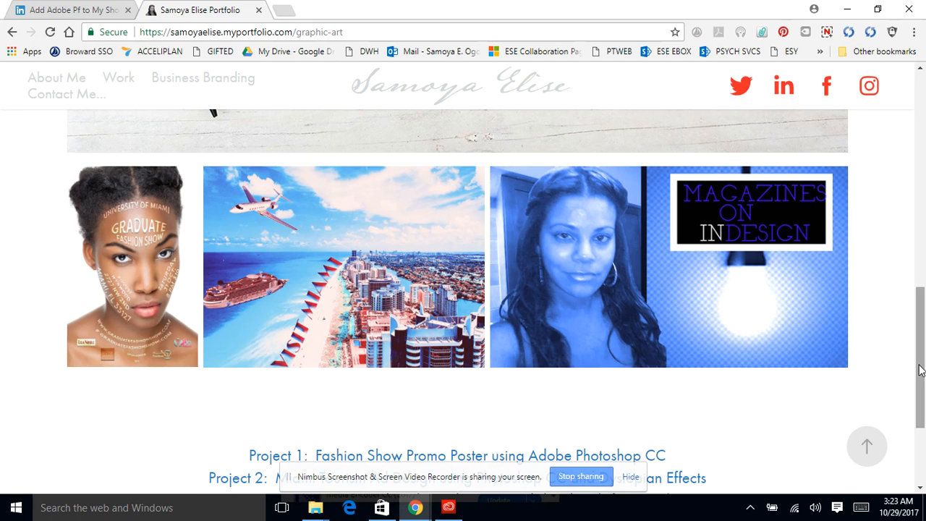
pyautogui.scroll(-3)
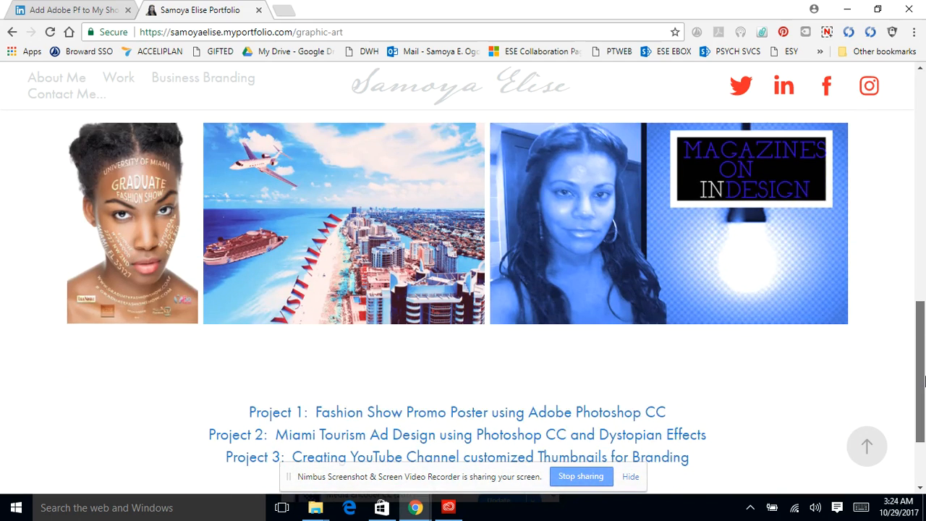
pyautogui.scroll(3)
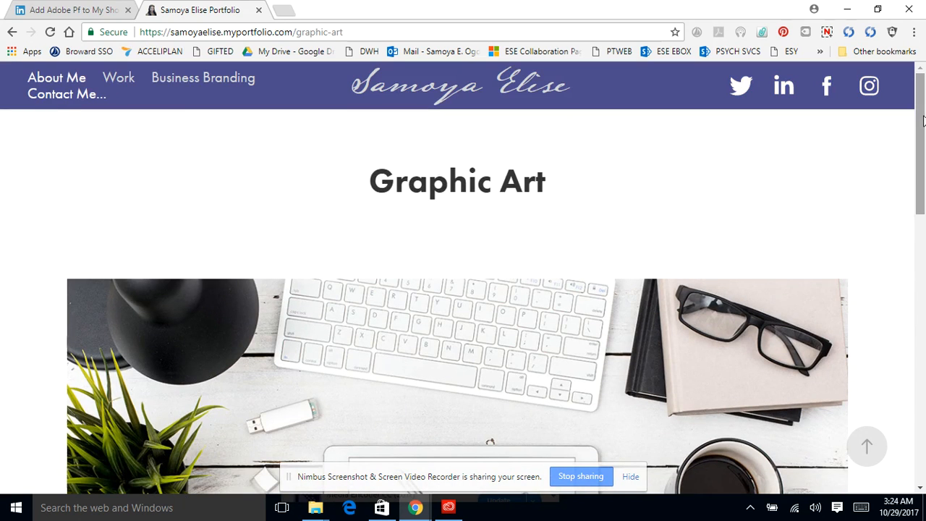
pyautogui.moveTo(173, 82)
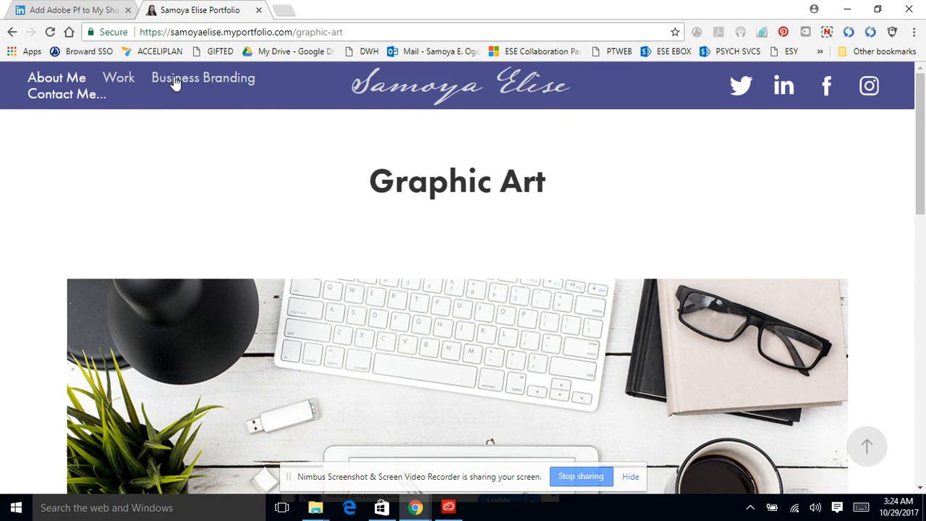
# - From the Business Branding gallery, open the LocDown Miami Branding Project and scroll to its business card design
pyautogui.click(202, 78)
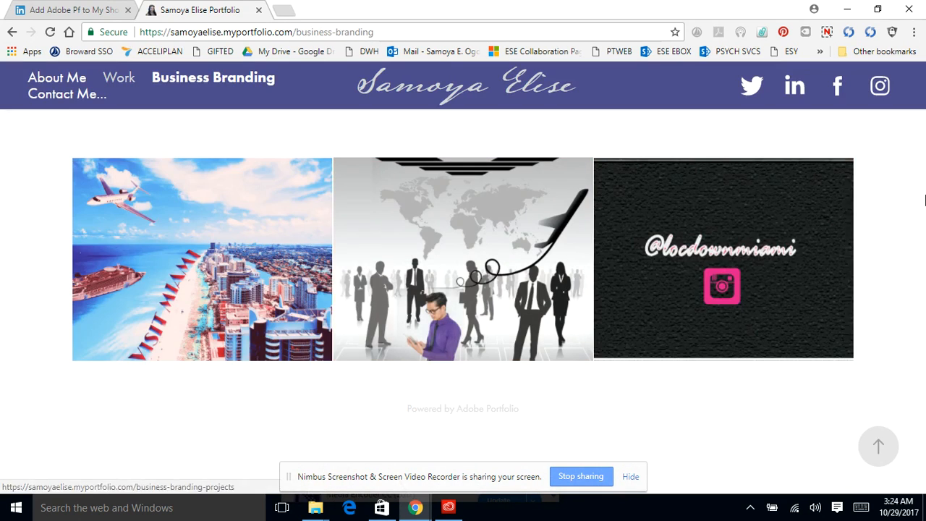
pyautogui.moveTo(210, 268)
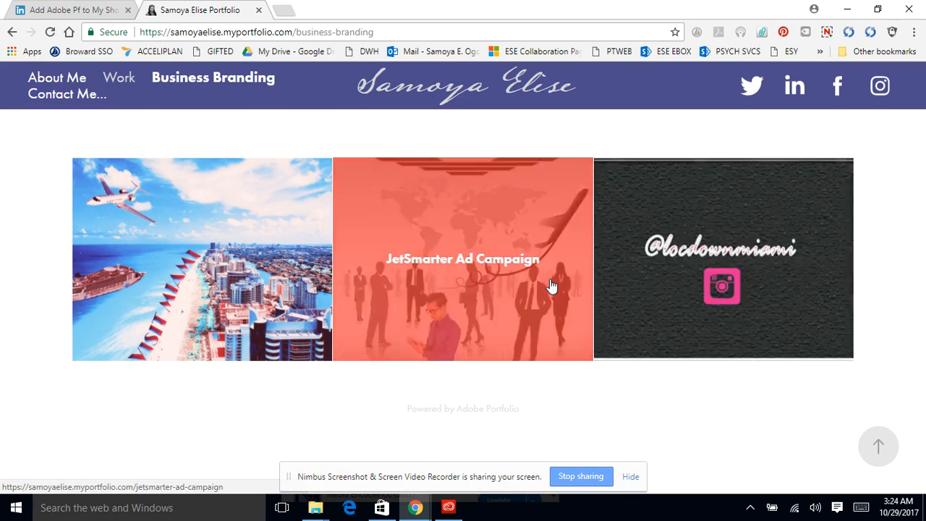
pyautogui.moveTo(538, 249)
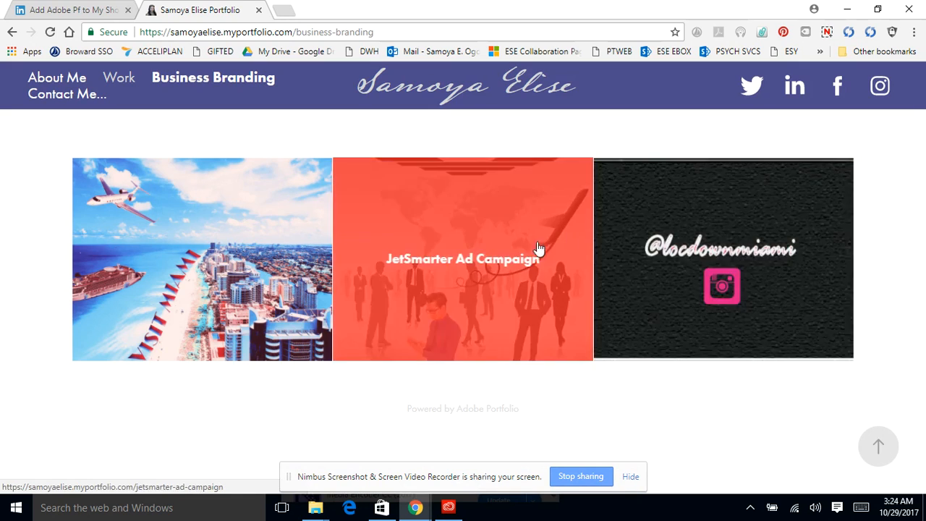
pyautogui.click(721, 257)
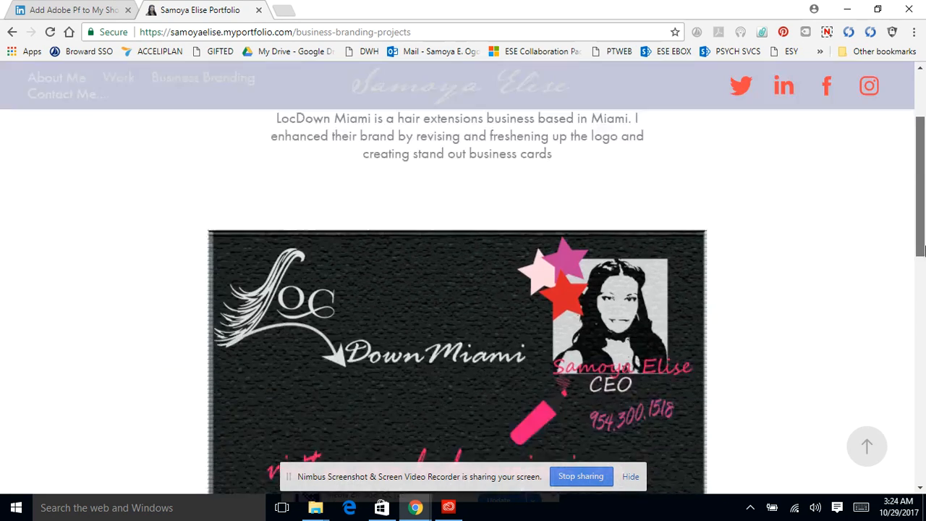
pyautogui.scroll(-3)
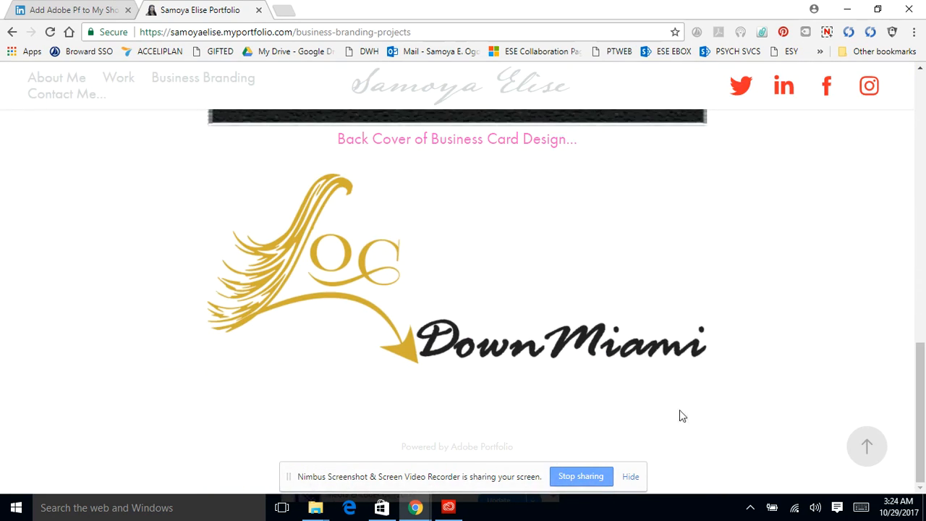
pyautogui.scroll(3)
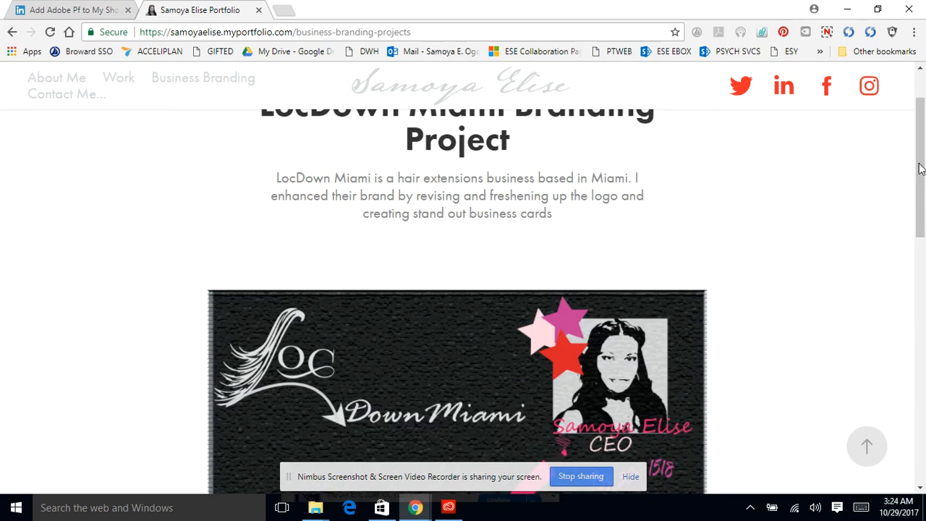
# - View the Greater Miami Convention & Visitors Bureau project's tourism ad and three images, returning to its title
pyautogui.click(203, 78)
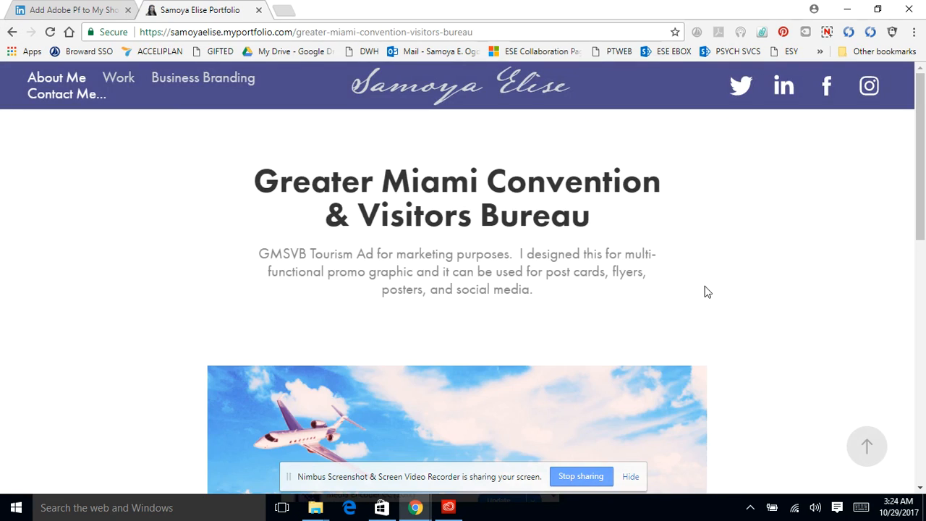
pyautogui.scroll(-3)
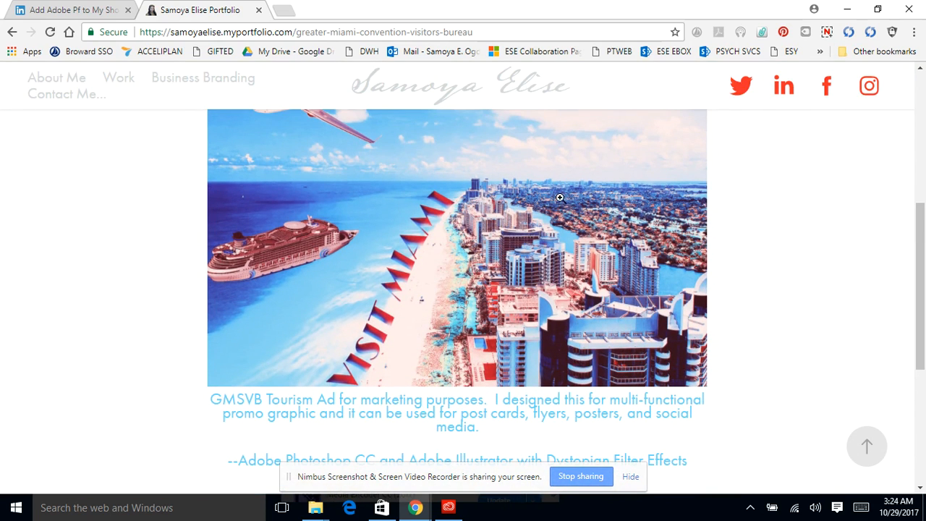
pyautogui.scroll(-3)
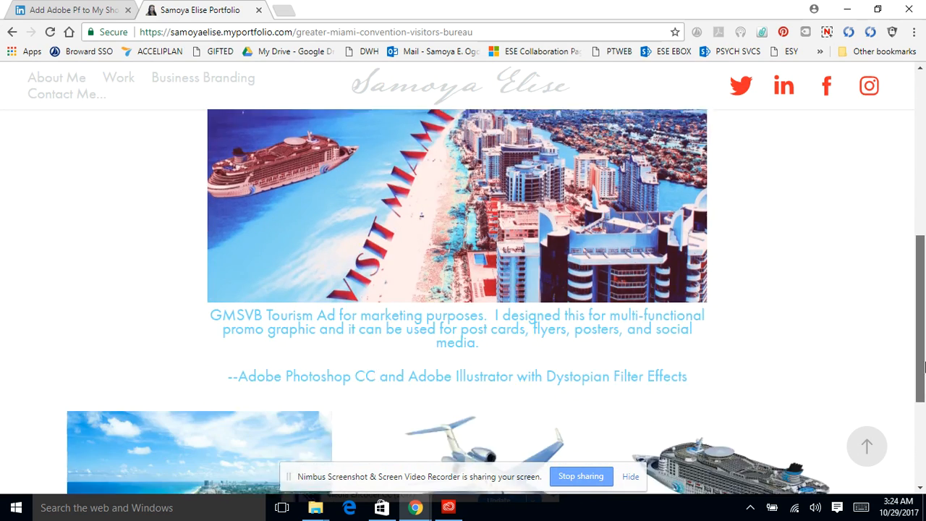
pyautogui.scroll(-3)
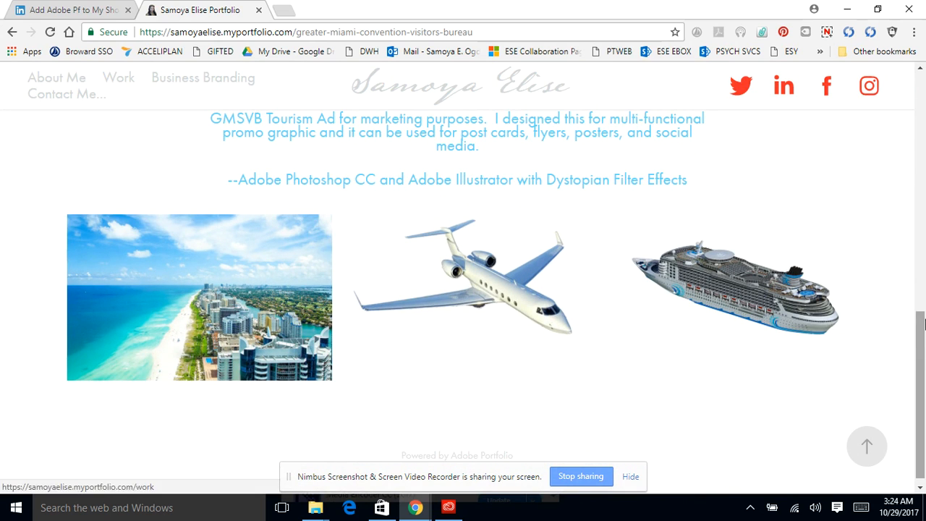
pyautogui.scroll(3)
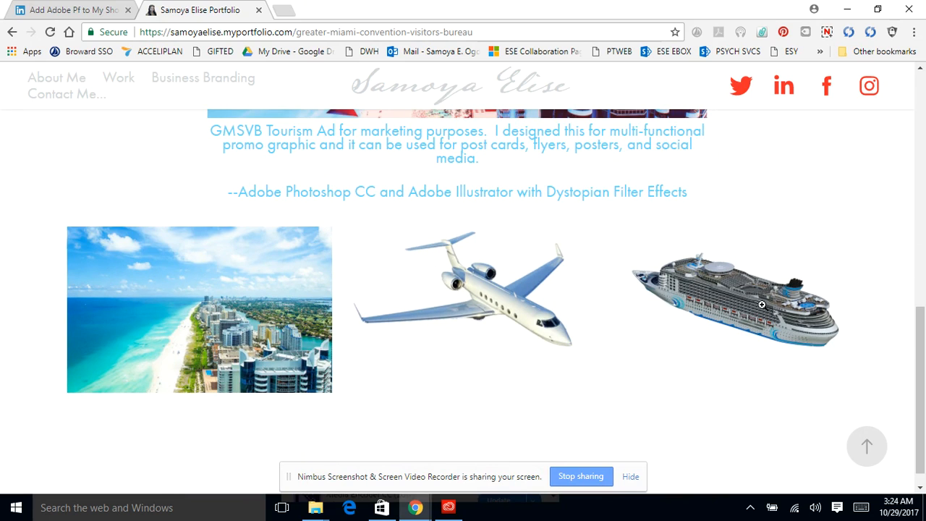
pyautogui.moveTo(746, 321)
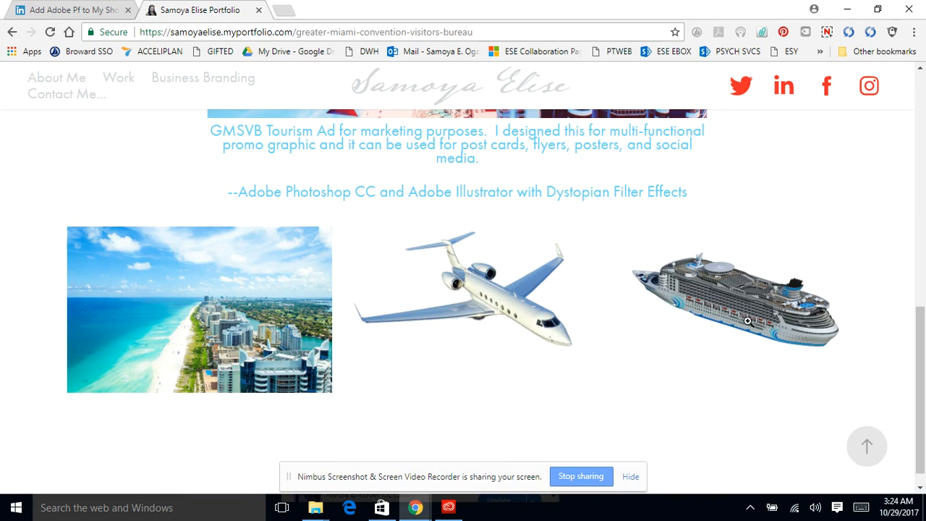
pyautogui.moveTo(180, 320)
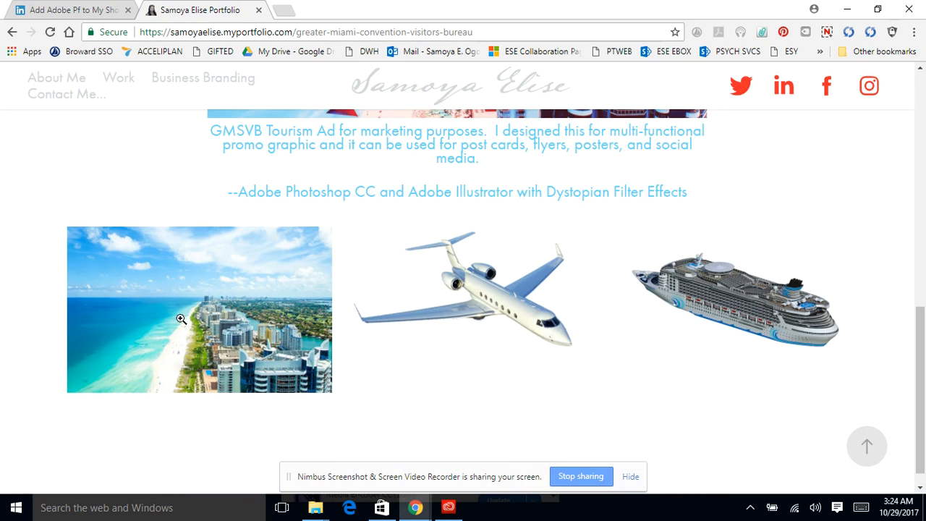
pyautogui.scroll(3)
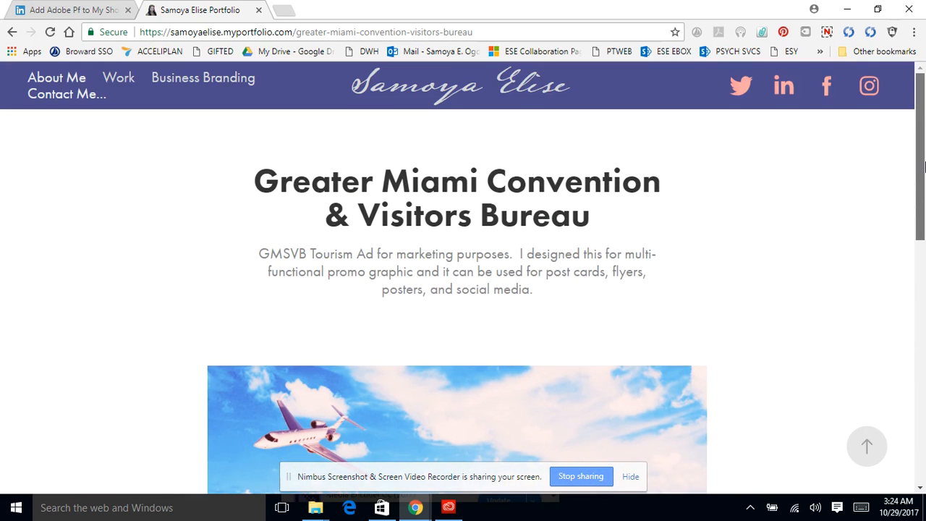
# - Return to the Business Branding gallery showing its three project tiles
pyautogui.click(203, 79)
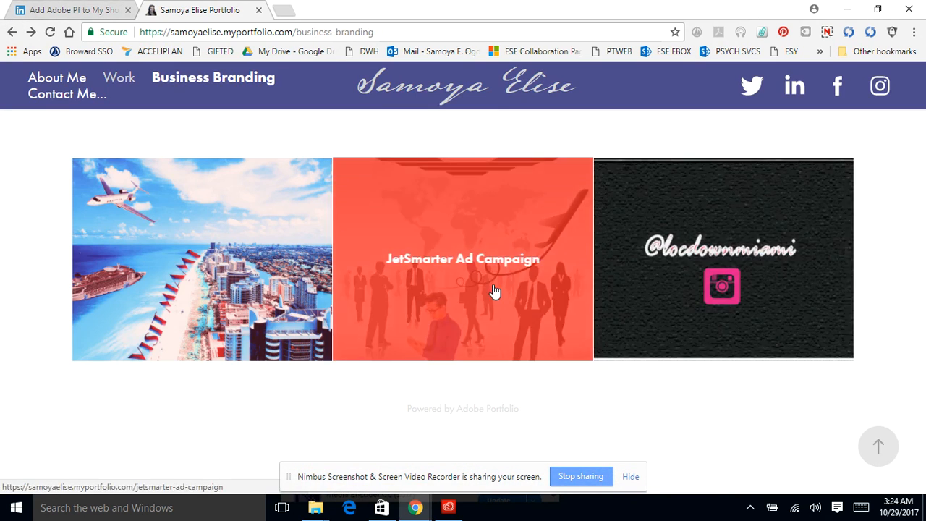
pyautogui.moveTo(799, 289)
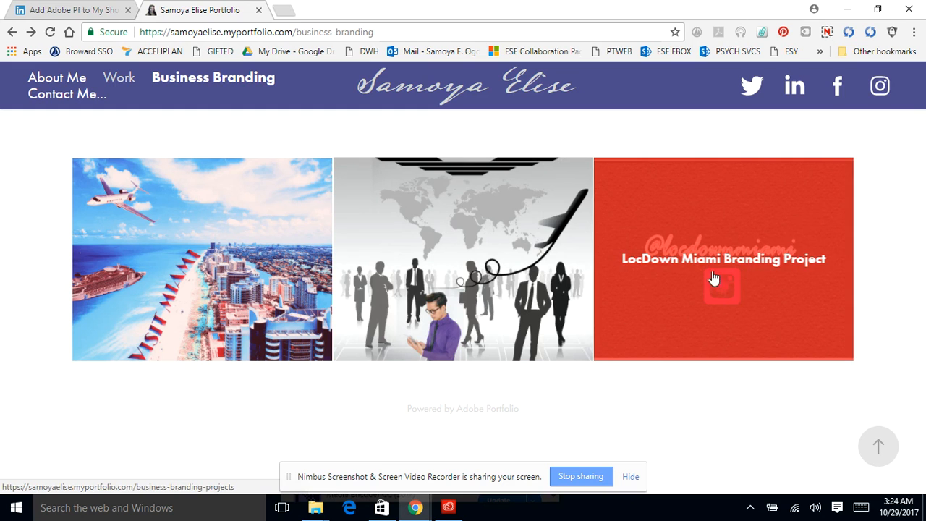
pyautogui.moveTo(214, 78)
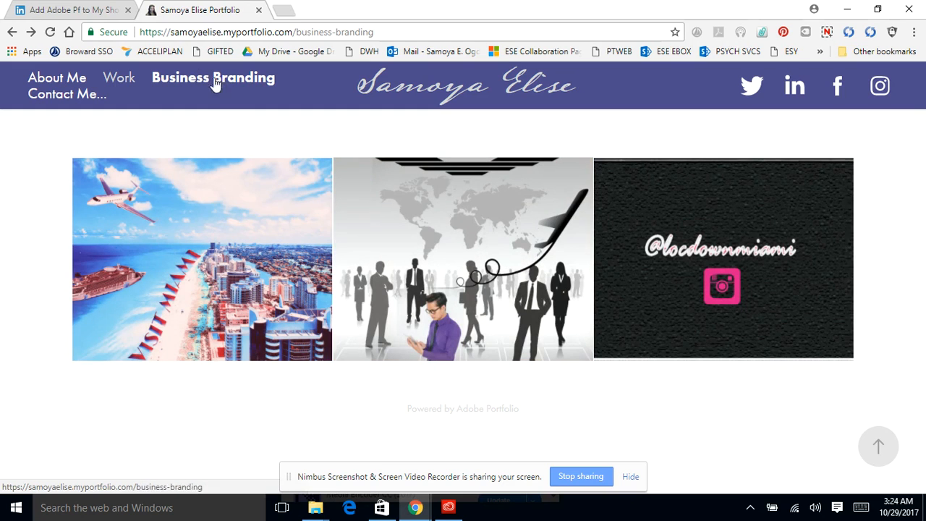
pyautogui.click(67, 94)
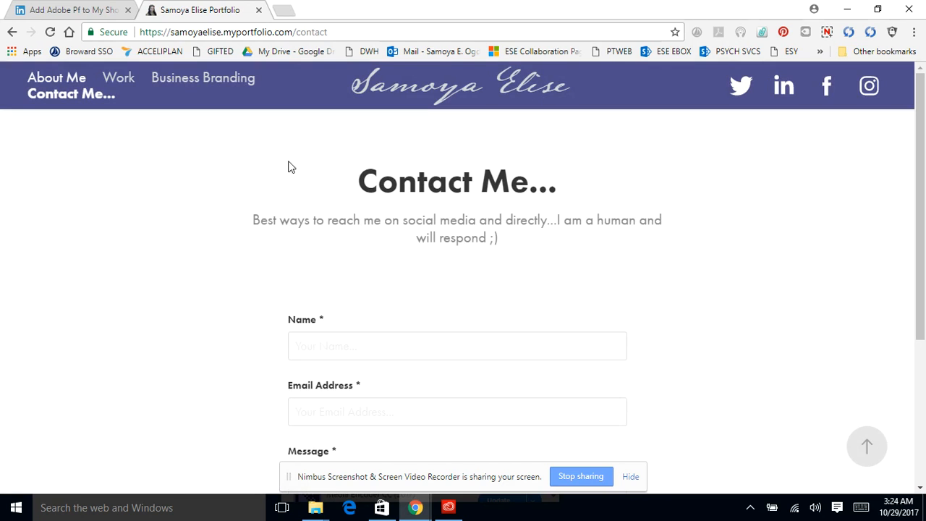
pyautogui.moveTo(278, 225)
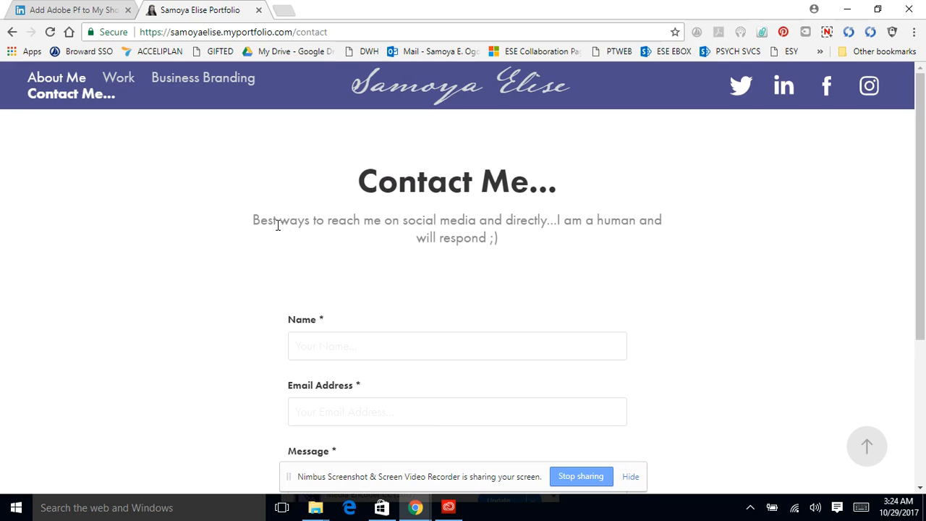
pyautogui.scroll(-3)
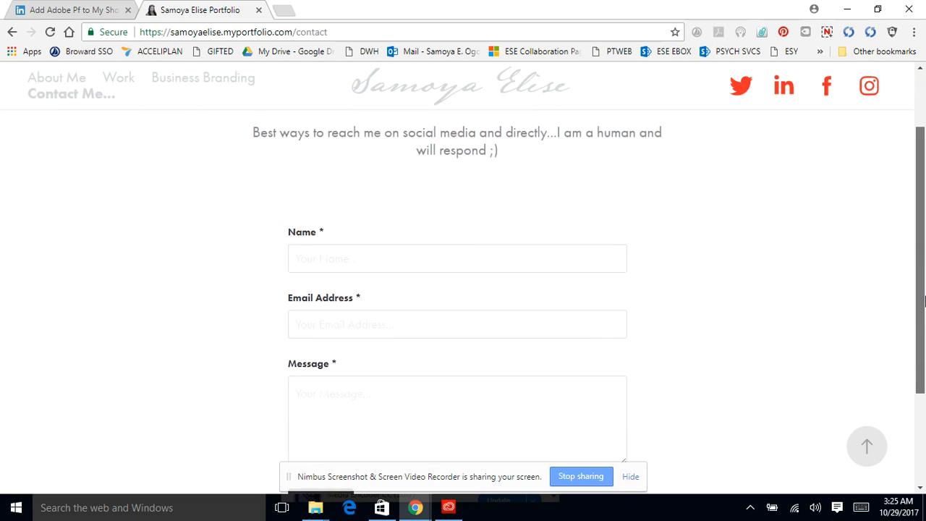
pyautogui.scroll(3)
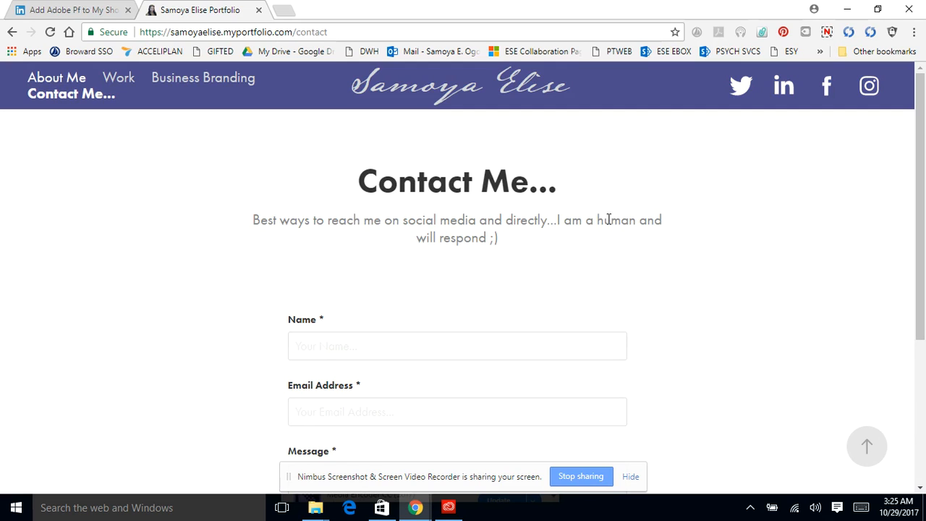
pyautogui.moveTo(570, 185)
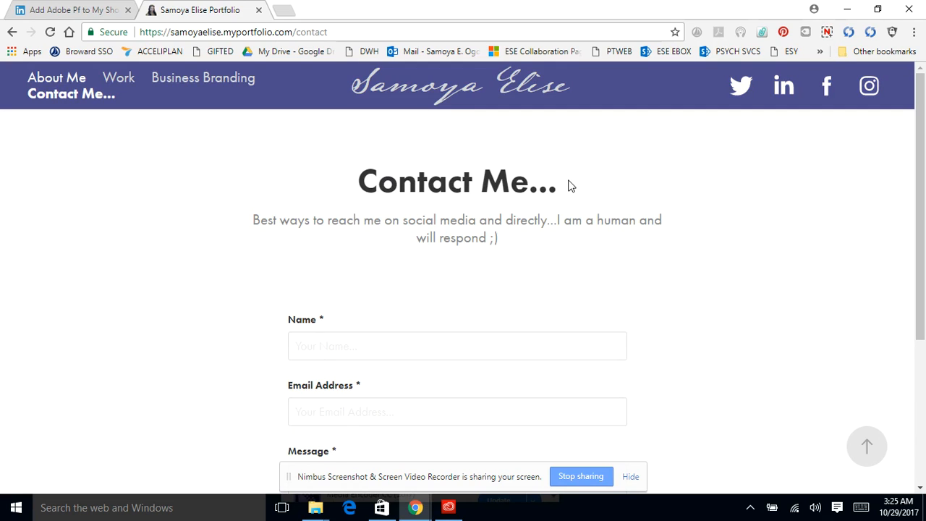
pyautogui.moveTo(853, 243)
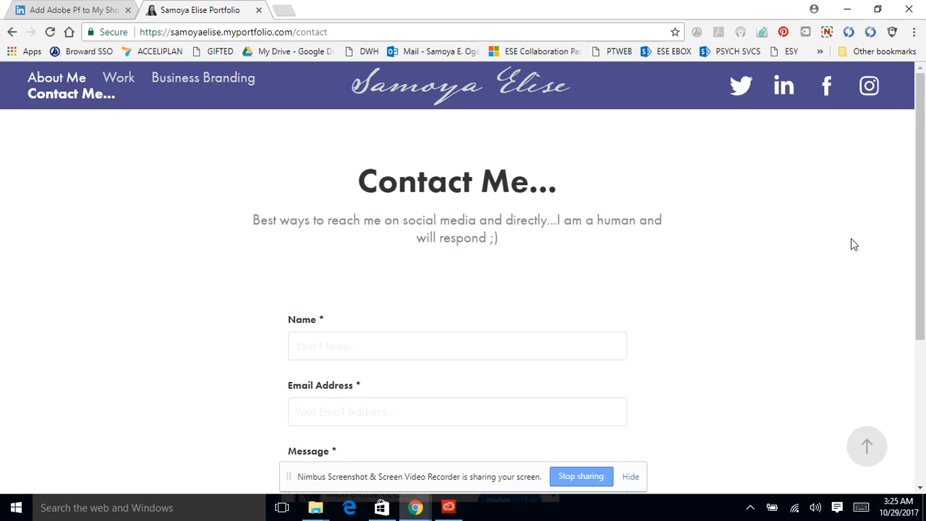
pyautogui.moveTo(750, 99)
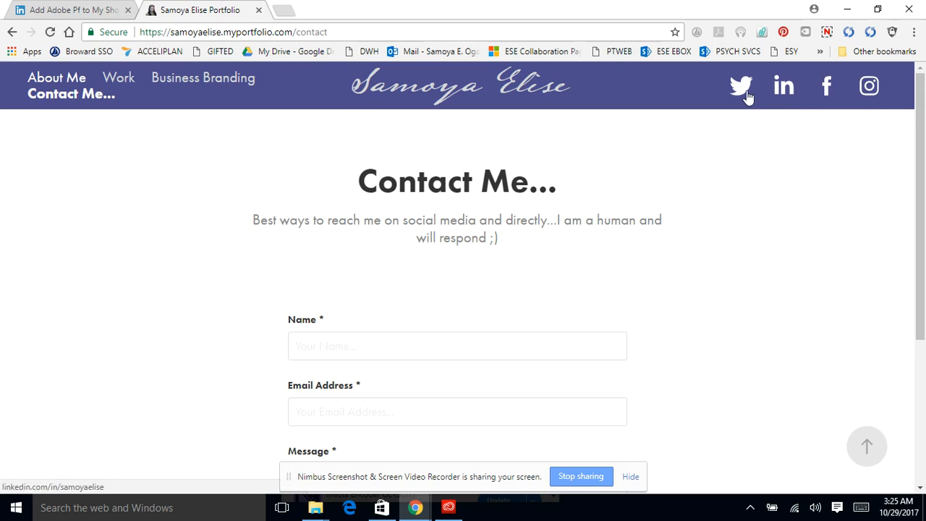
pyautogui.moveTo(800, 81)
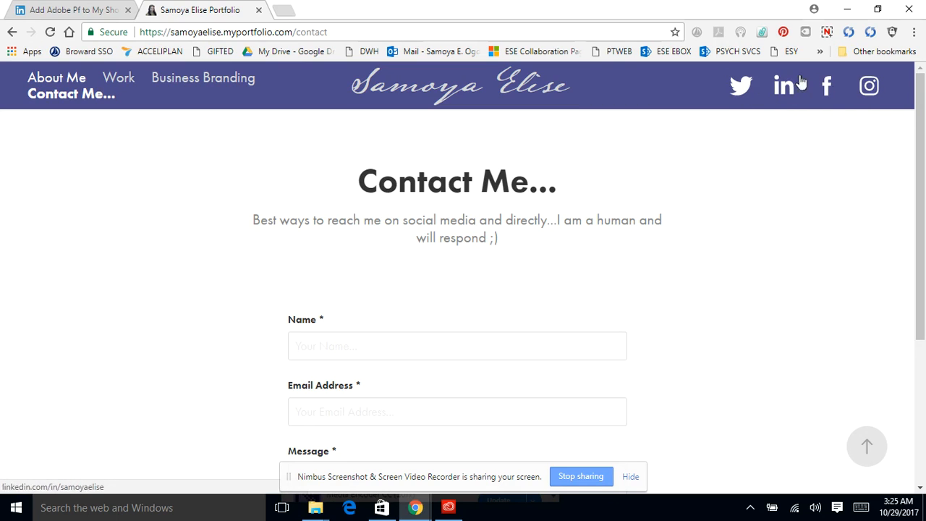
pyautogui.moveTo(850, 95)
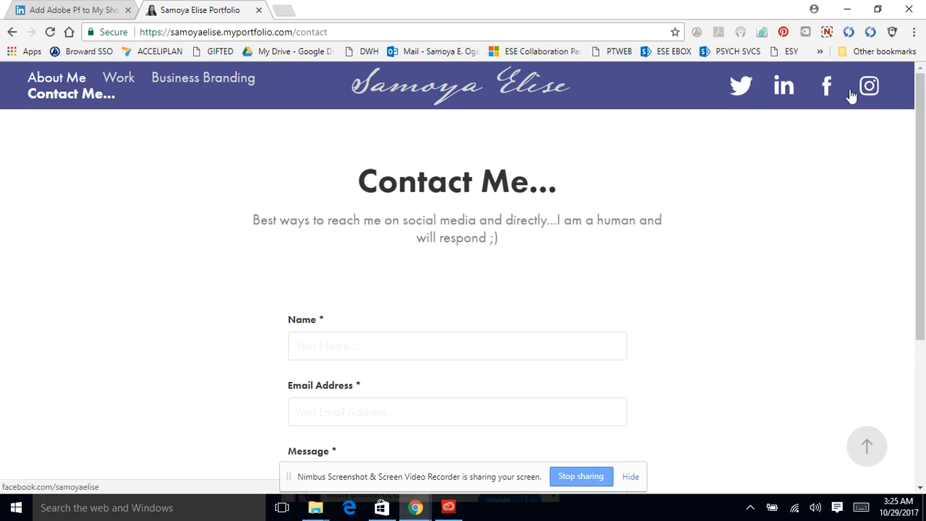
pyautogui.moveTo(867, 85)
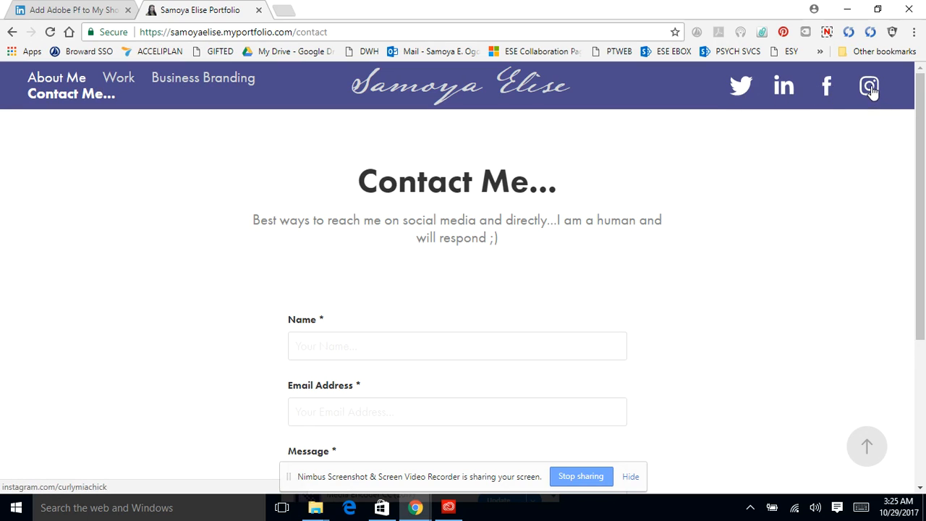
pyautogui.moveTo(423, 240)
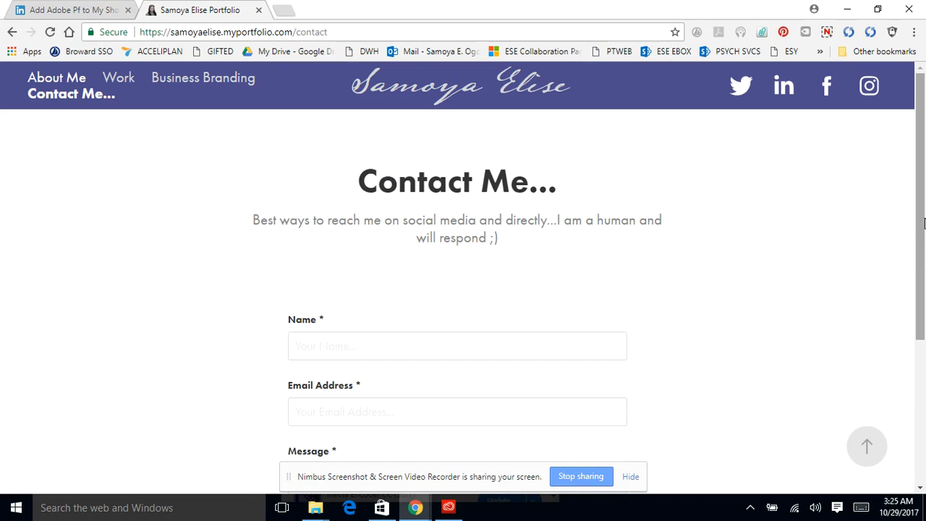
pyautogui.scroll(-3)
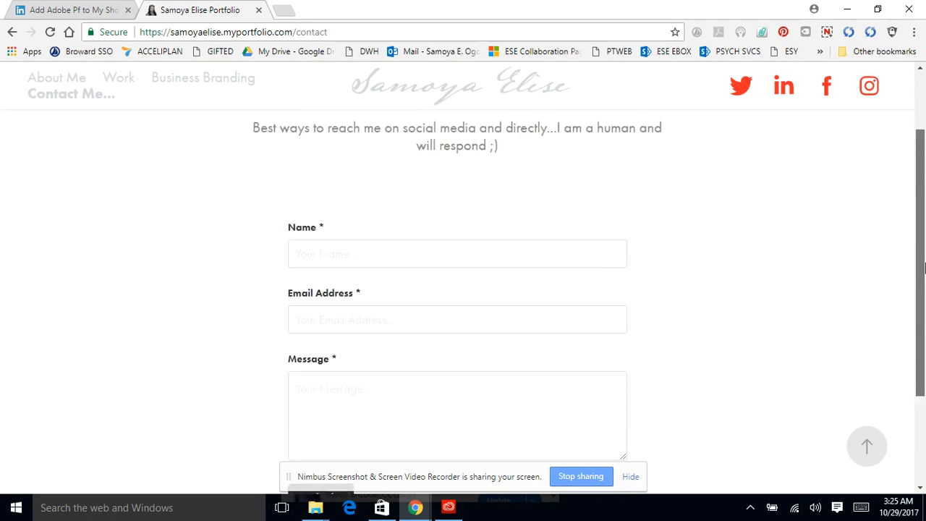
pyautogui.scroll(3)
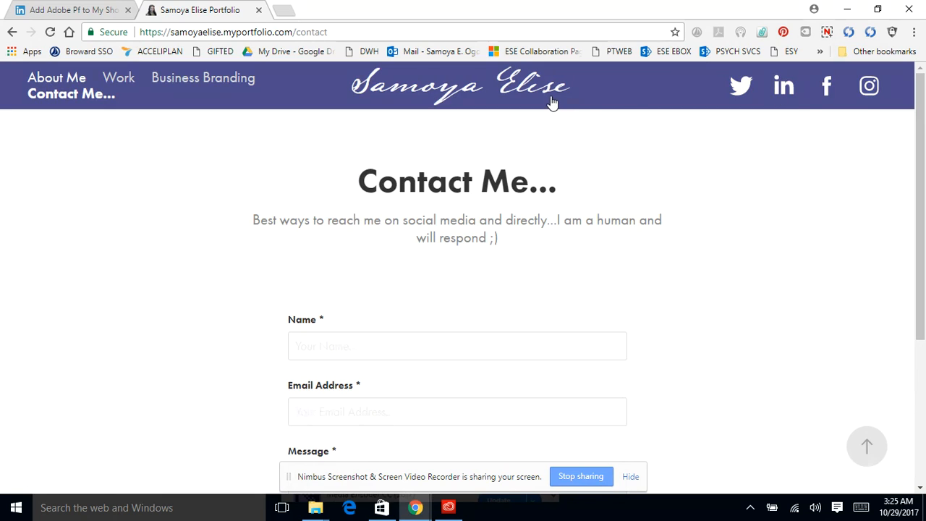
pyautogui.moveTo(729, 168)
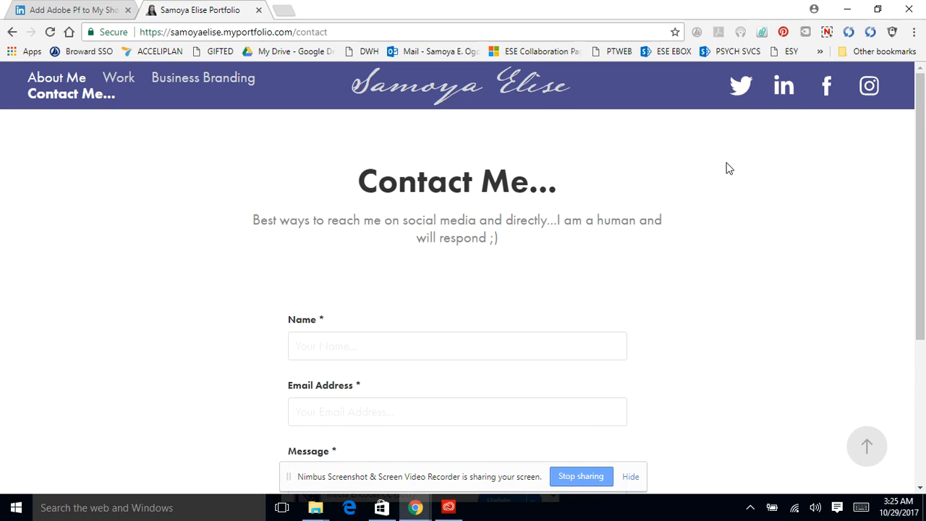
pyautogui.moveTo(906, 334)
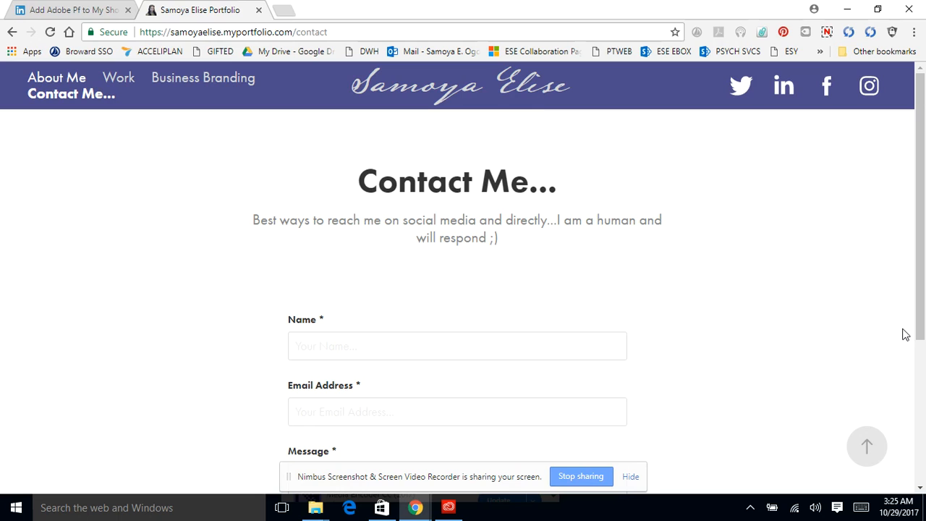
pyautogui.moveTo(900, 137)
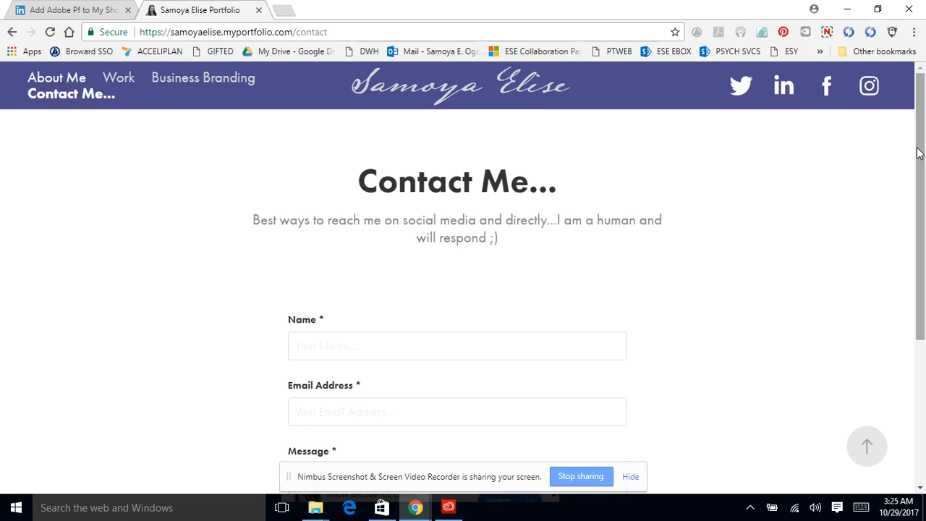
pyautogui.moveTo(851, 176)
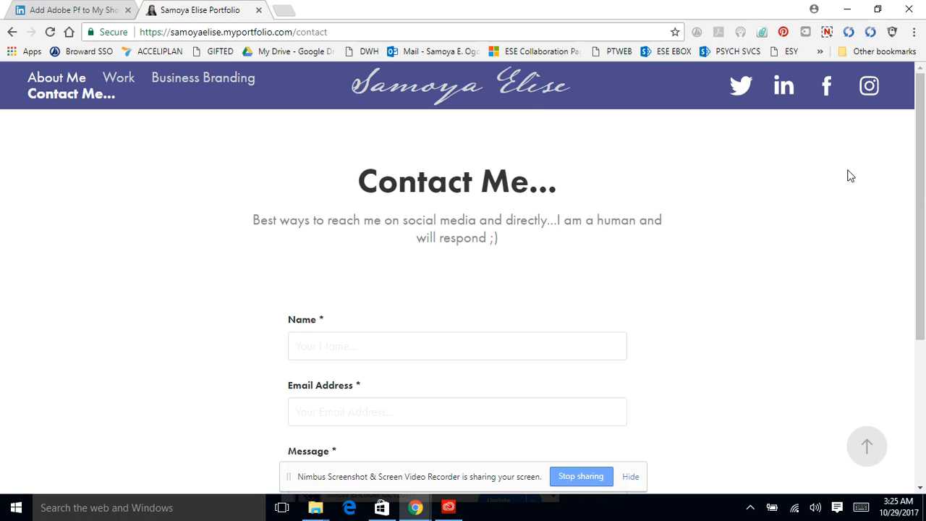
pyautogui.moveTo(914, 173)
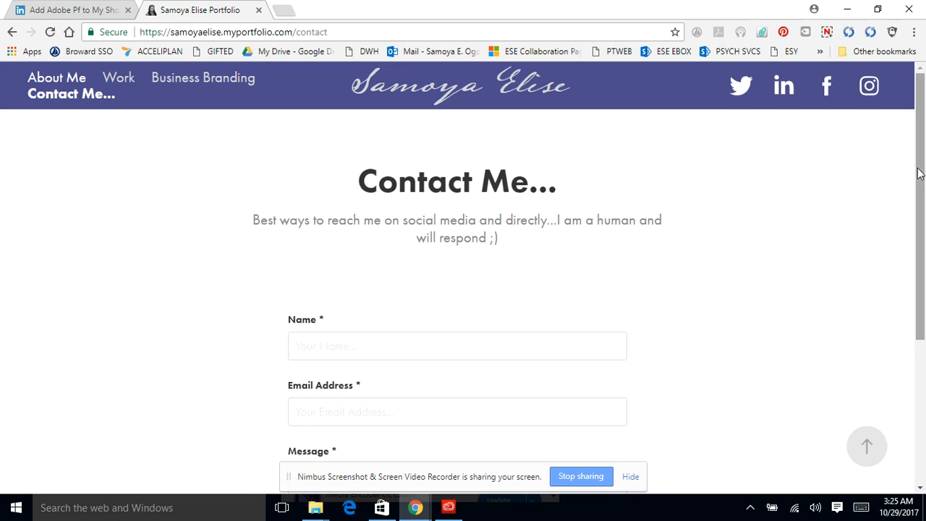
pyautogui.moveTo(883, 165)
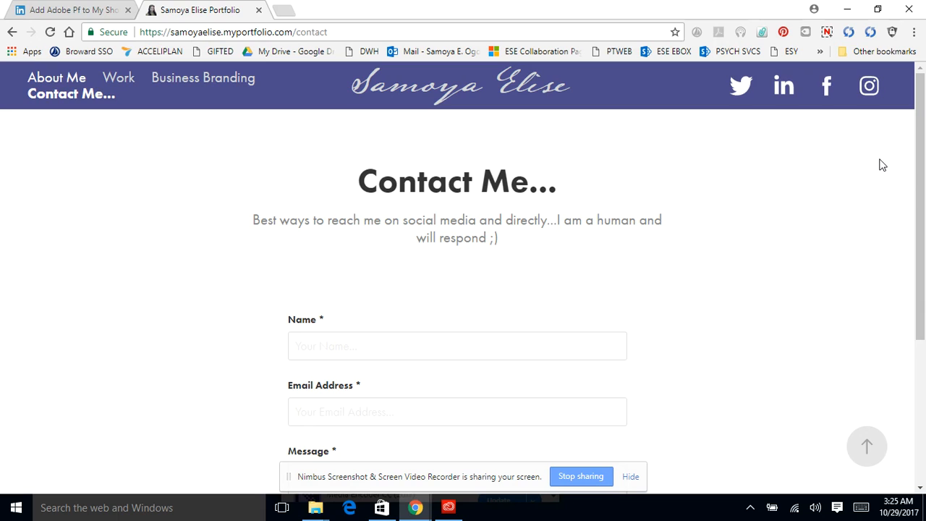
pyautogui.moveTo(921, 162)
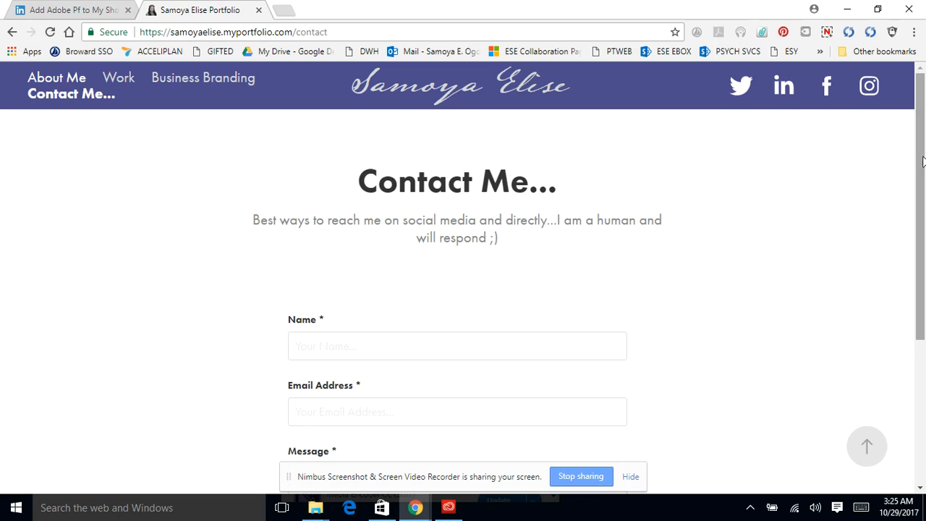
pyautogui.moveTo(367, 220)
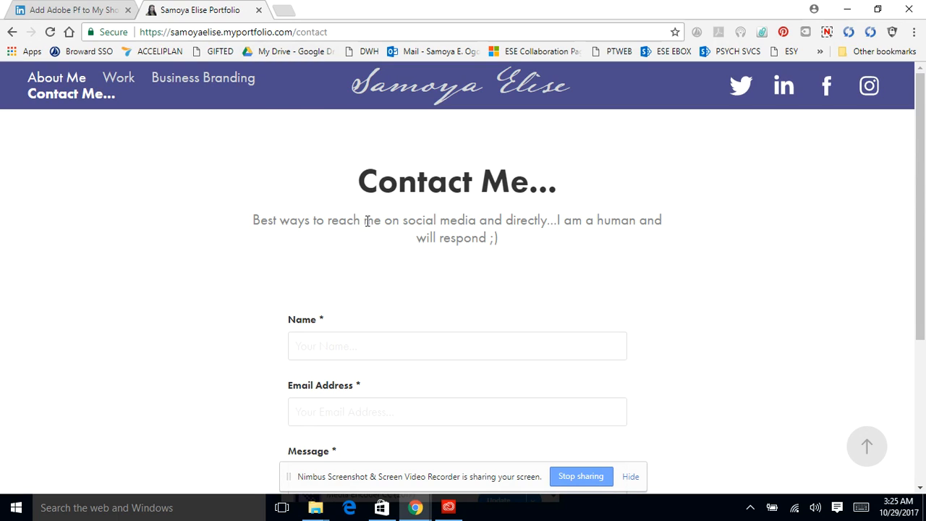
pyautogui.moveTo(820, 223)
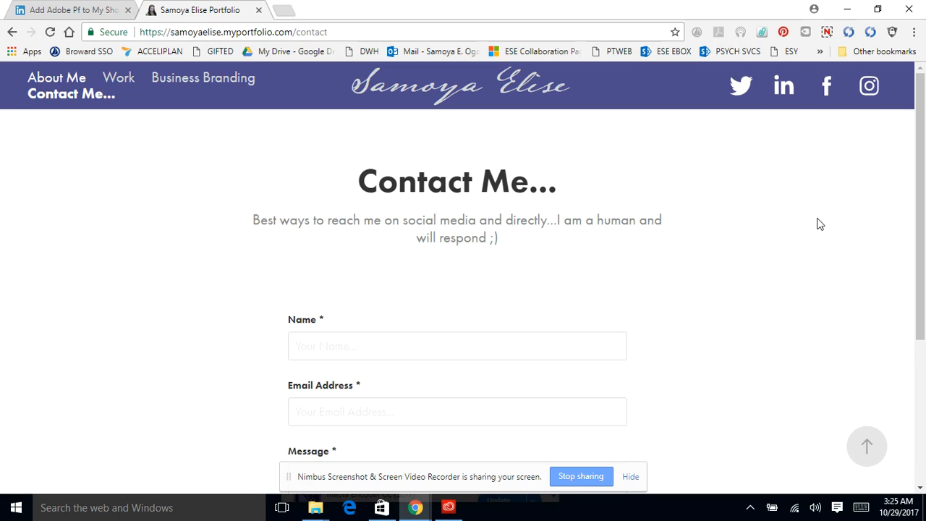
pyautogui.moveTo(714, 228)
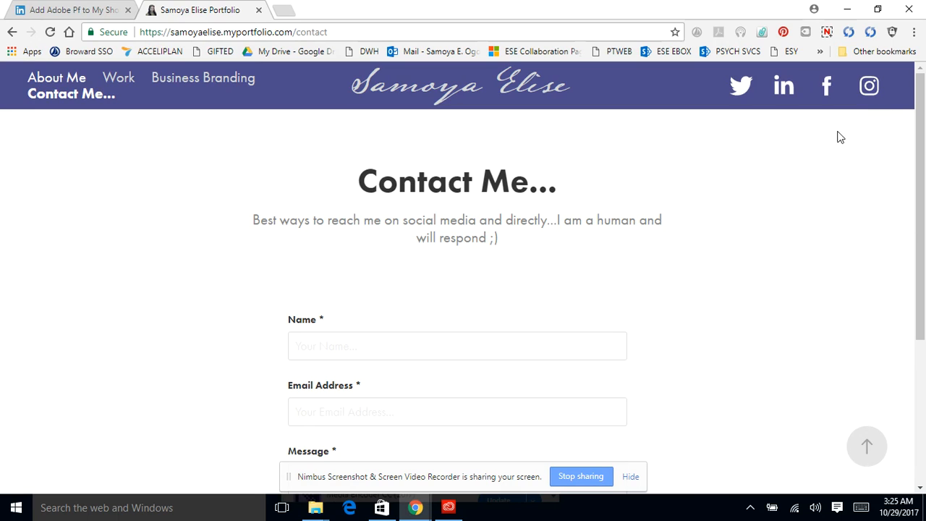
pyautogui.moveTo(801, 200)
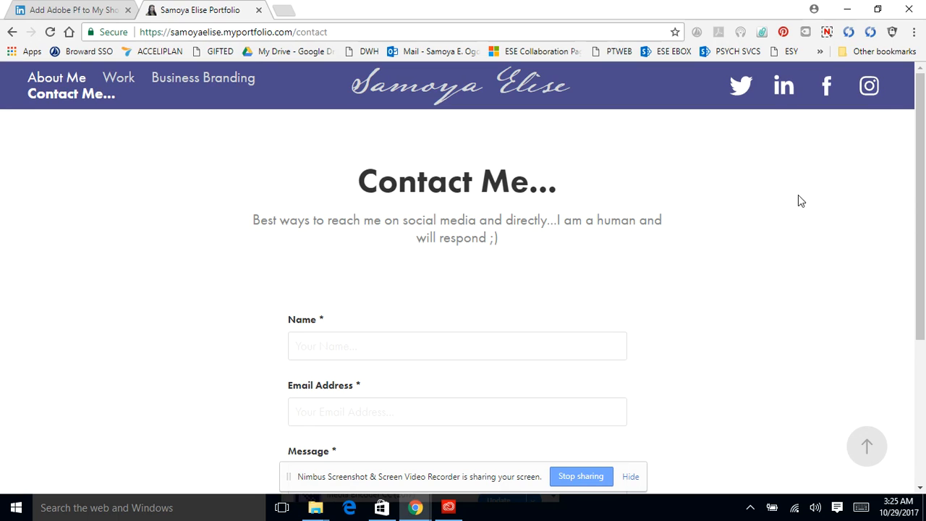
pyautogui.moveTo(731, 81)
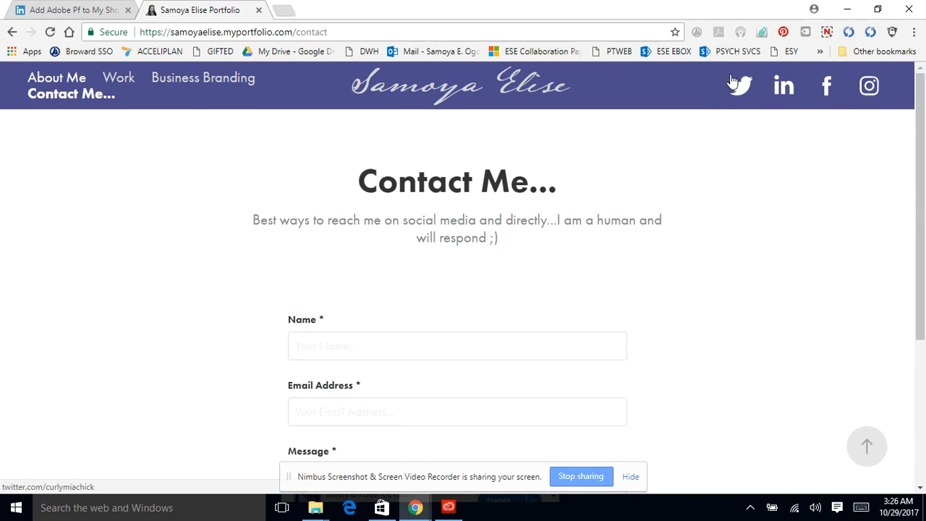
pyautogui.moveTo(822, 64)
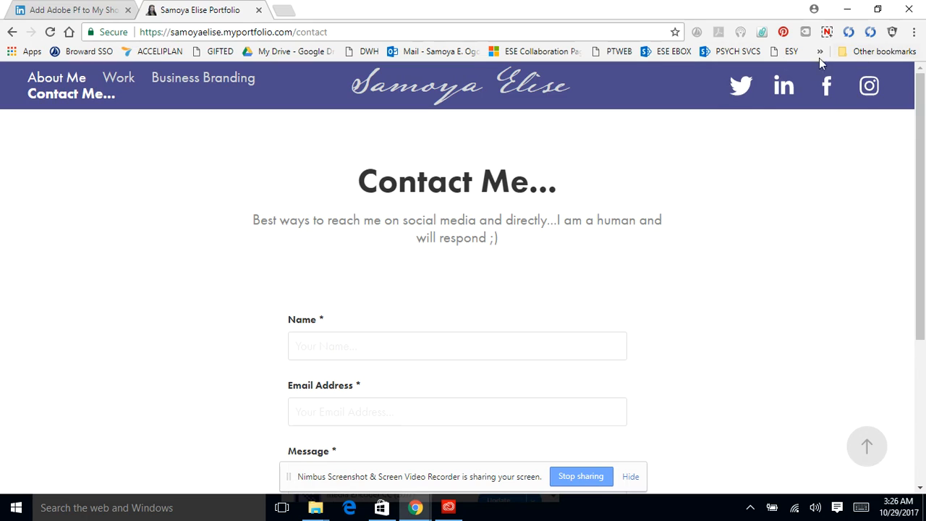
pyautogui.moveTo(431, 94)
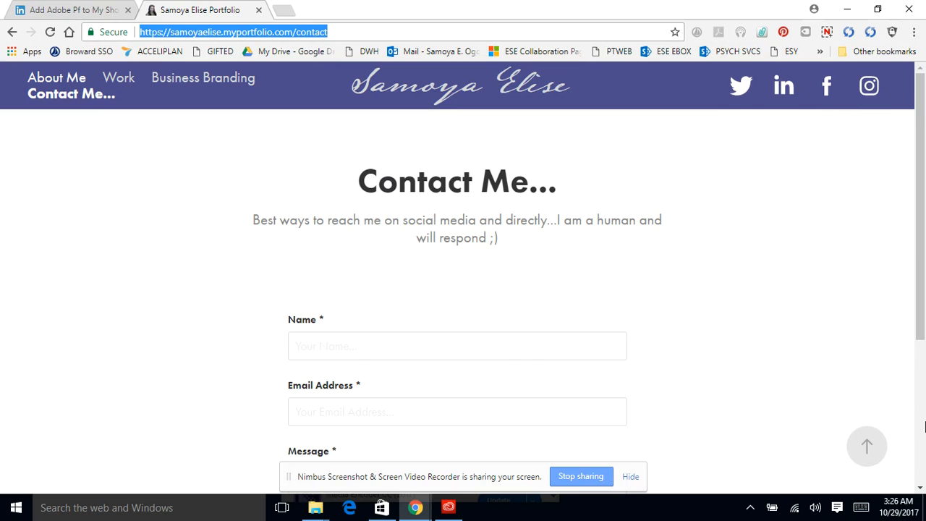
pyautogui.scroll(-3)
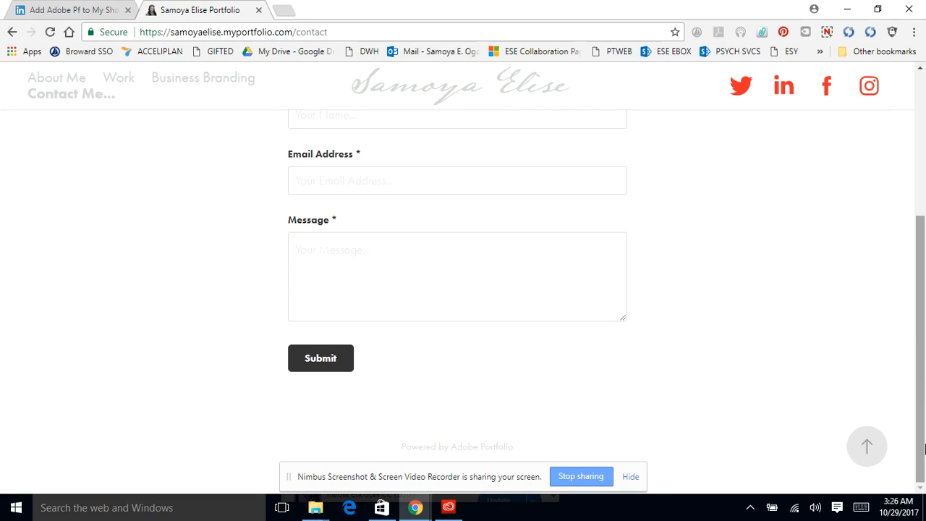
pyautogui.scroll(3)
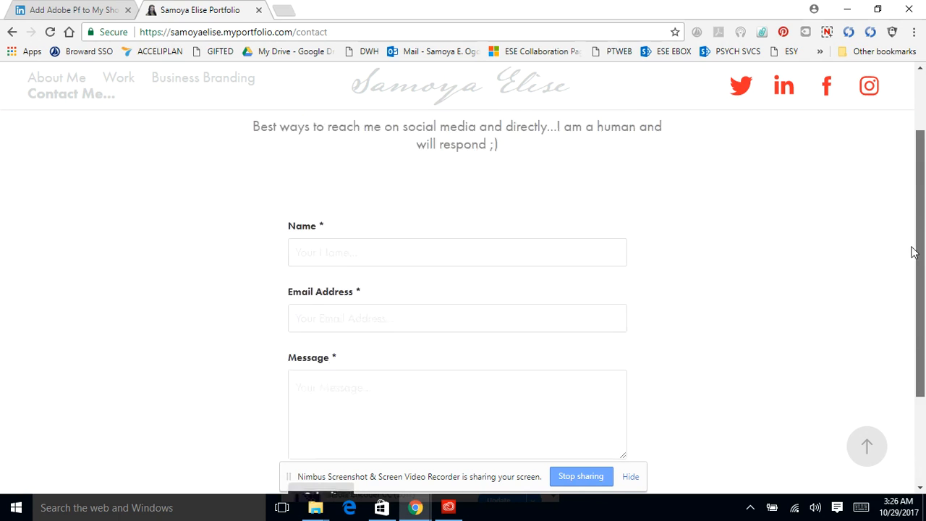
pyautogui.scroll(3)
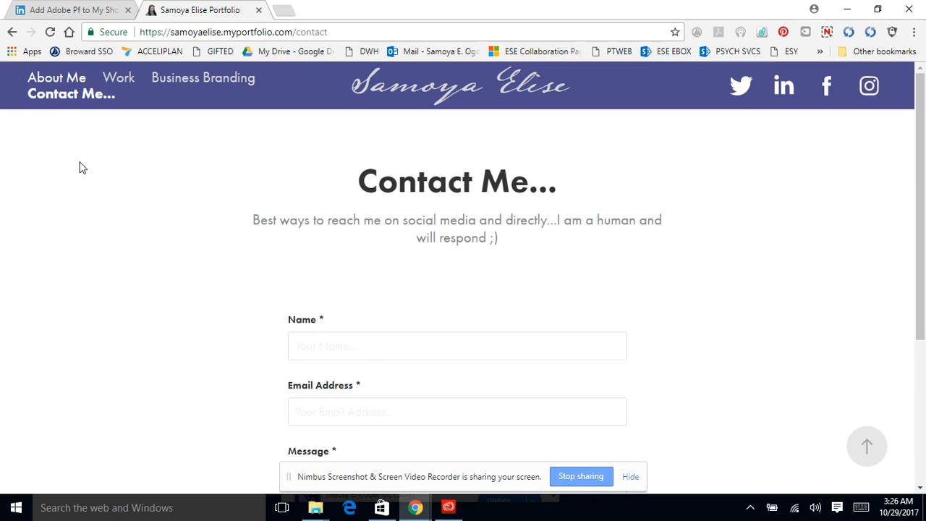
pyautogui.moveTo(425, 280)
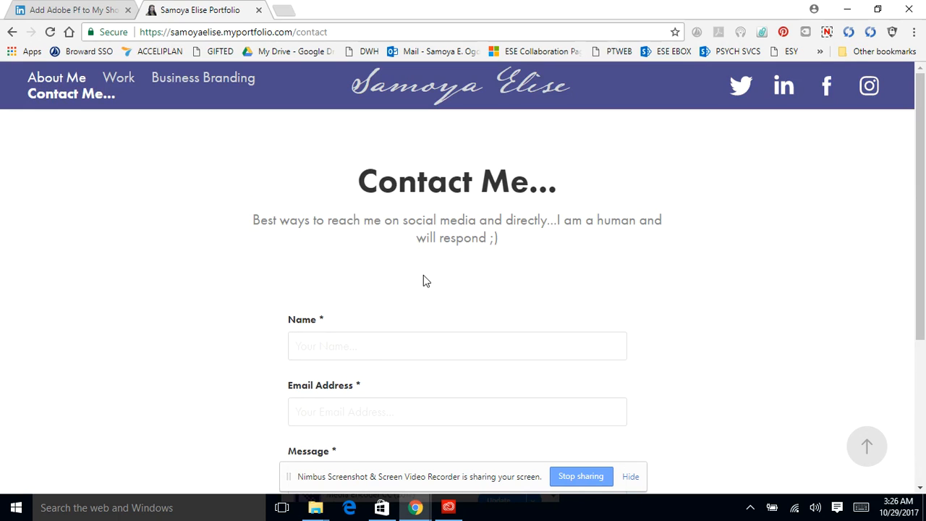
pyautogui.moveTo(390, 234)
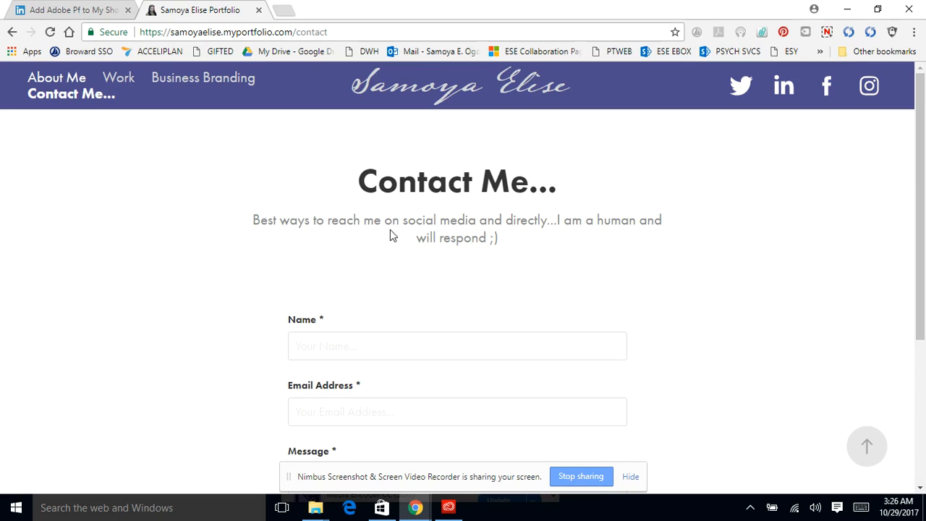
pyautogui.moveTo(425, 225)
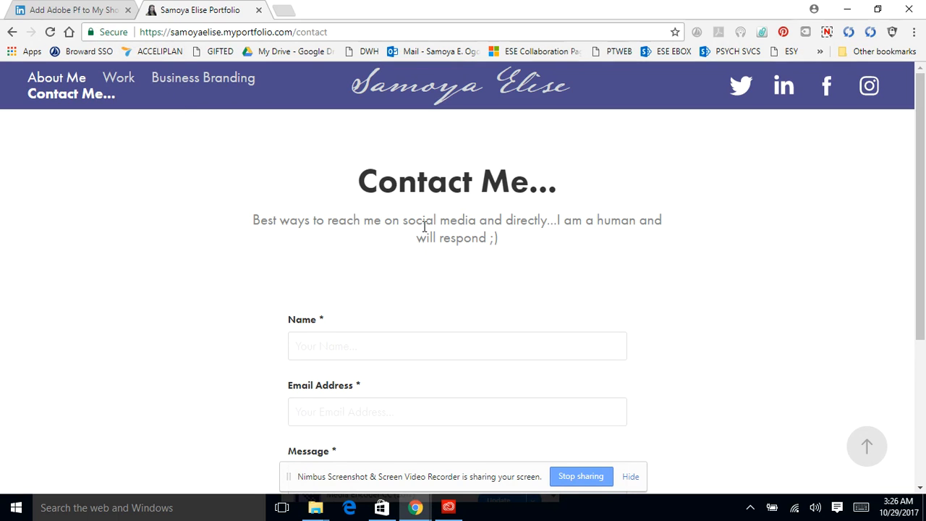
pyautogui.moveTo(595, 501)
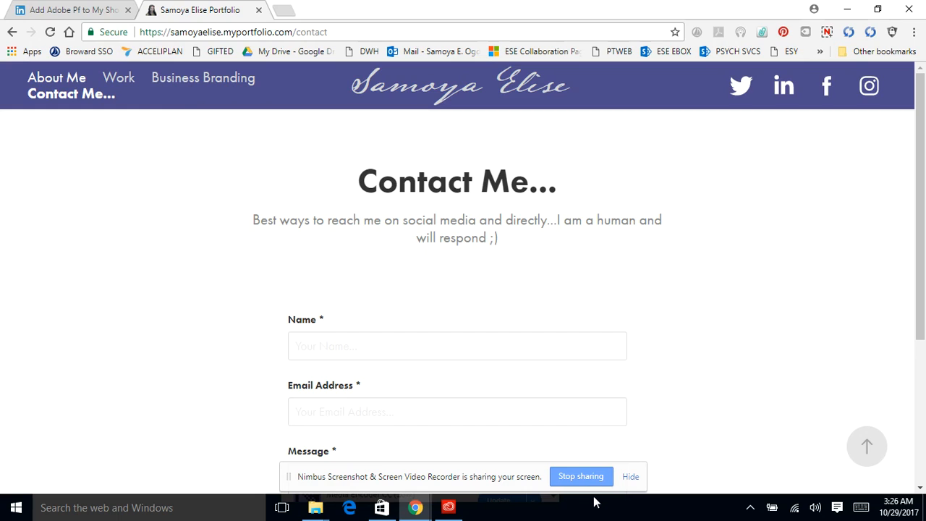